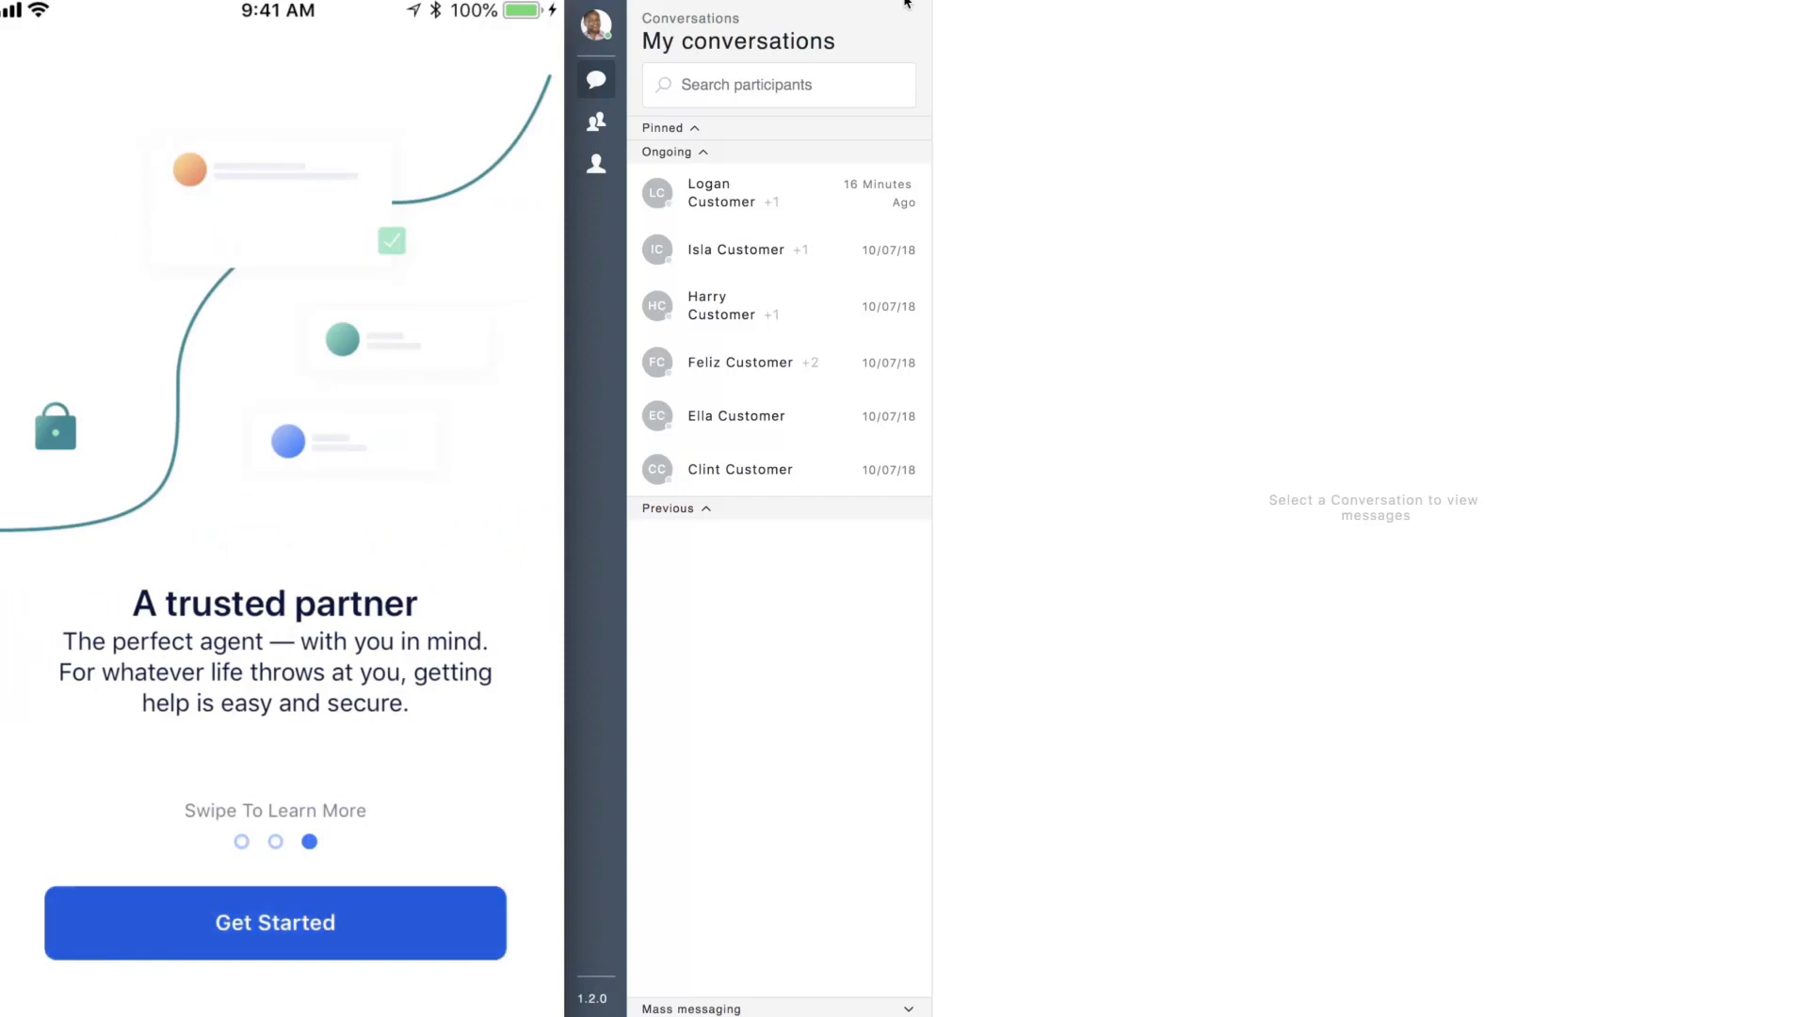
# Move past the welcome screens and scroll through the Terms and conditions
pyautogui.click(274, 921)
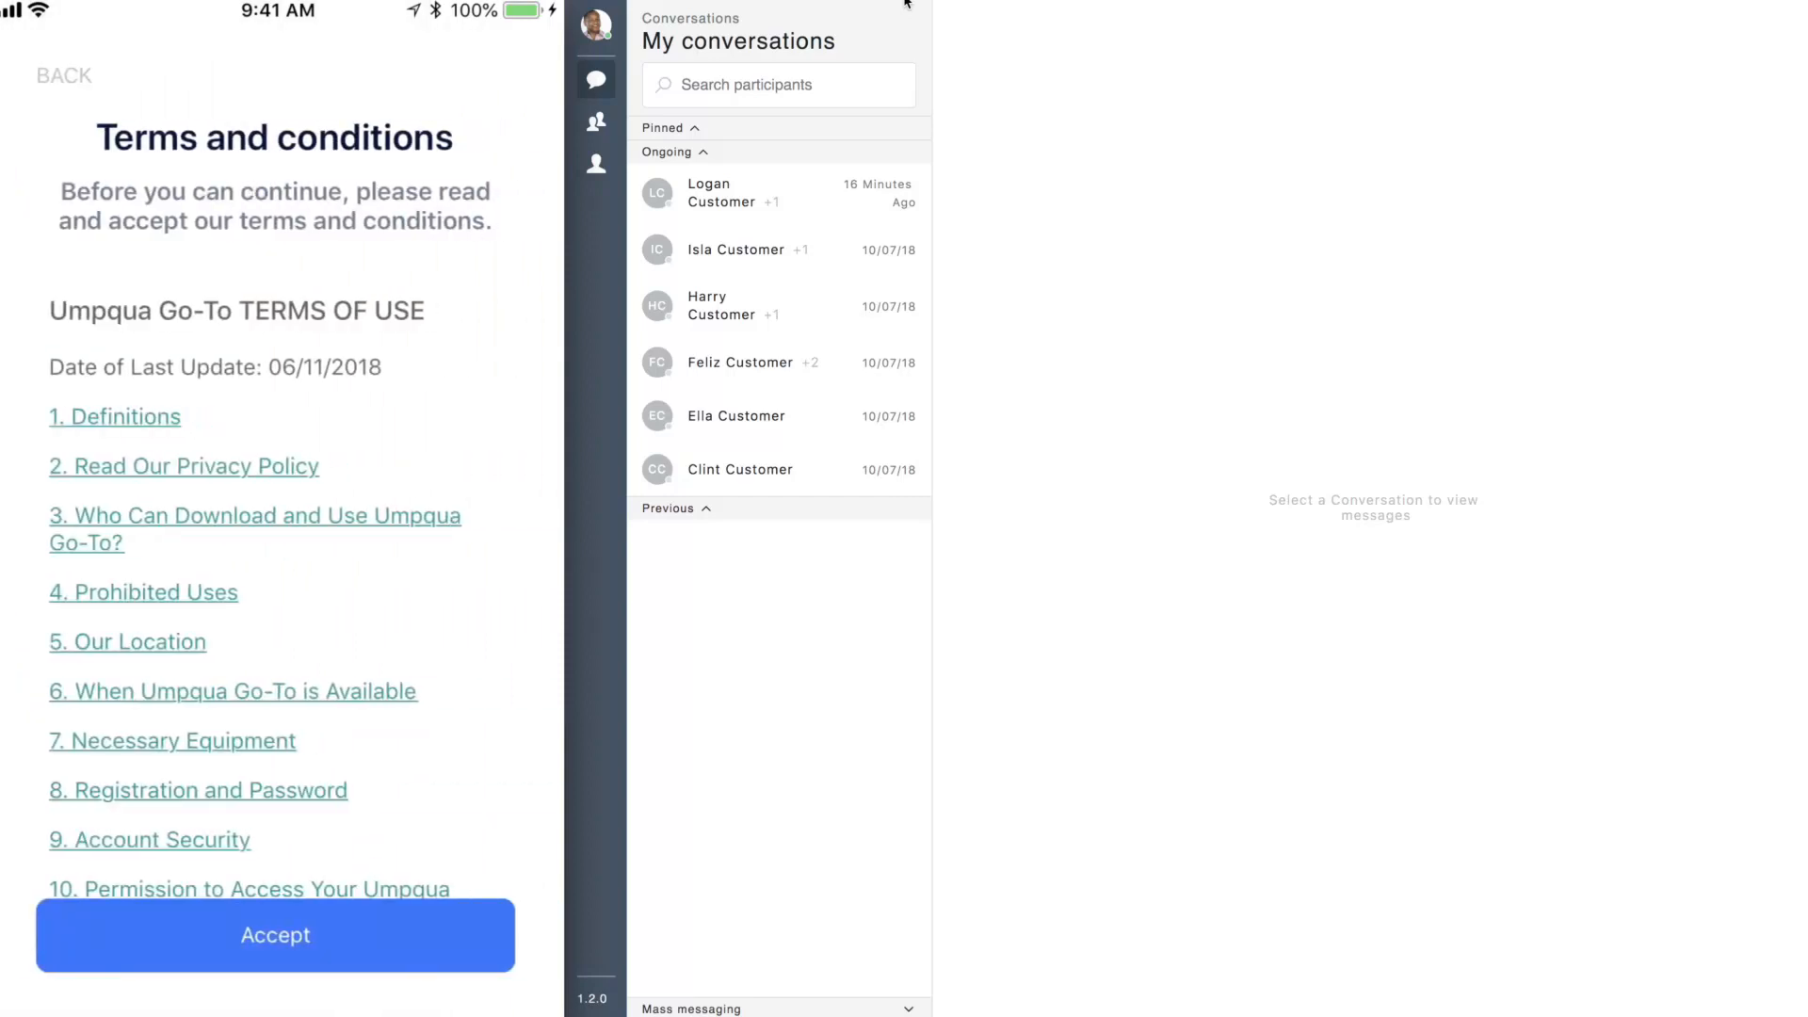
pyautogui.scroll(-3)
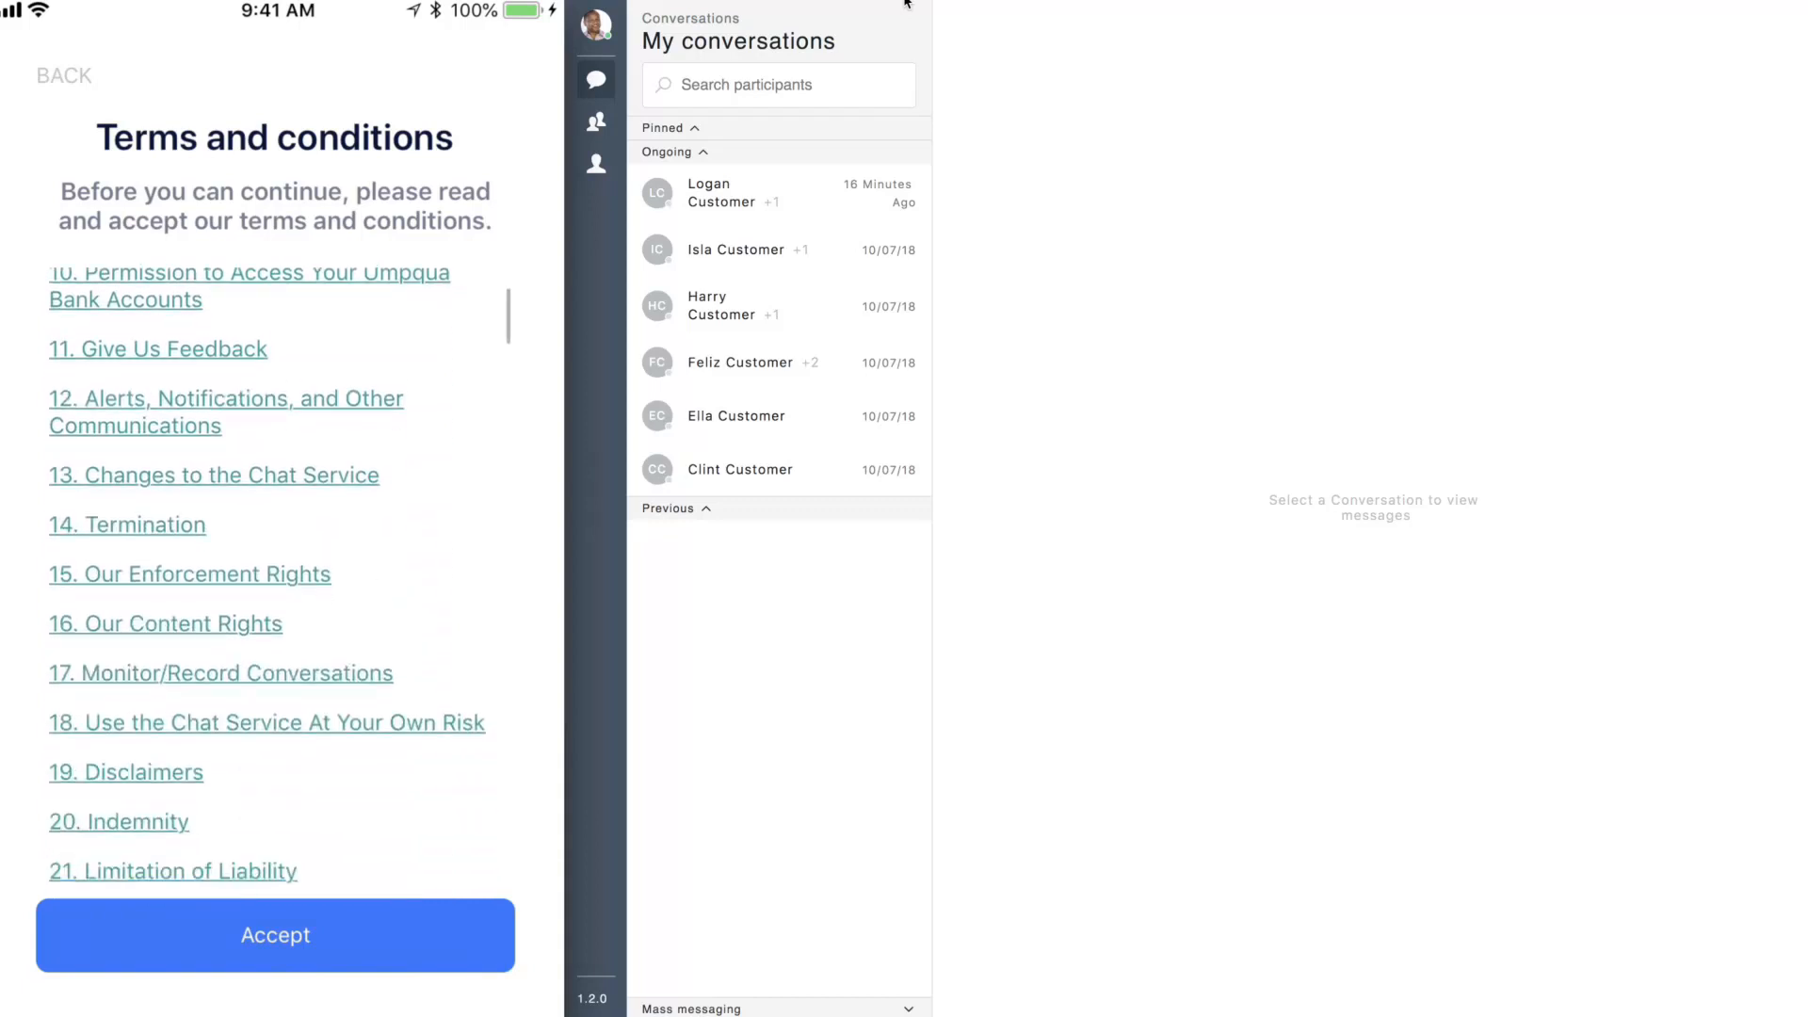
pyautogui.scroll(-3)
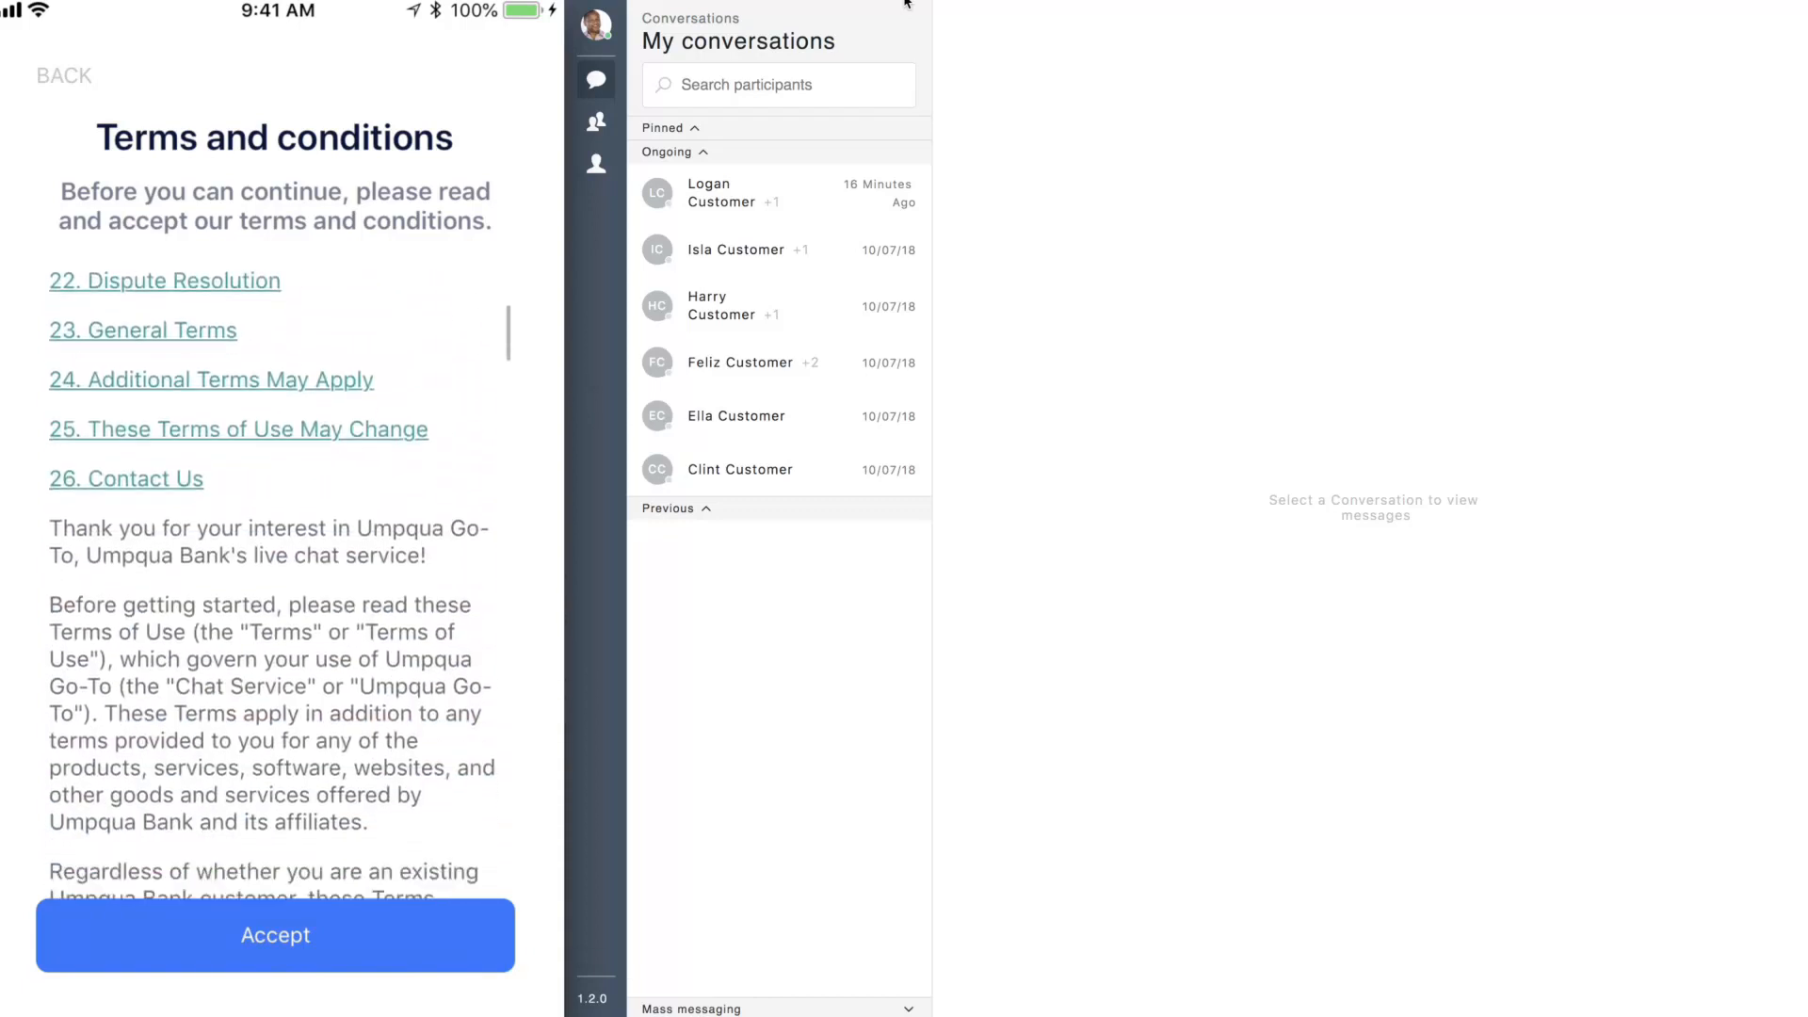
pyautogui.scroll(-3)
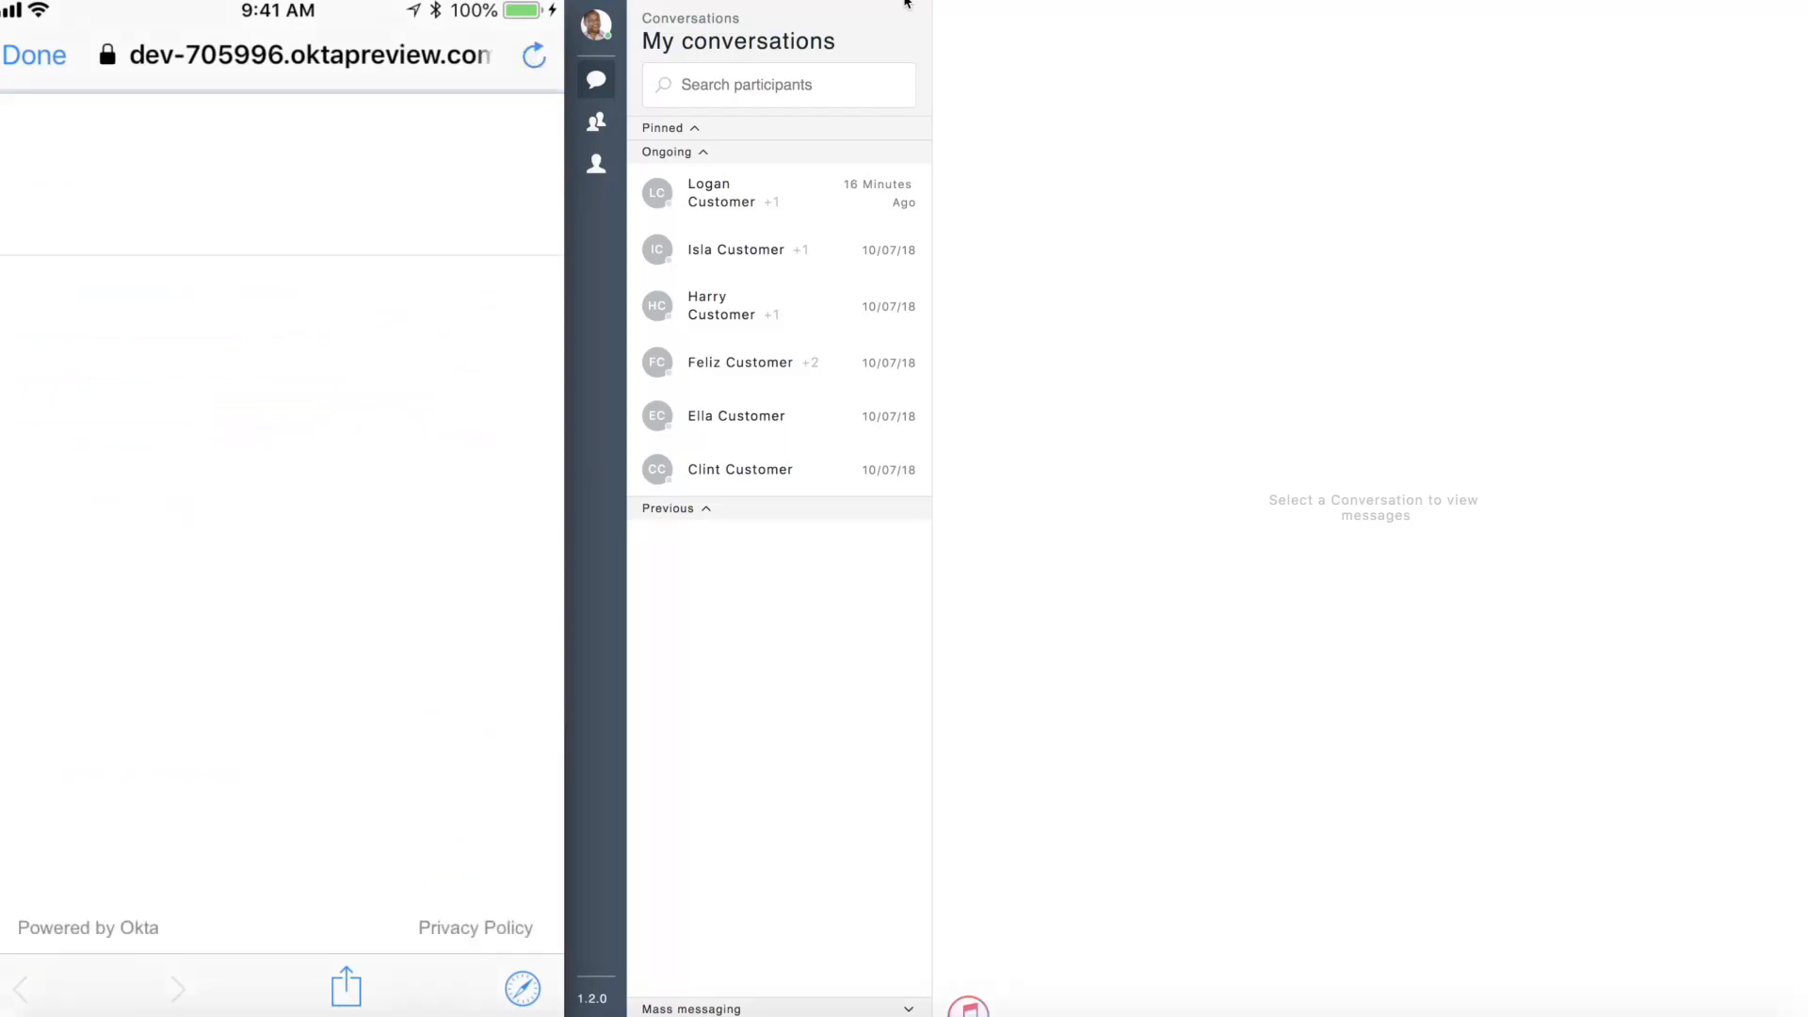
# Sign in as matthew.customer@pivotus and answer the TouchID and notification prompts
pyautogui.write('matthew.')
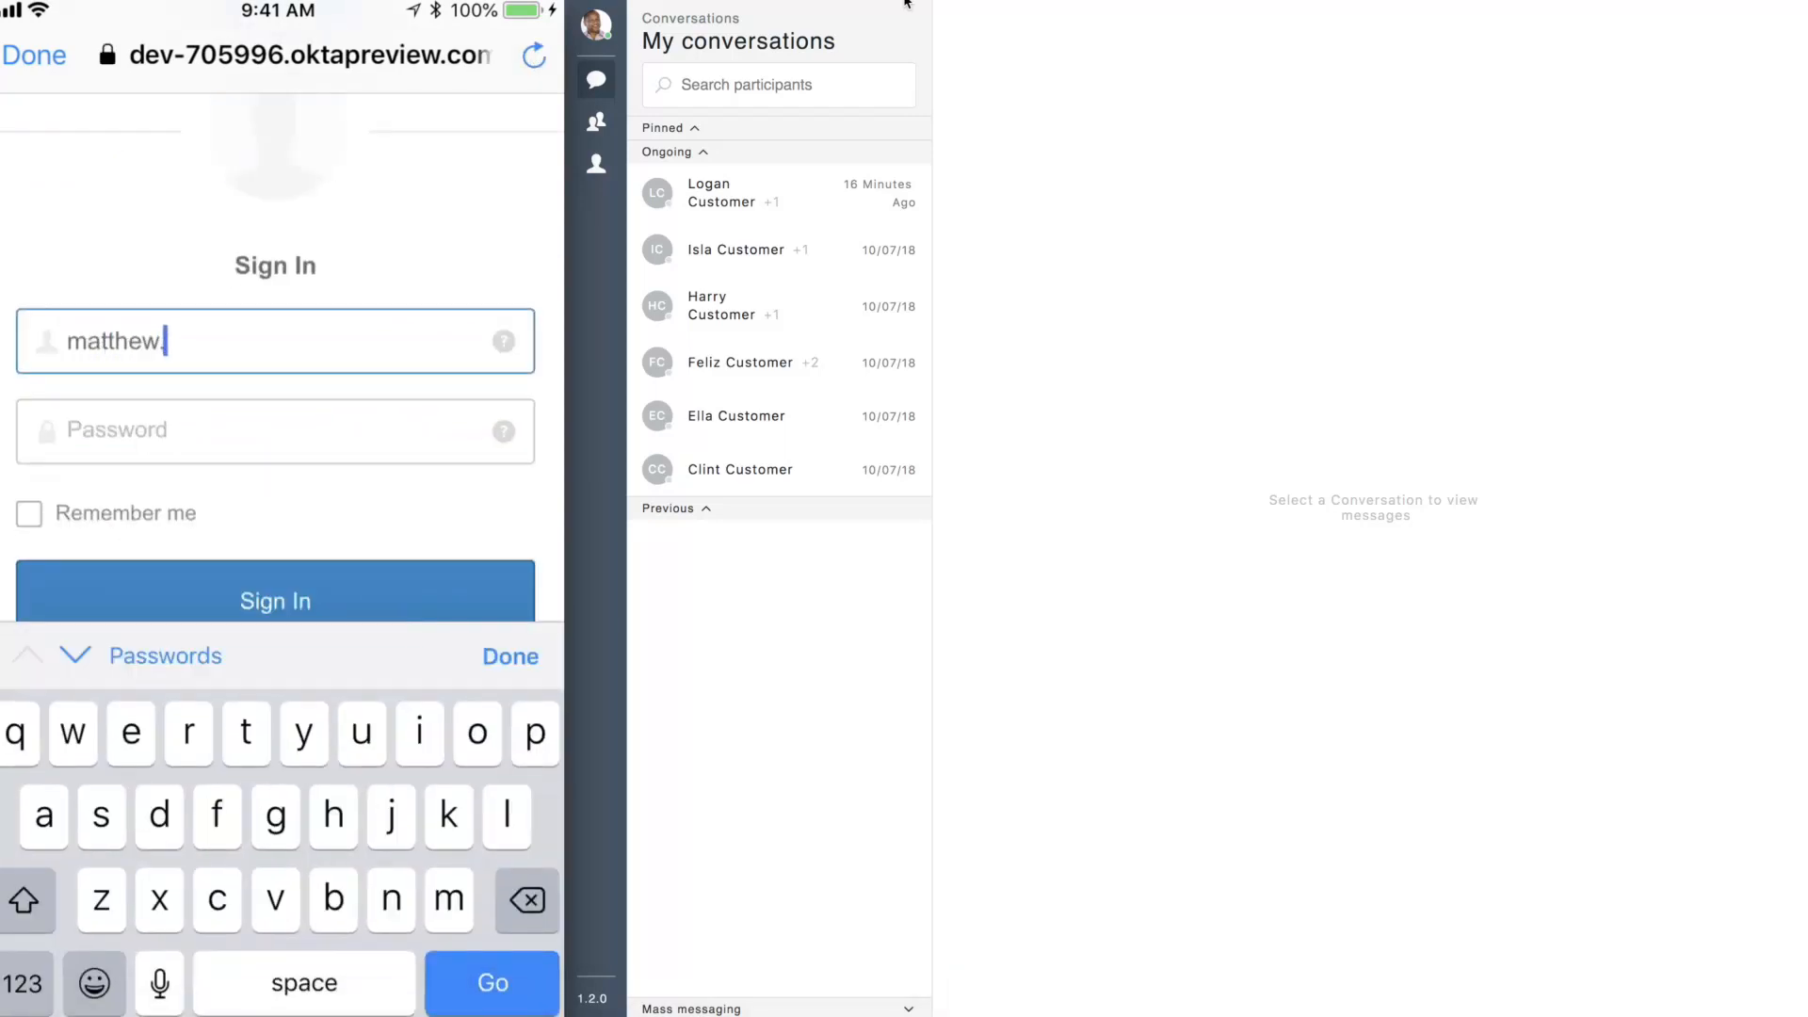
pyautogui.write('customer@pivotus.local')
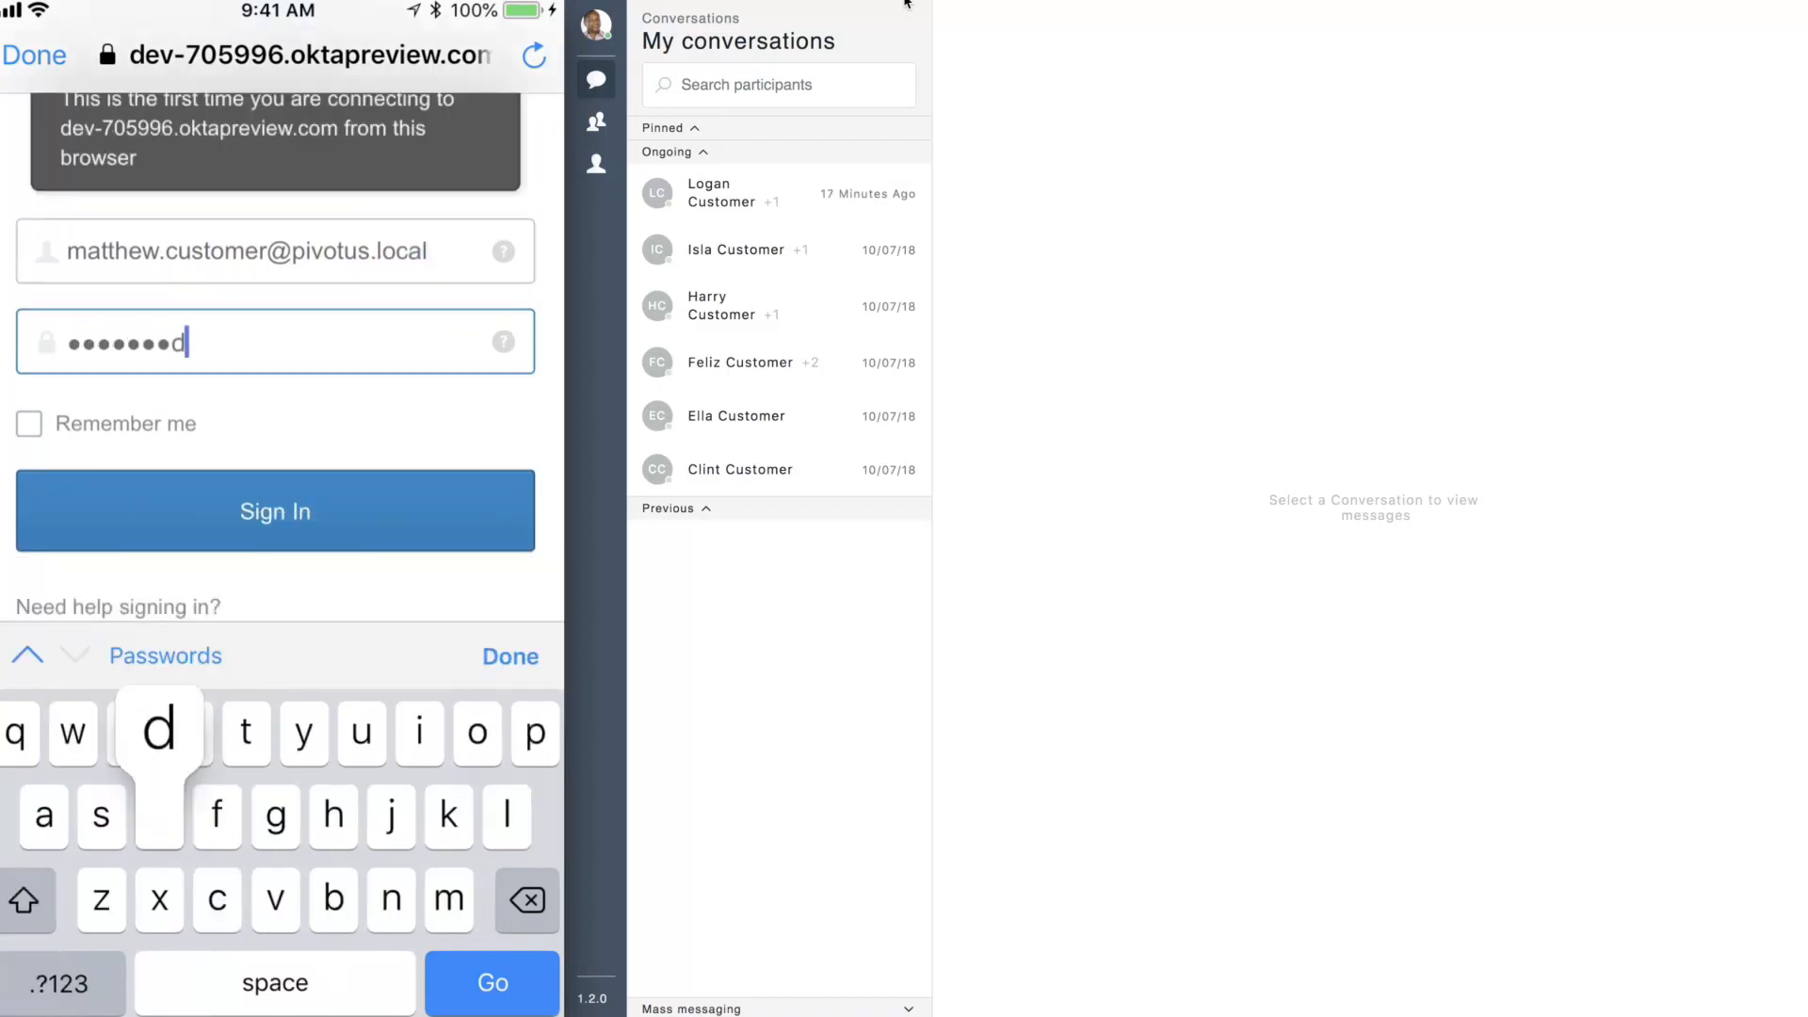
pyautogui.click(274, 511)
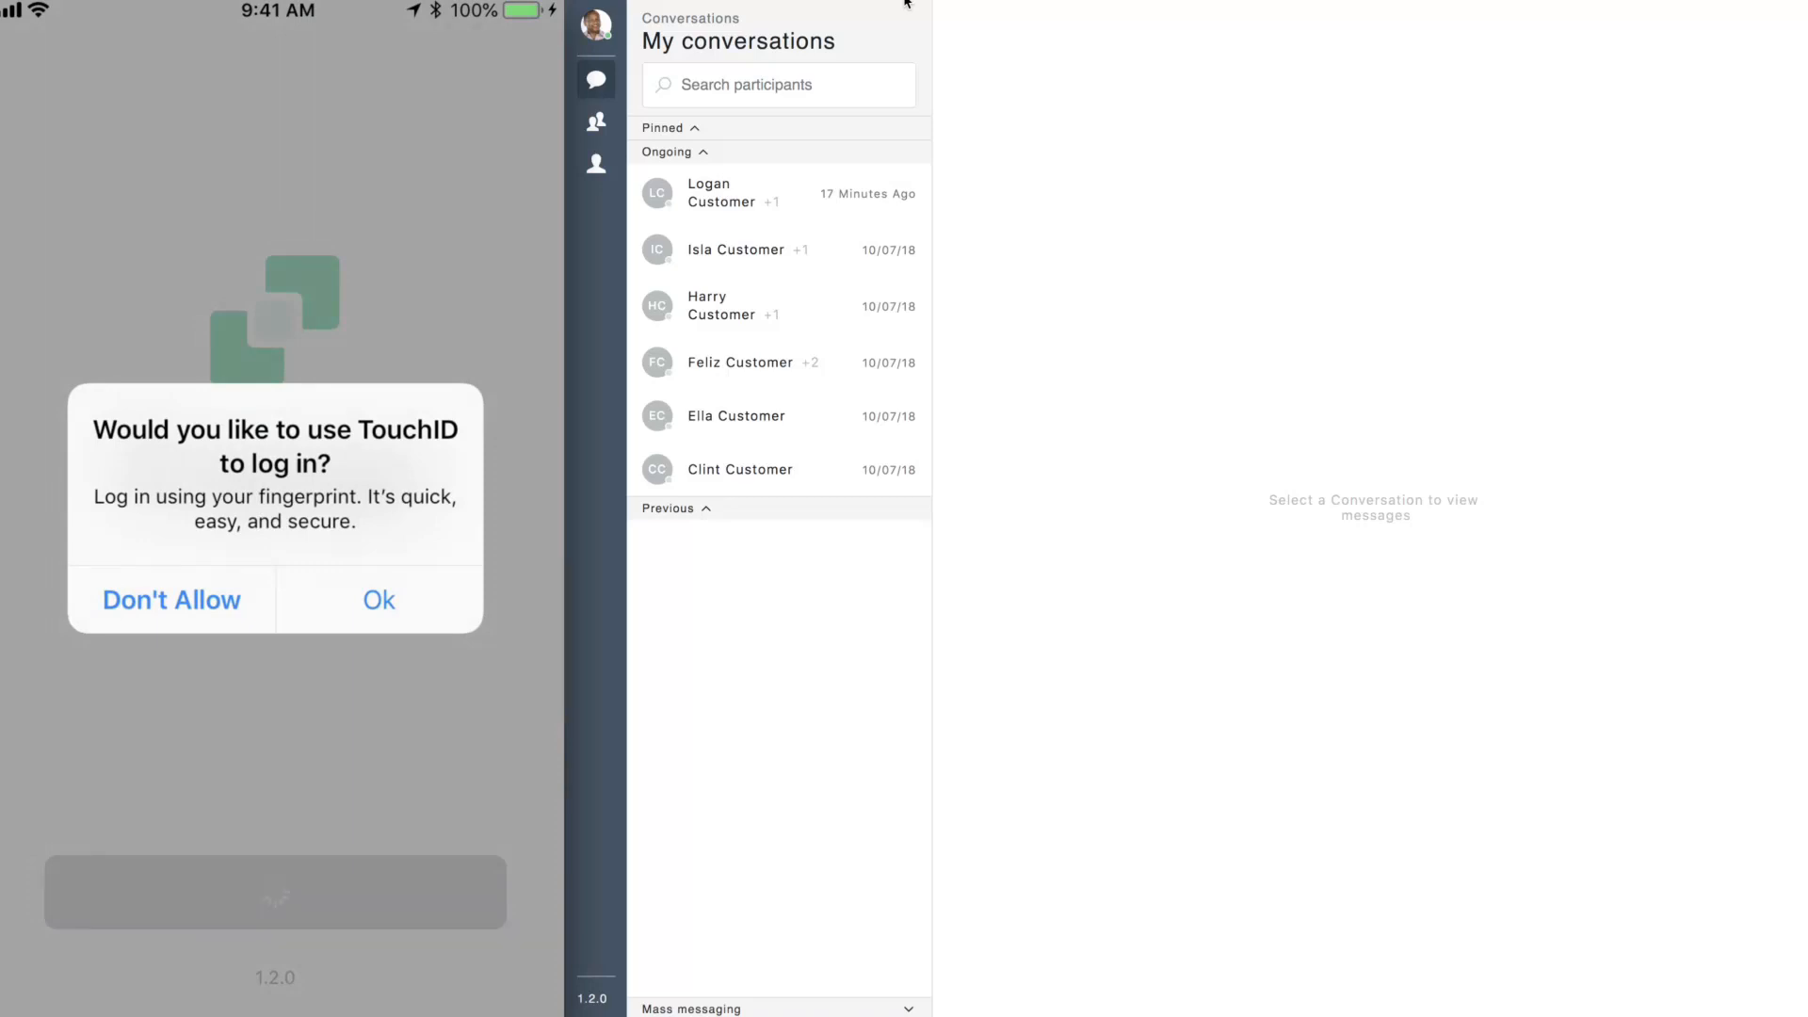
pyautogui.click(378, 600)
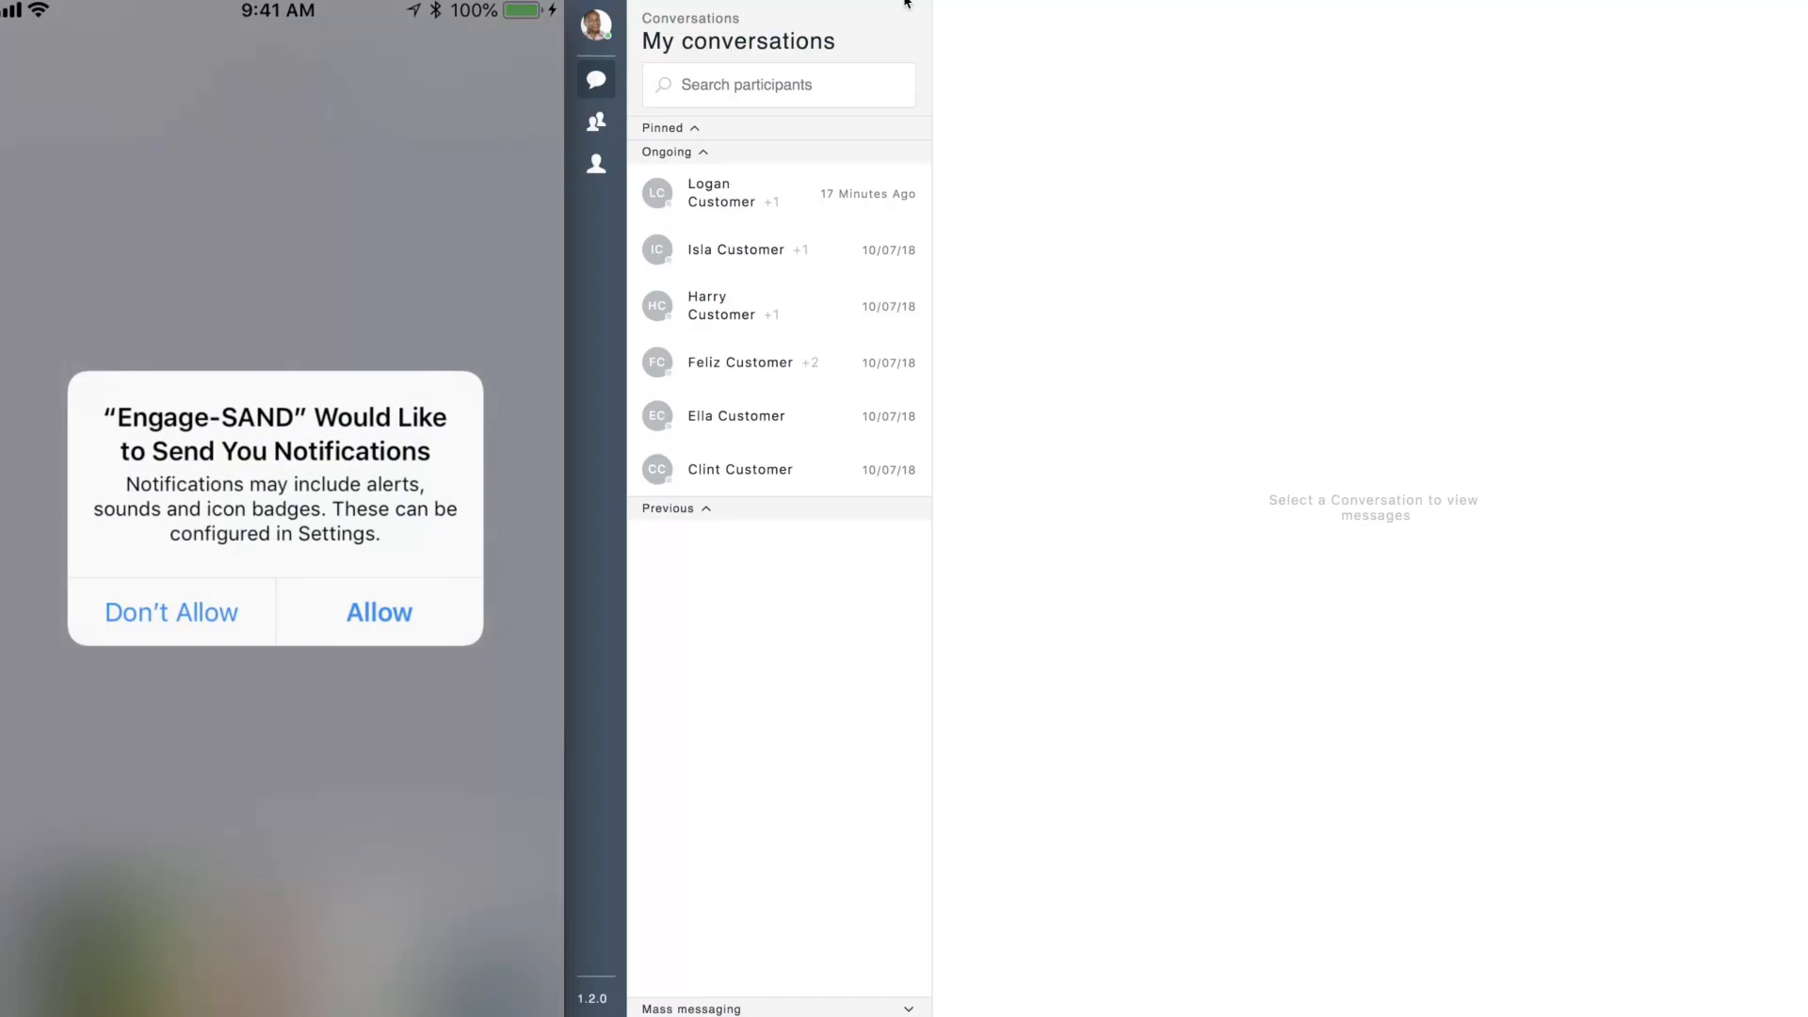
pyautogui.click(379, 612)
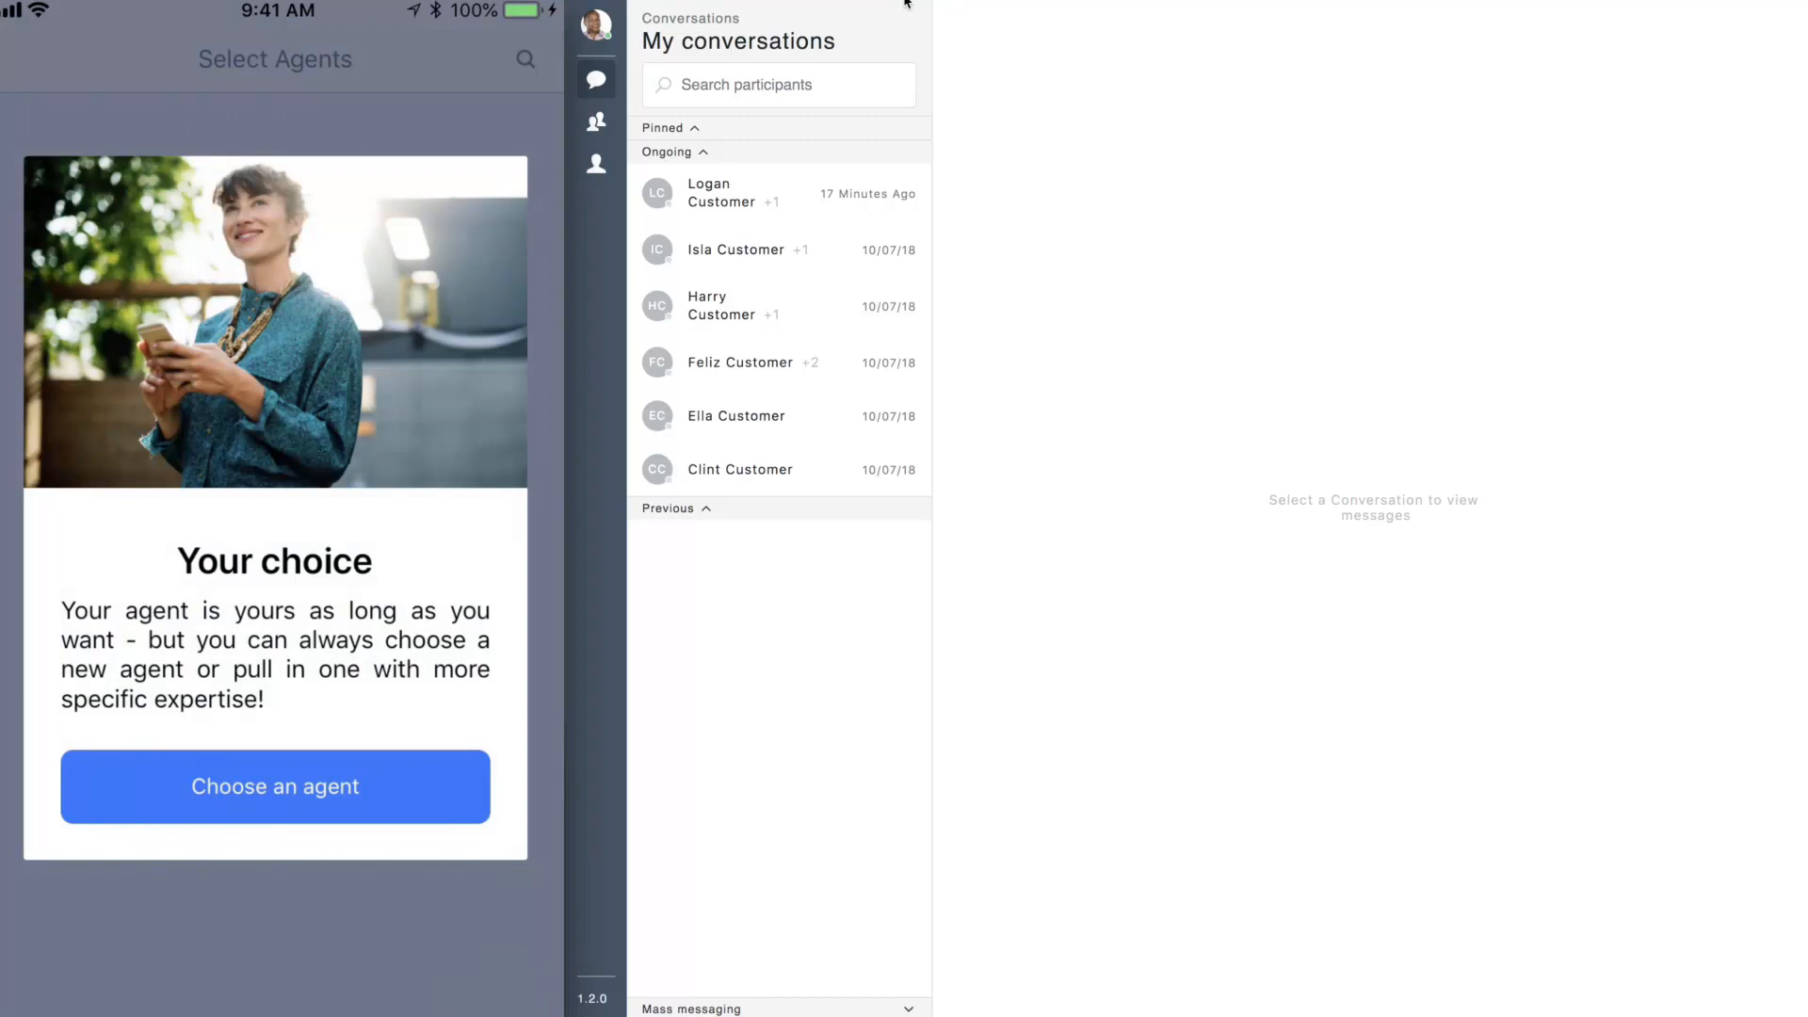
# Pick John Agent from the agent cards to start a chat
pyautogui.click(274, 787)
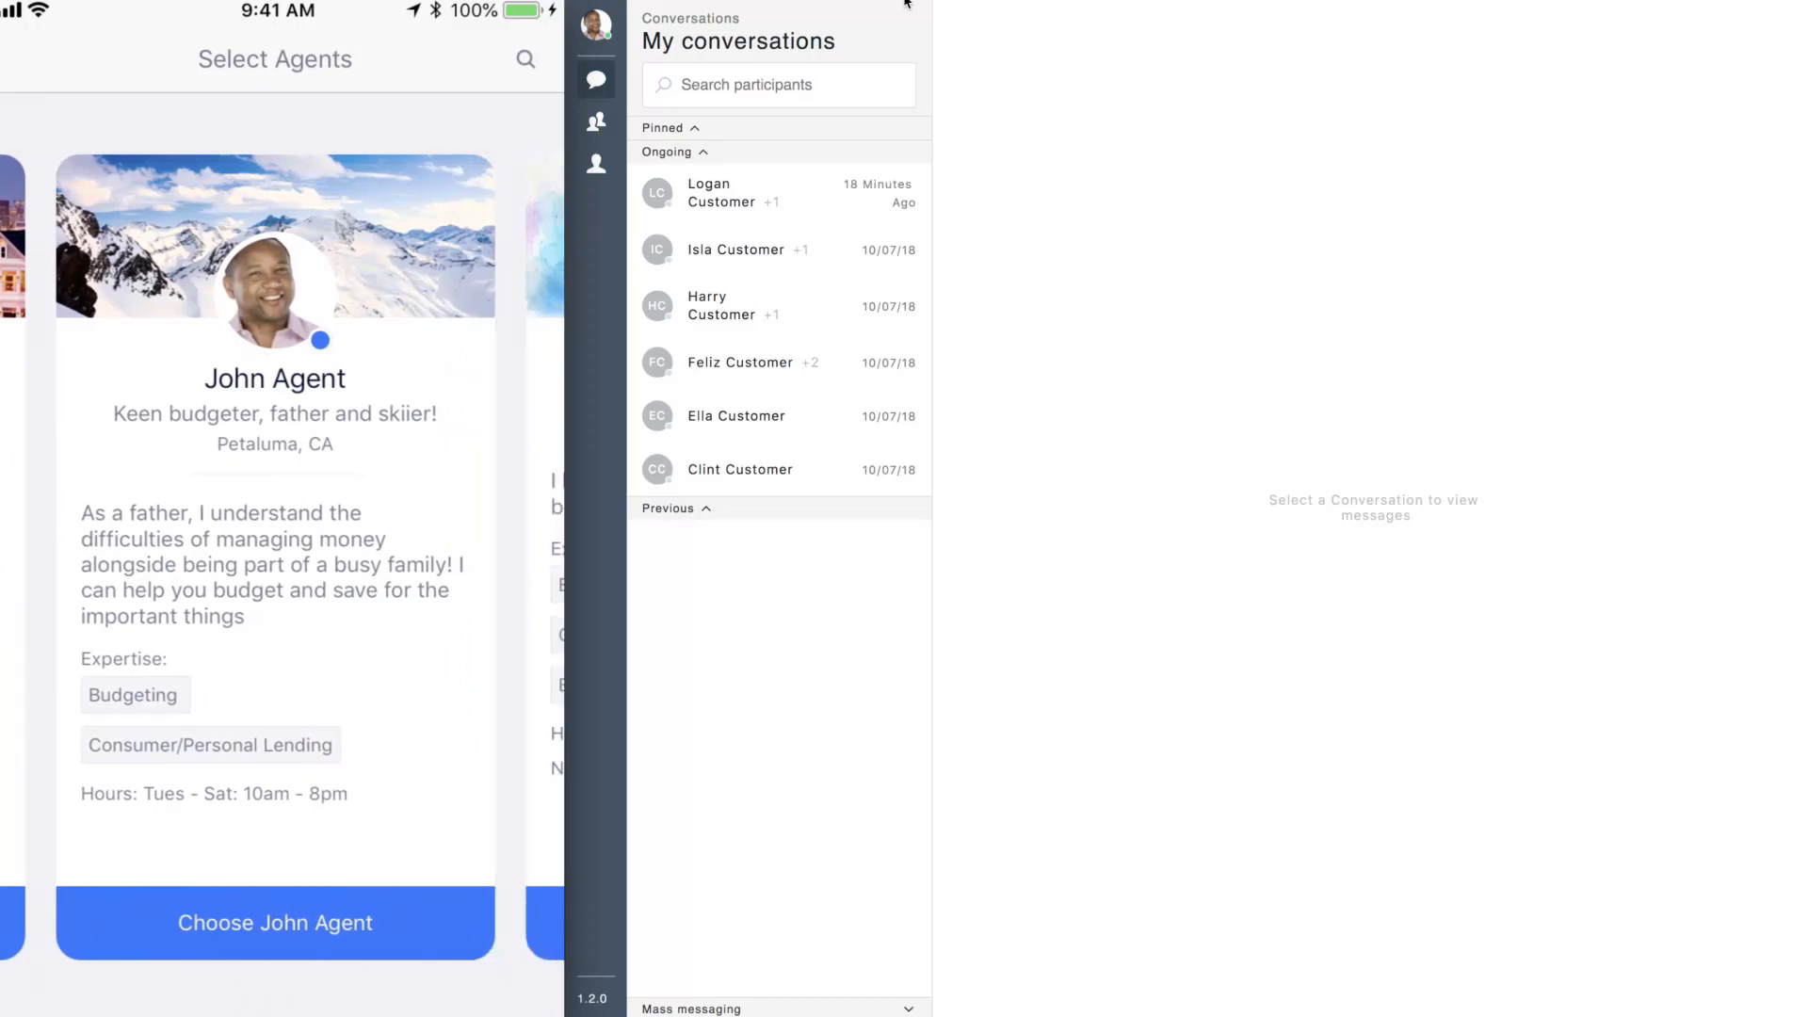
pyautogui.click(274, 923)
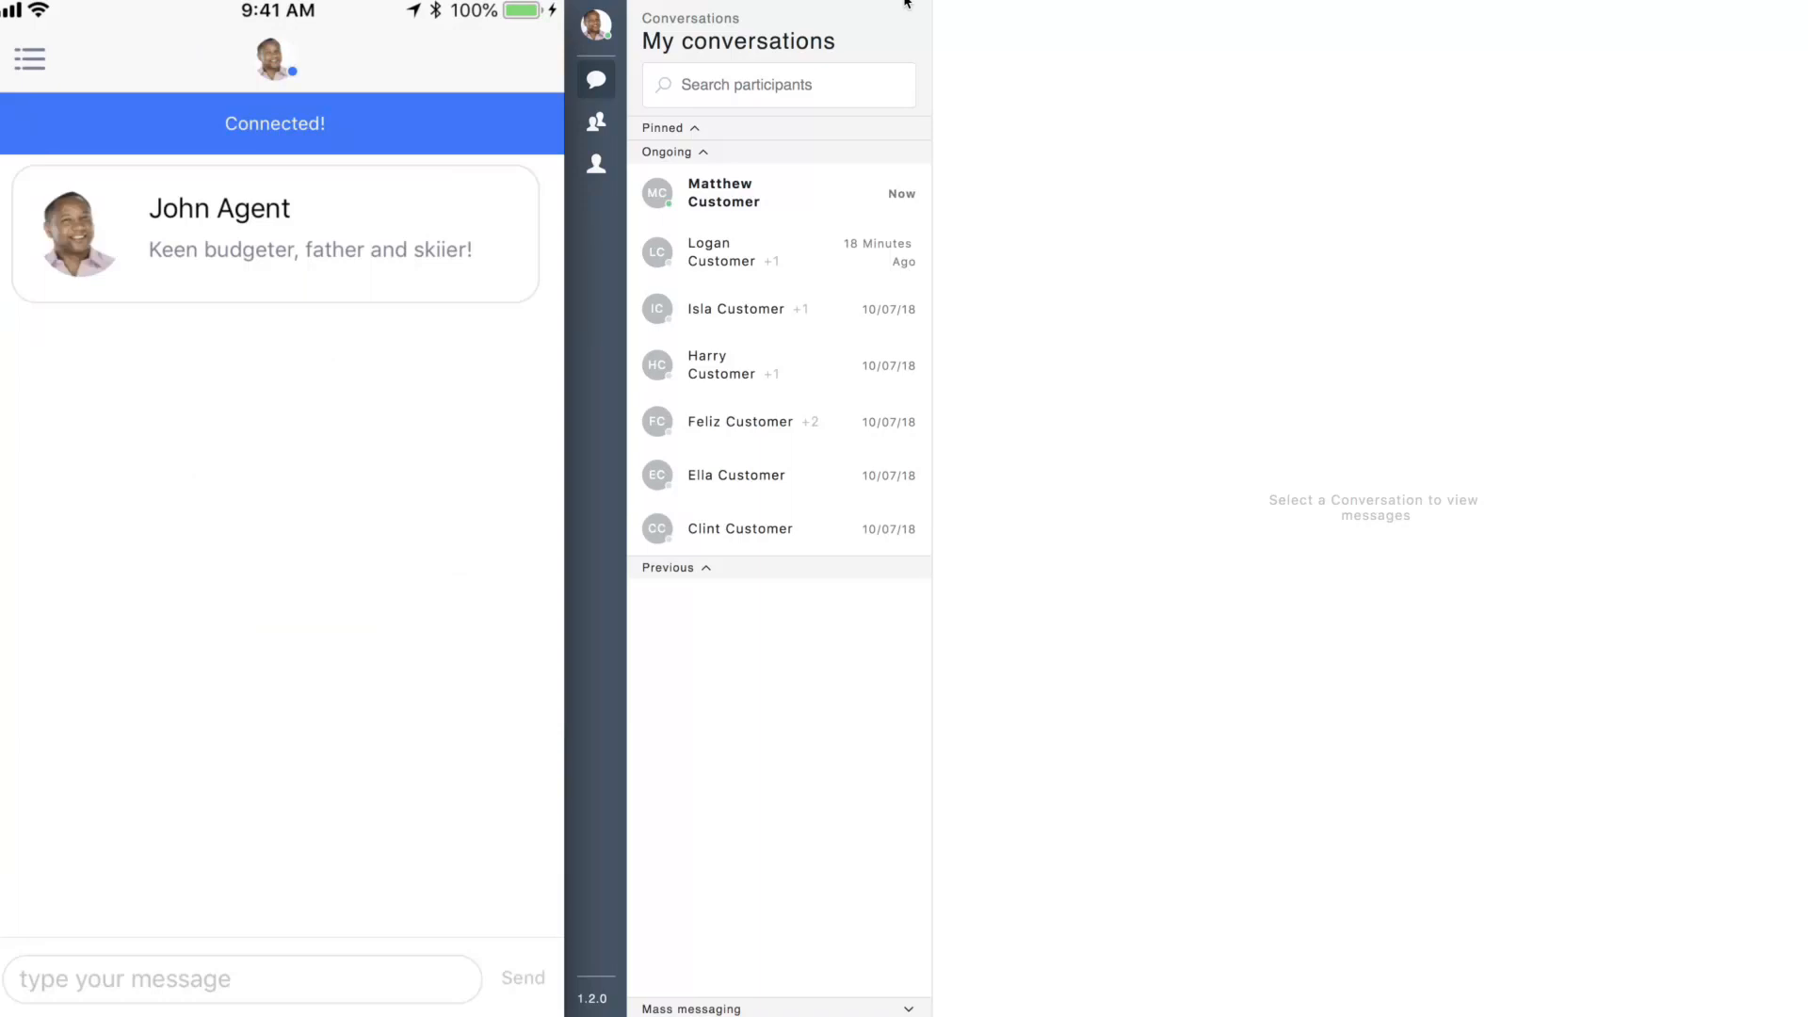
# Send John's greeting 'Hi Matthew! Thanks for picking me! How can i help', then Matthew's debt reply
pyautogui.click(242, 979)
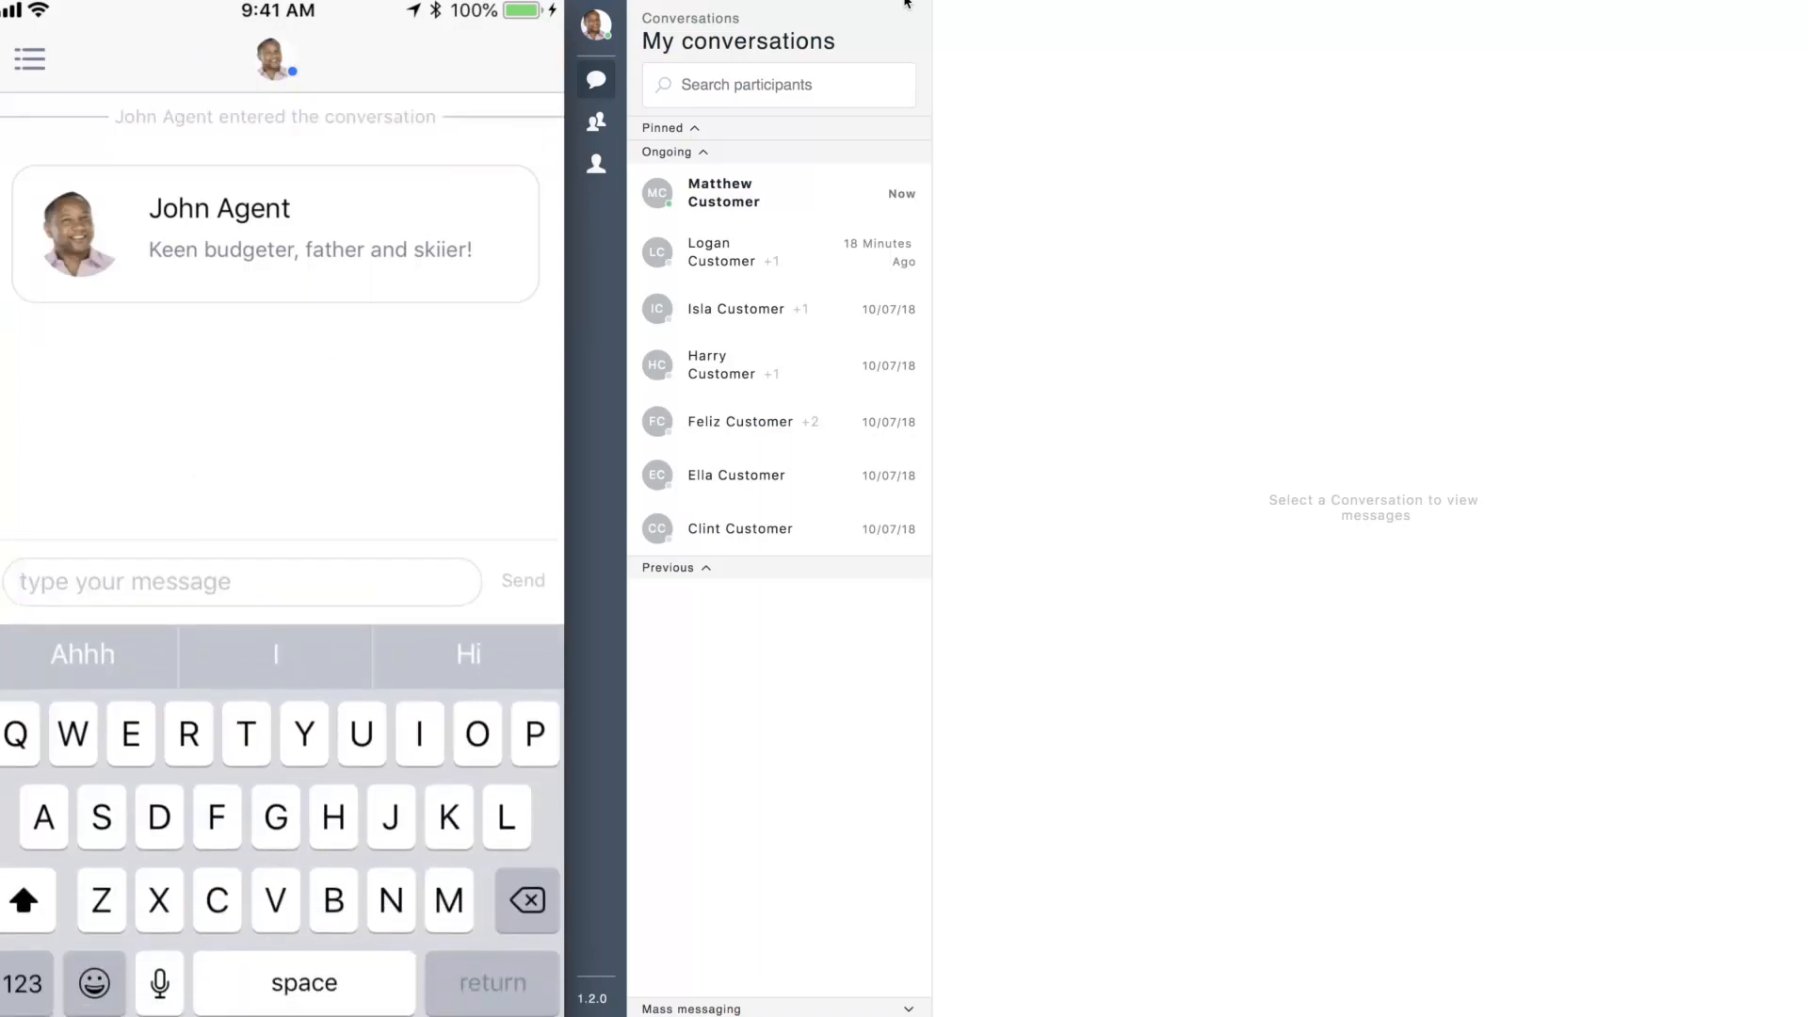
pyautogui.click(242, 581)
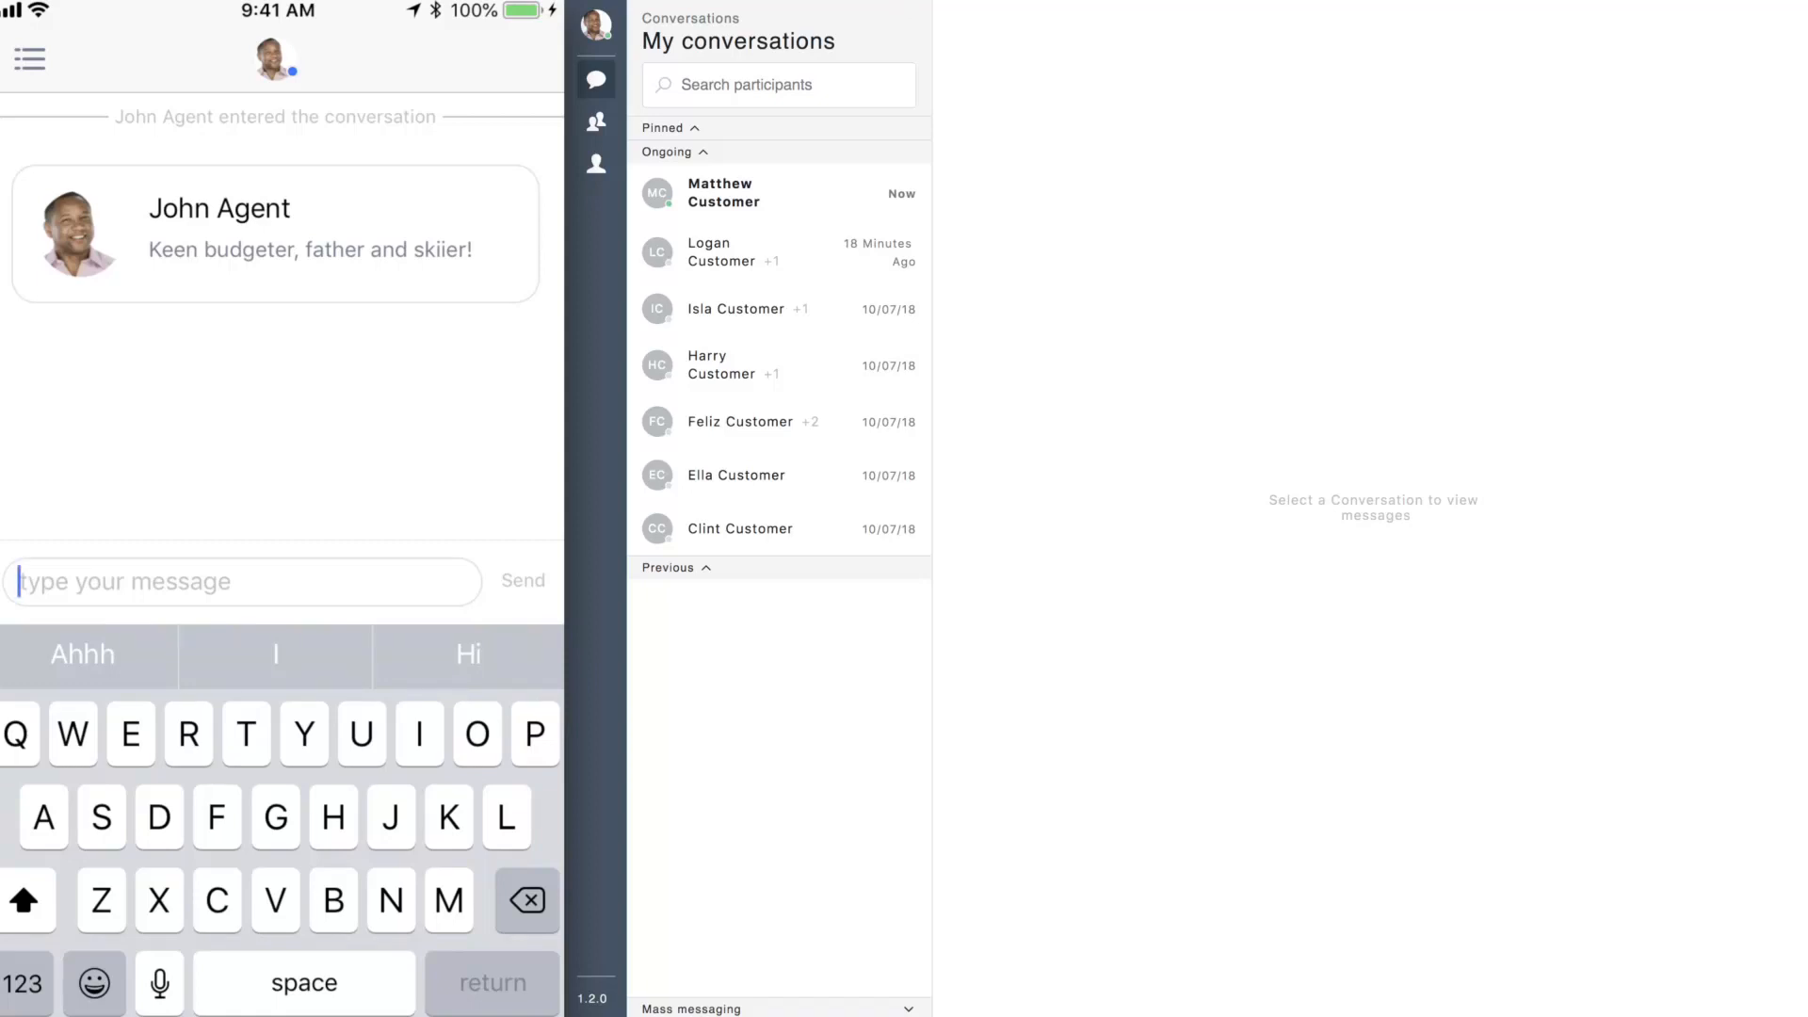
pyautogui.moveTo(776, 202)
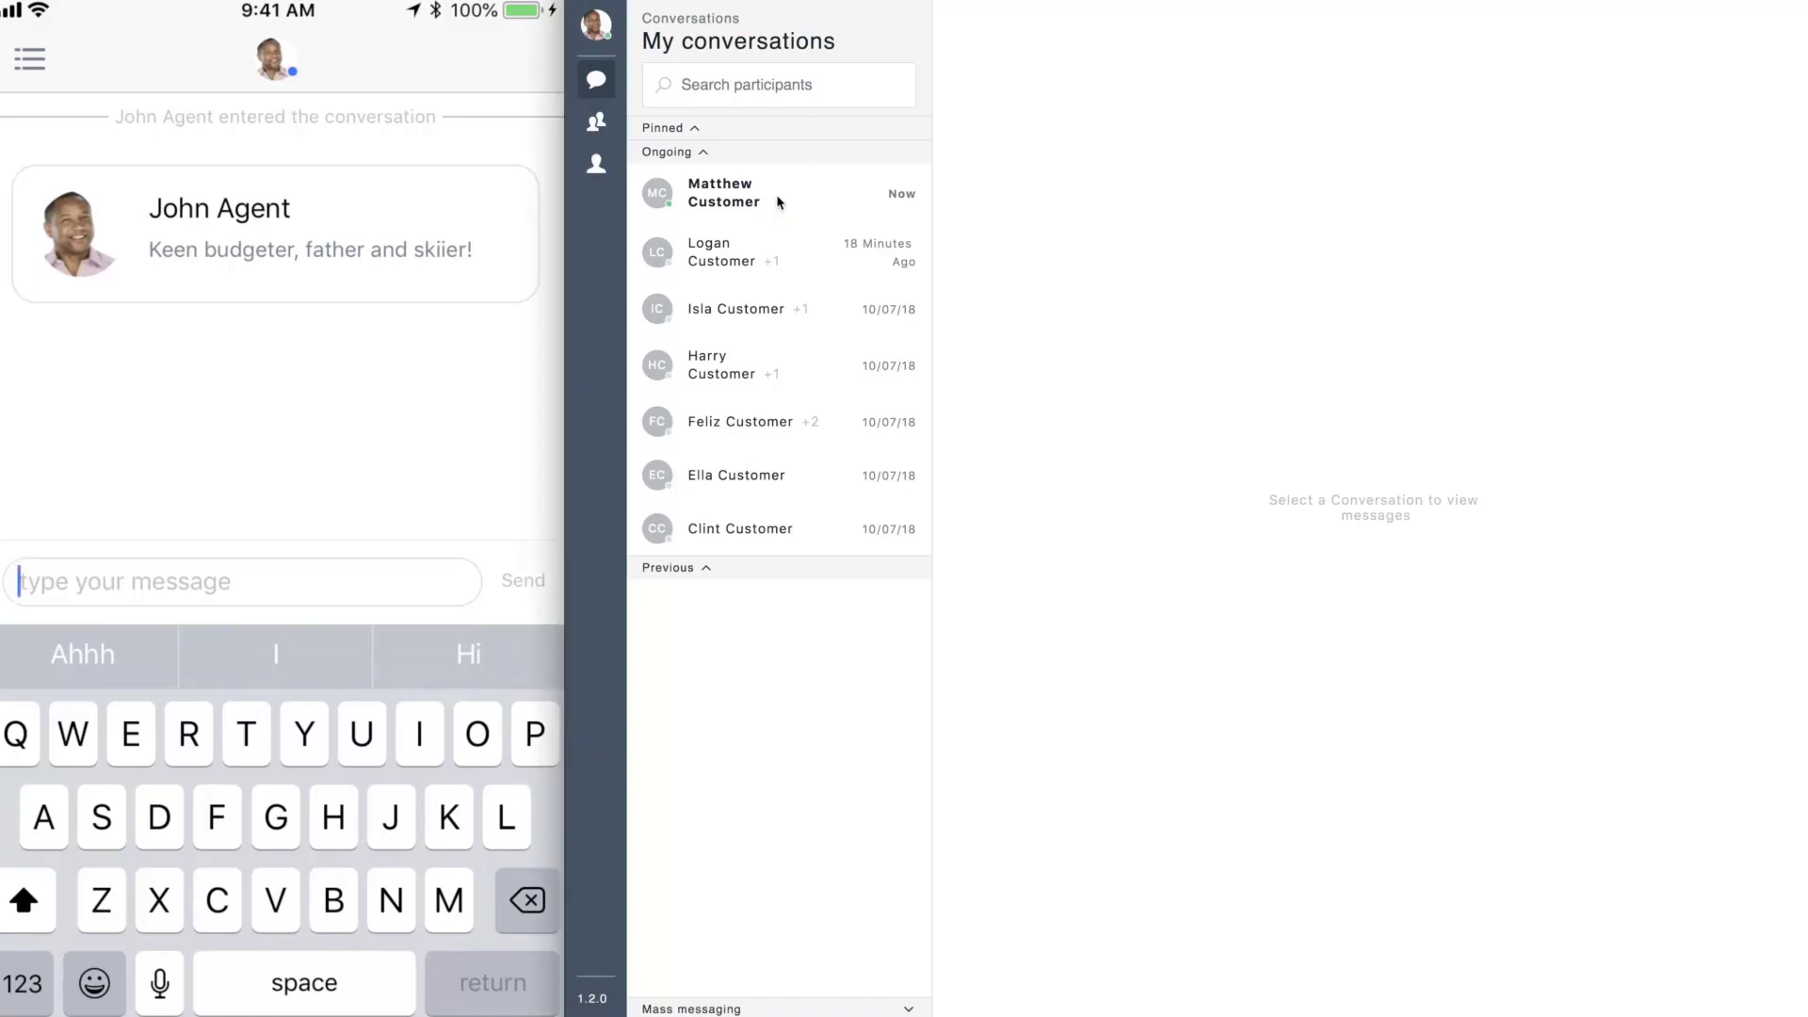
pyautogui.click(721, 192)
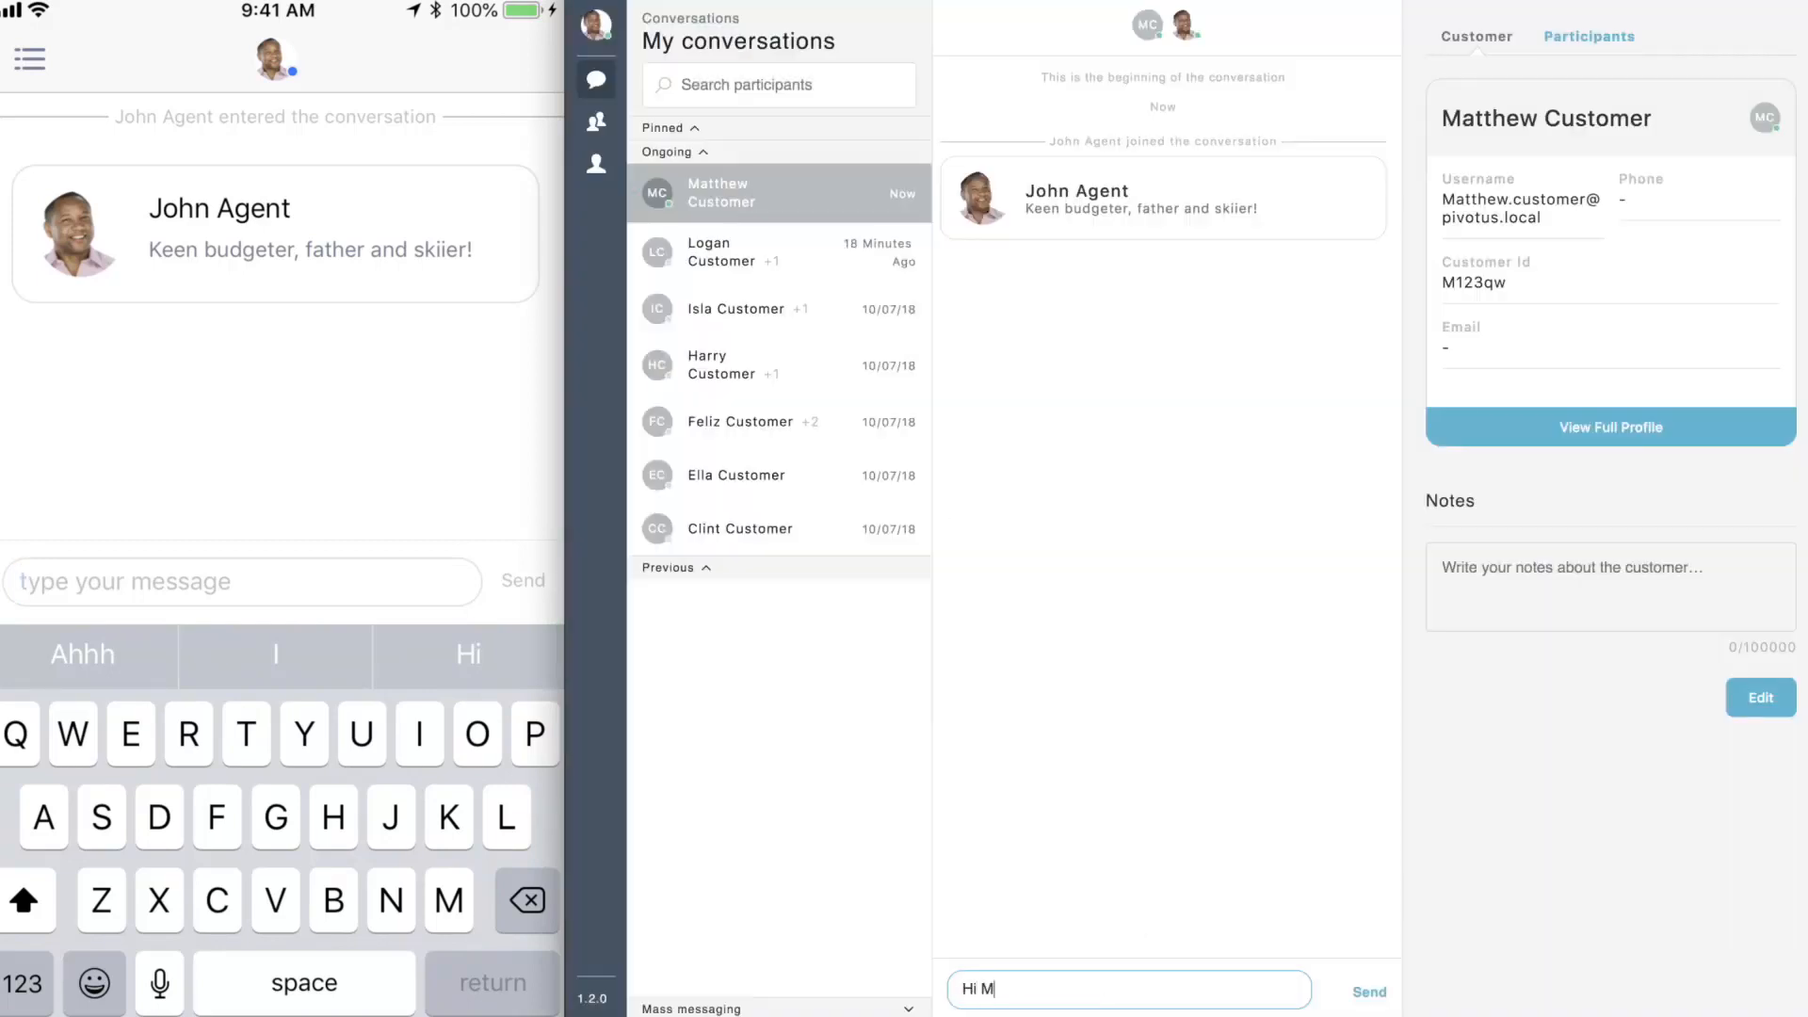
pyautogui.write('Hi Matthew! Thanks for picking me! How can i help')
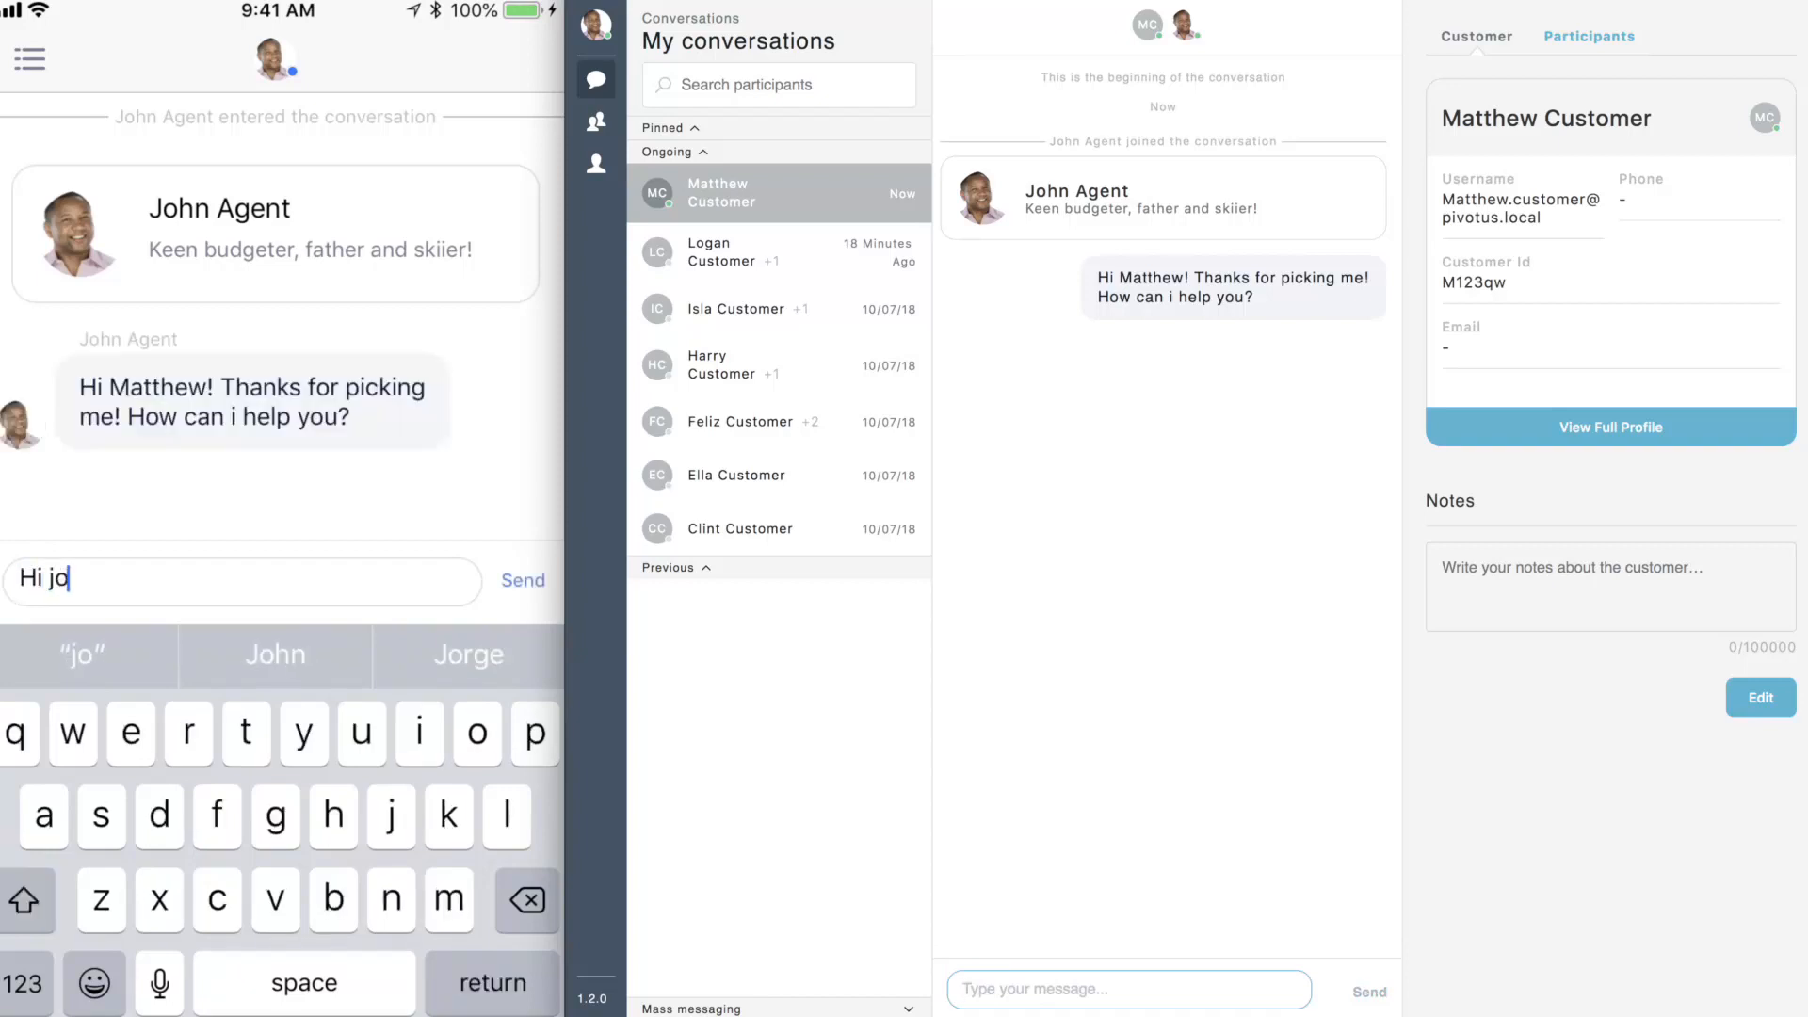
pyautogui.click(523, 580)
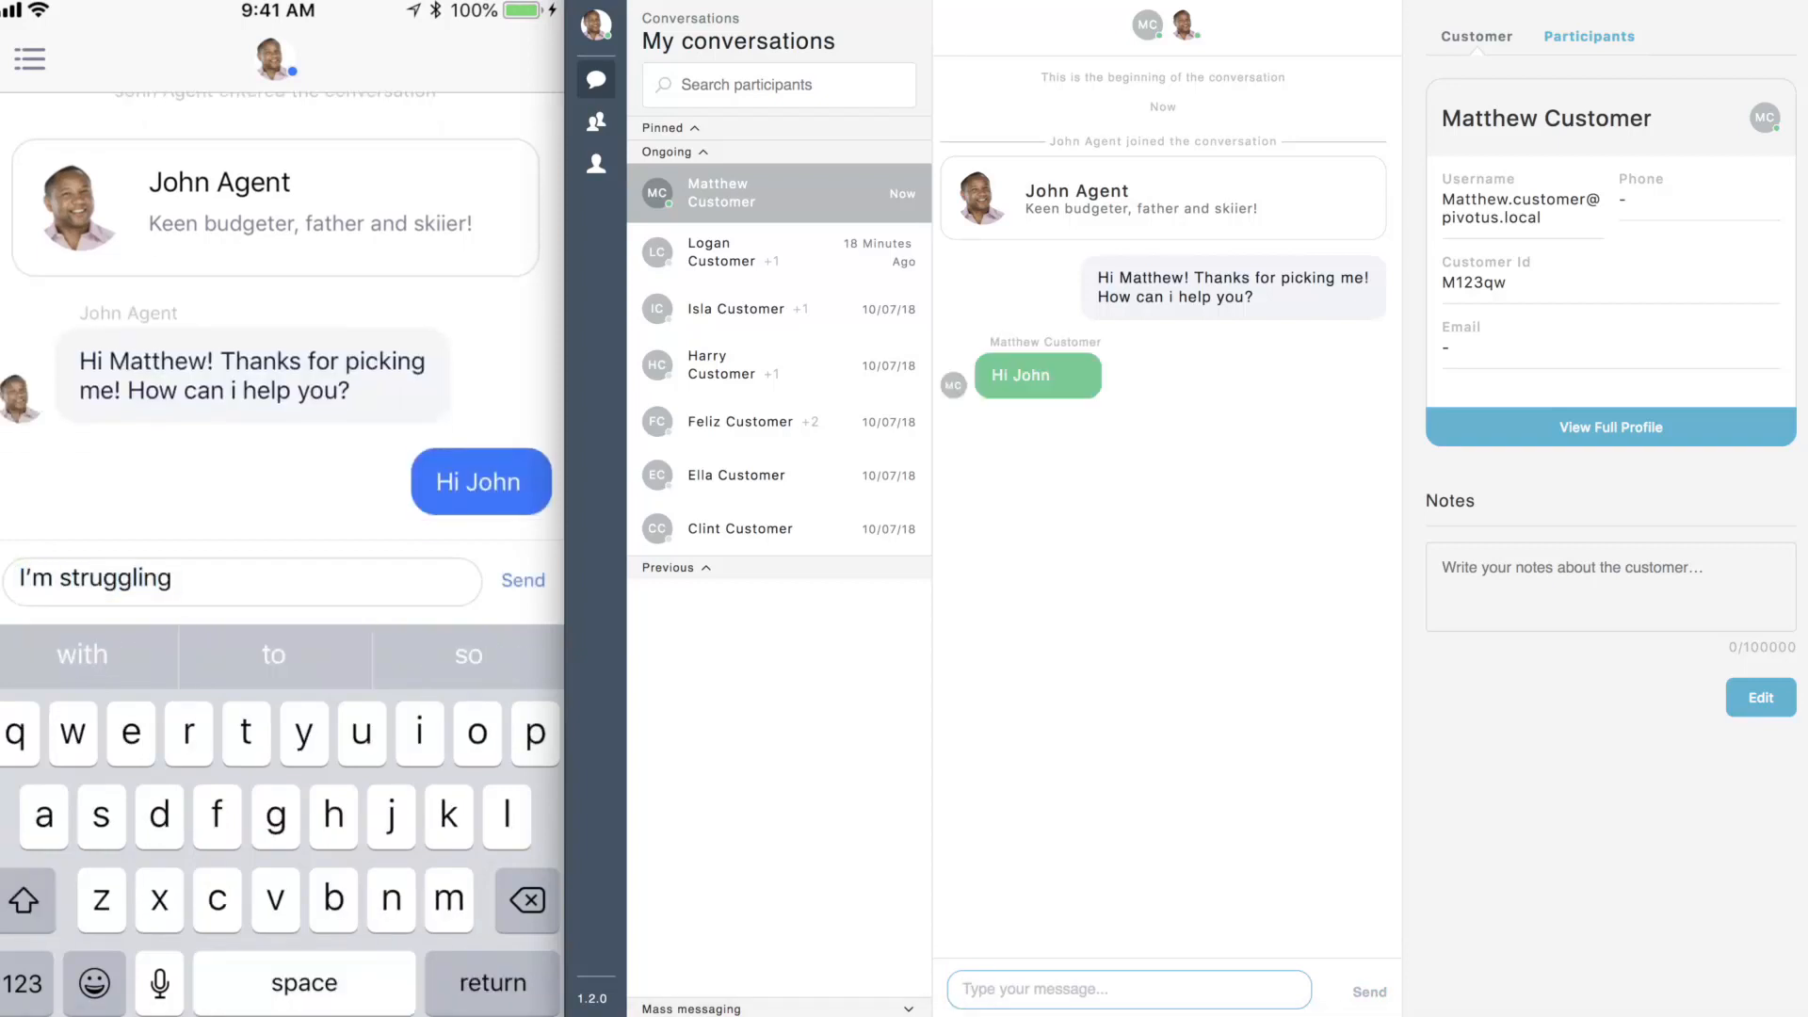
pyautogui.click(523, 580)
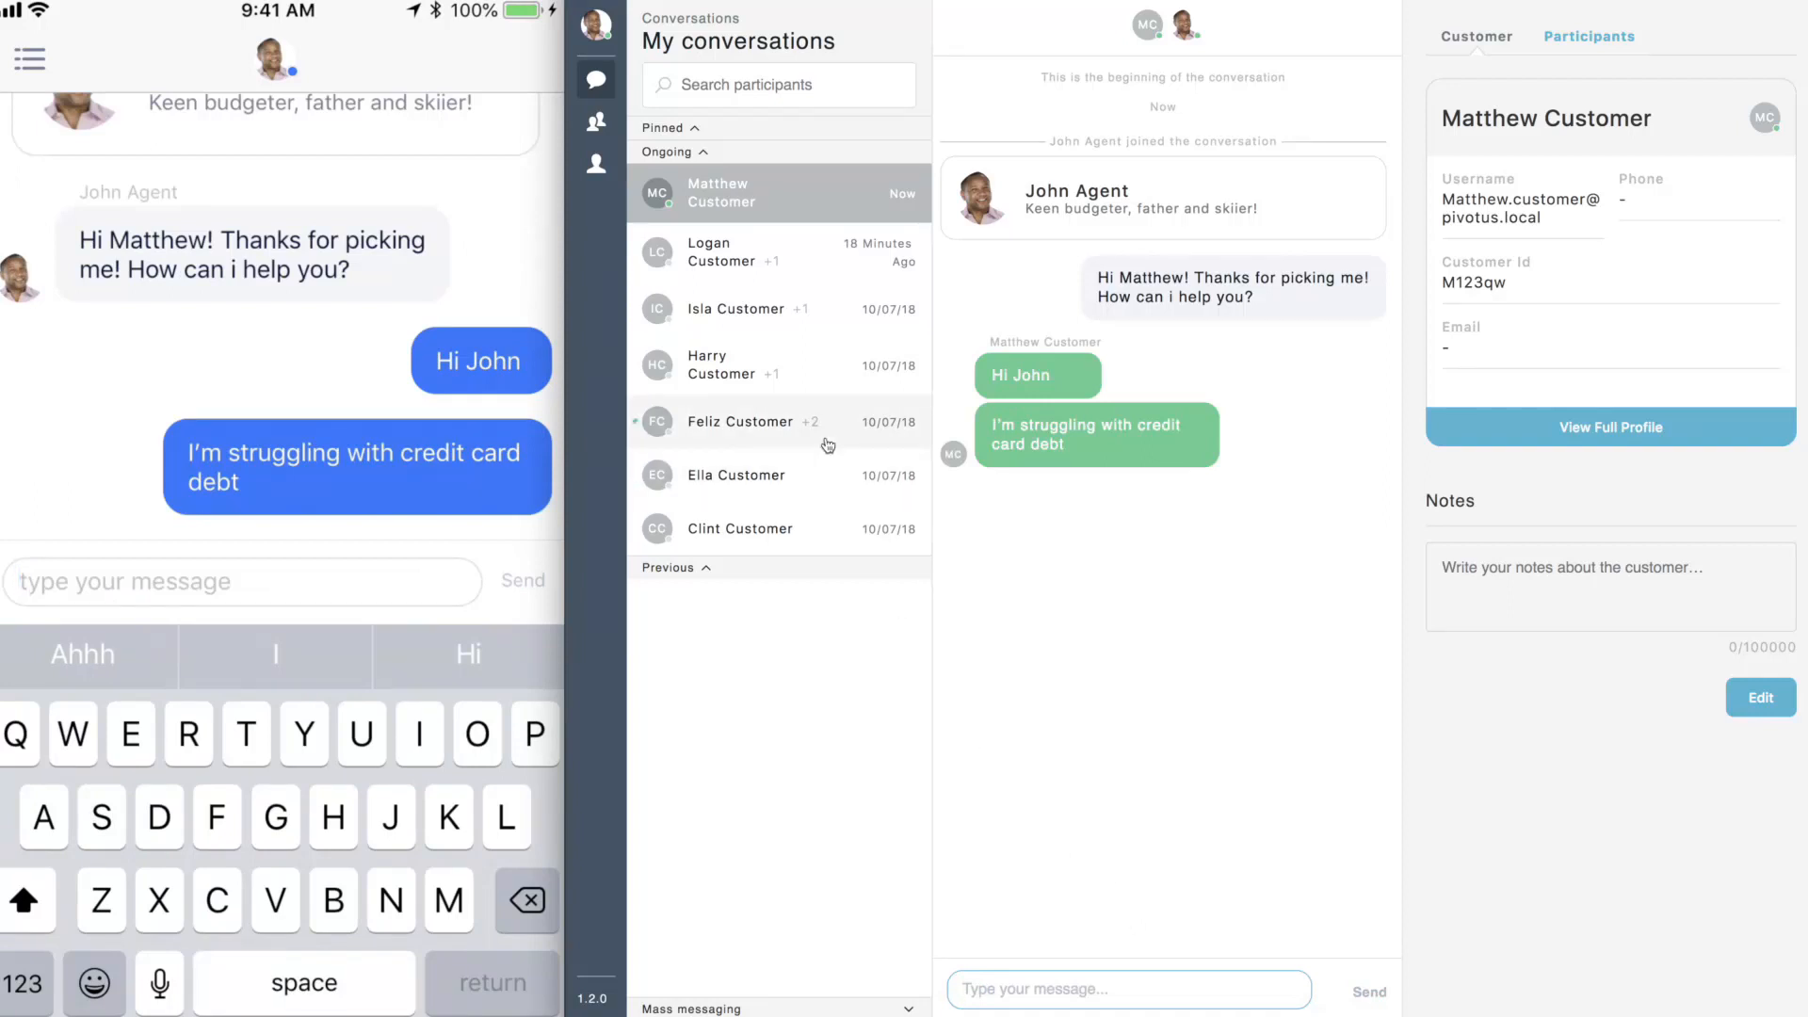
# Pin Matthew's conversation and save the note 'Opportunity to help manage debt'
pyautogui.click(741, 528)
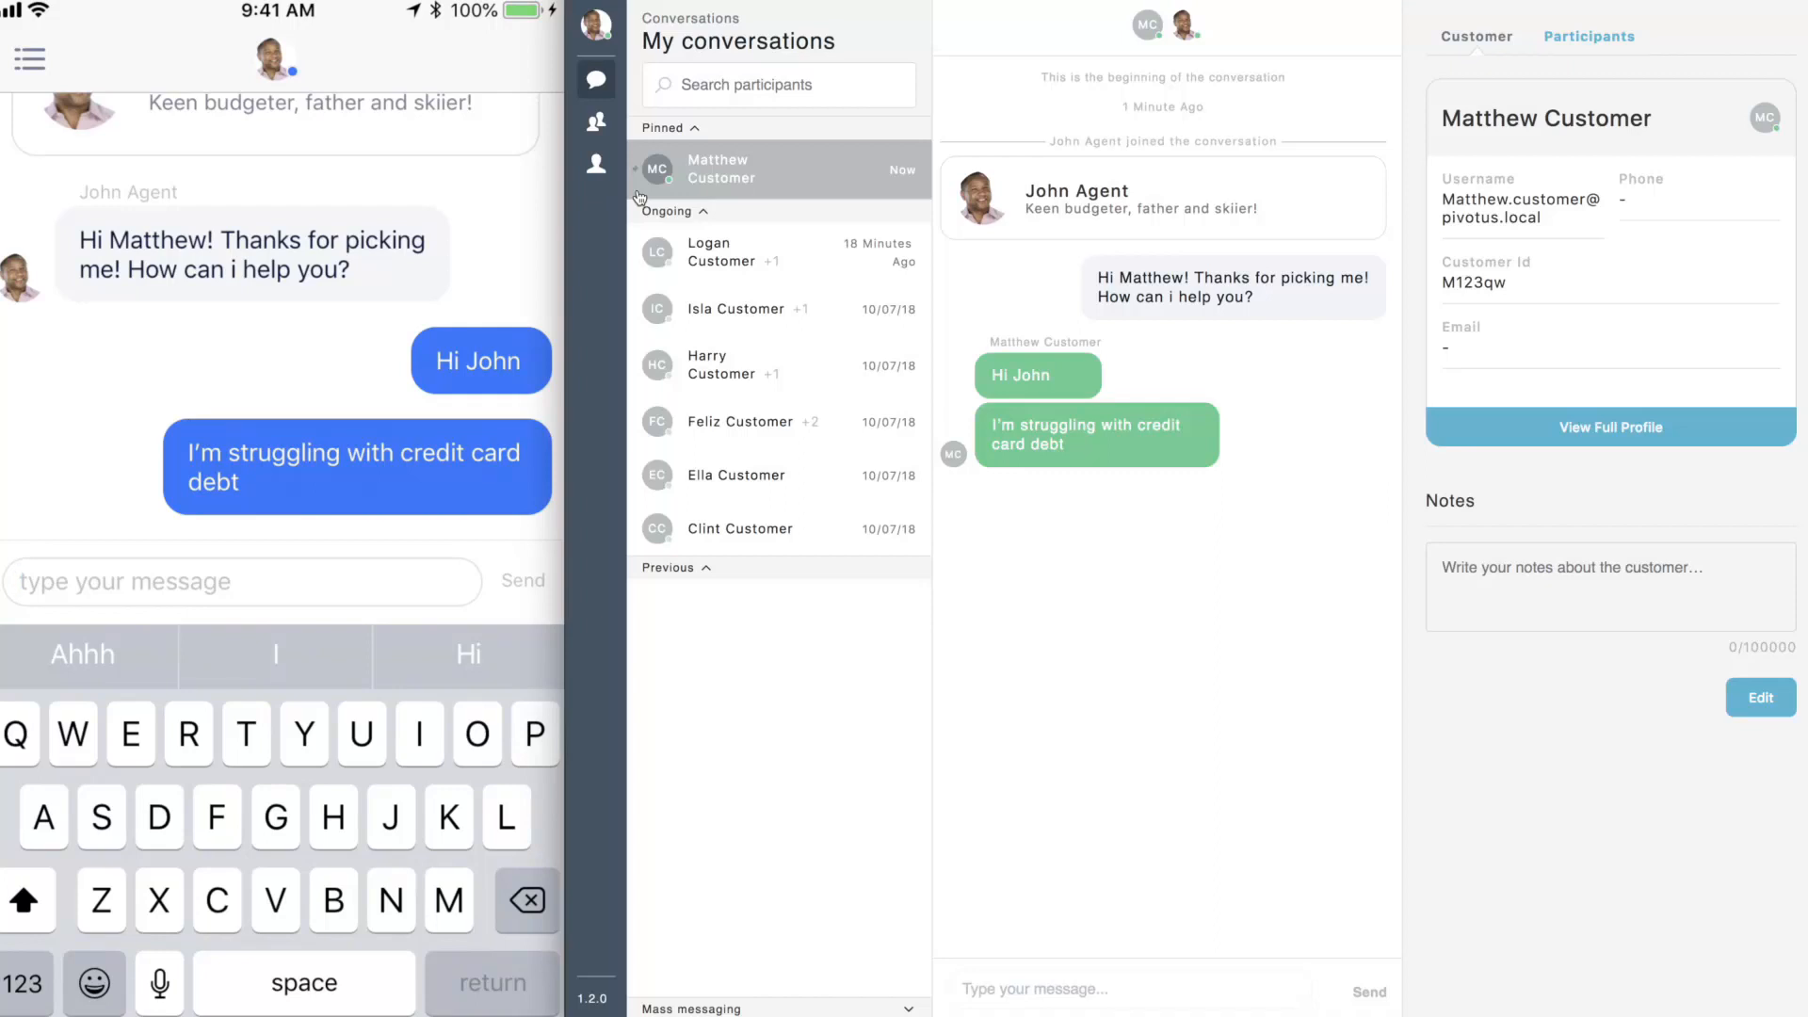
pyautogui.moveTo(1720, 672)
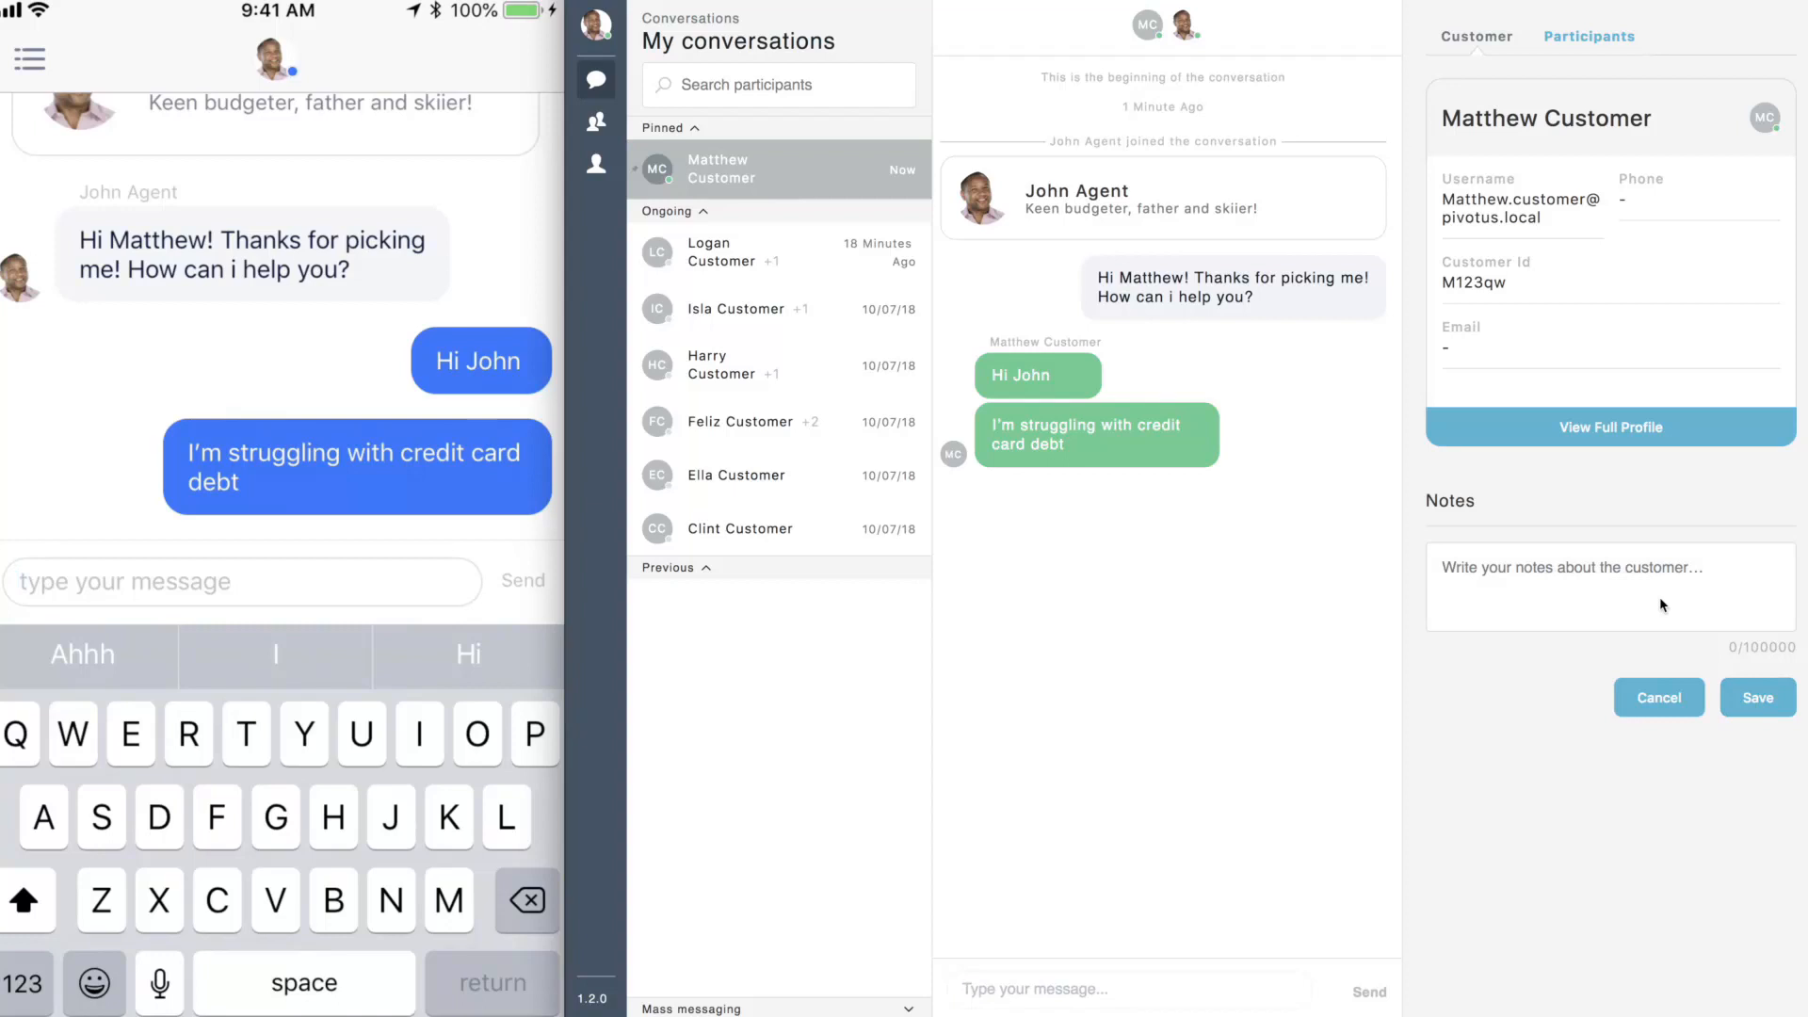
pyautogui.write('Opportunity to help manage debt')
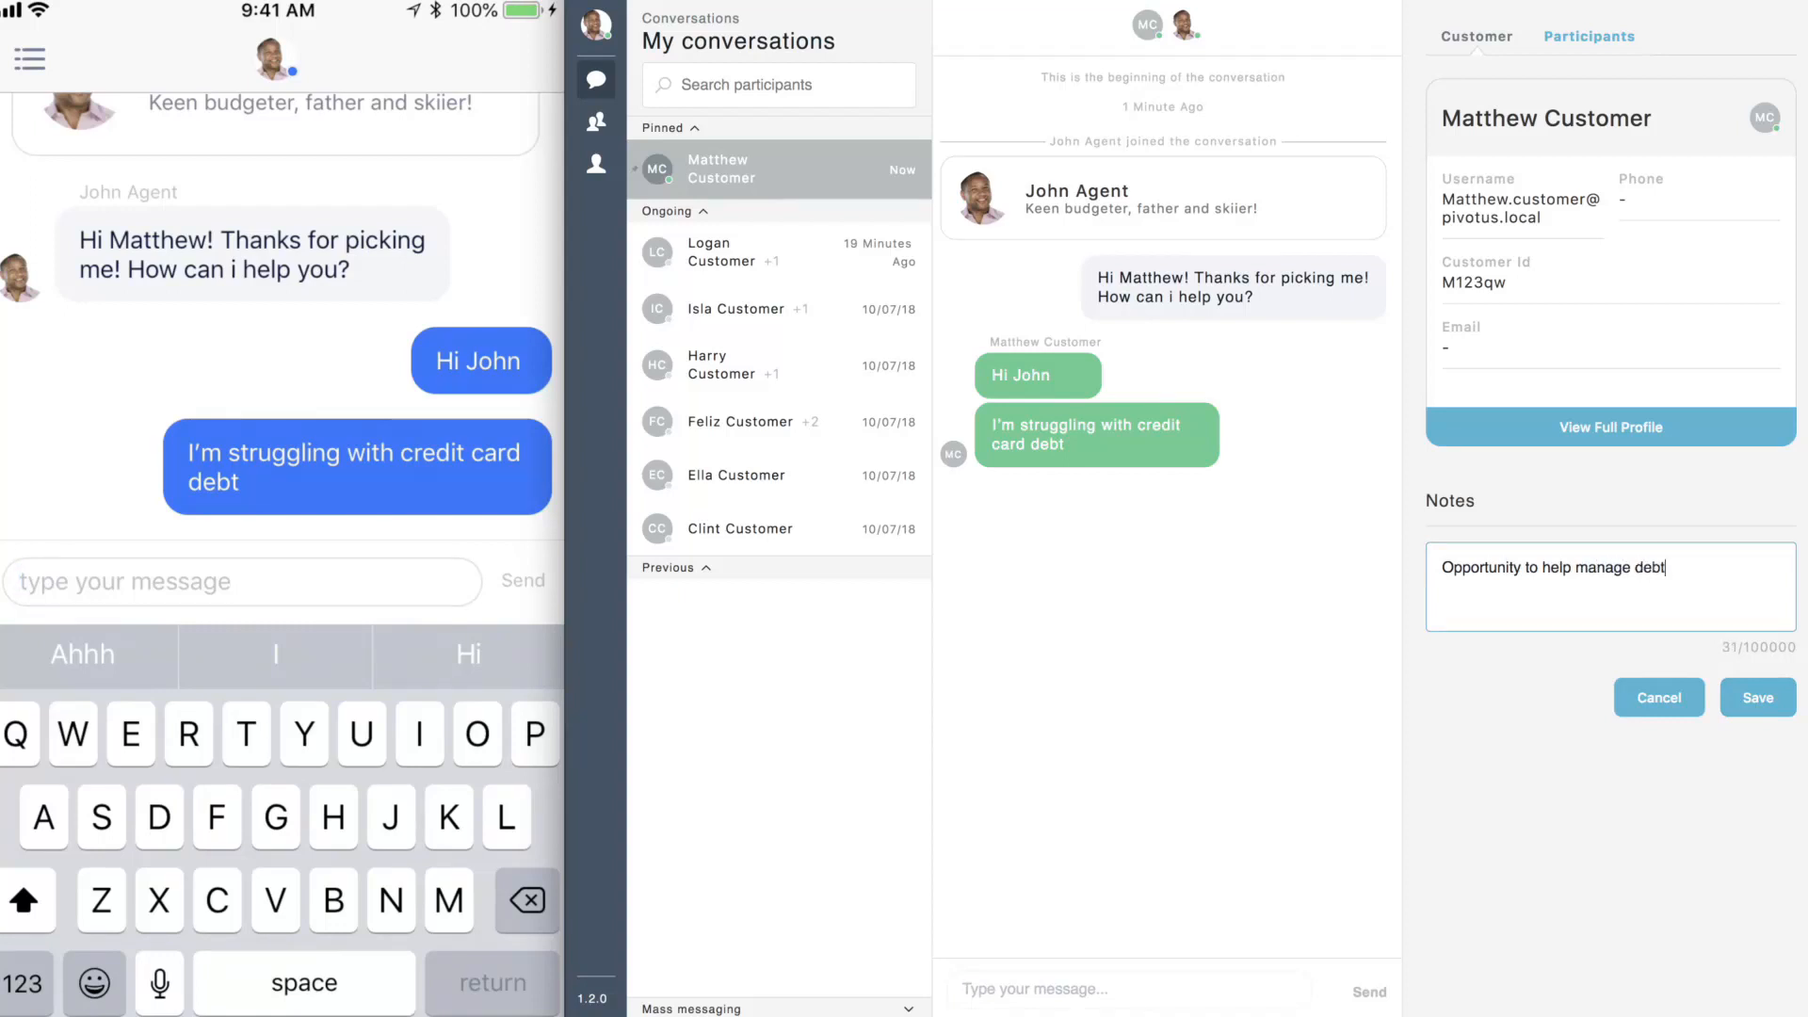
pyautogui.click(1756, 698)
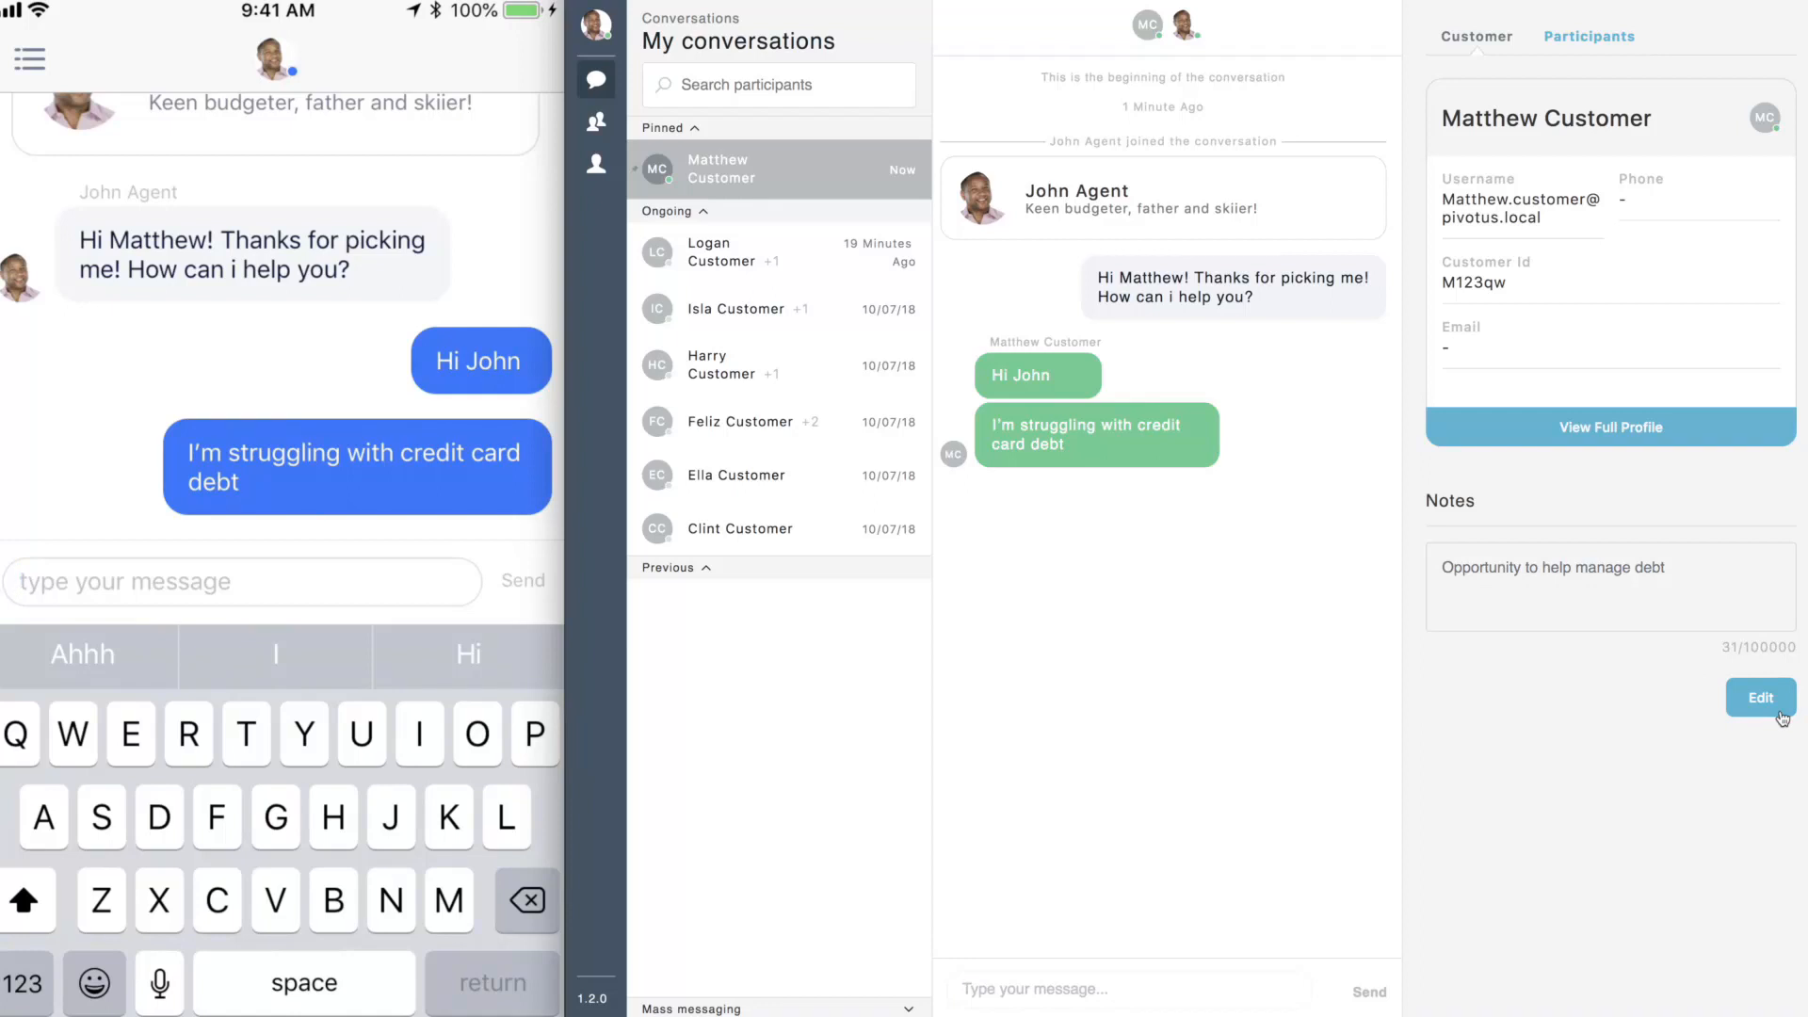
# Send 'We can help! Let me pull in our lending expert' and view the participants
pyautogui.write('We can help!')
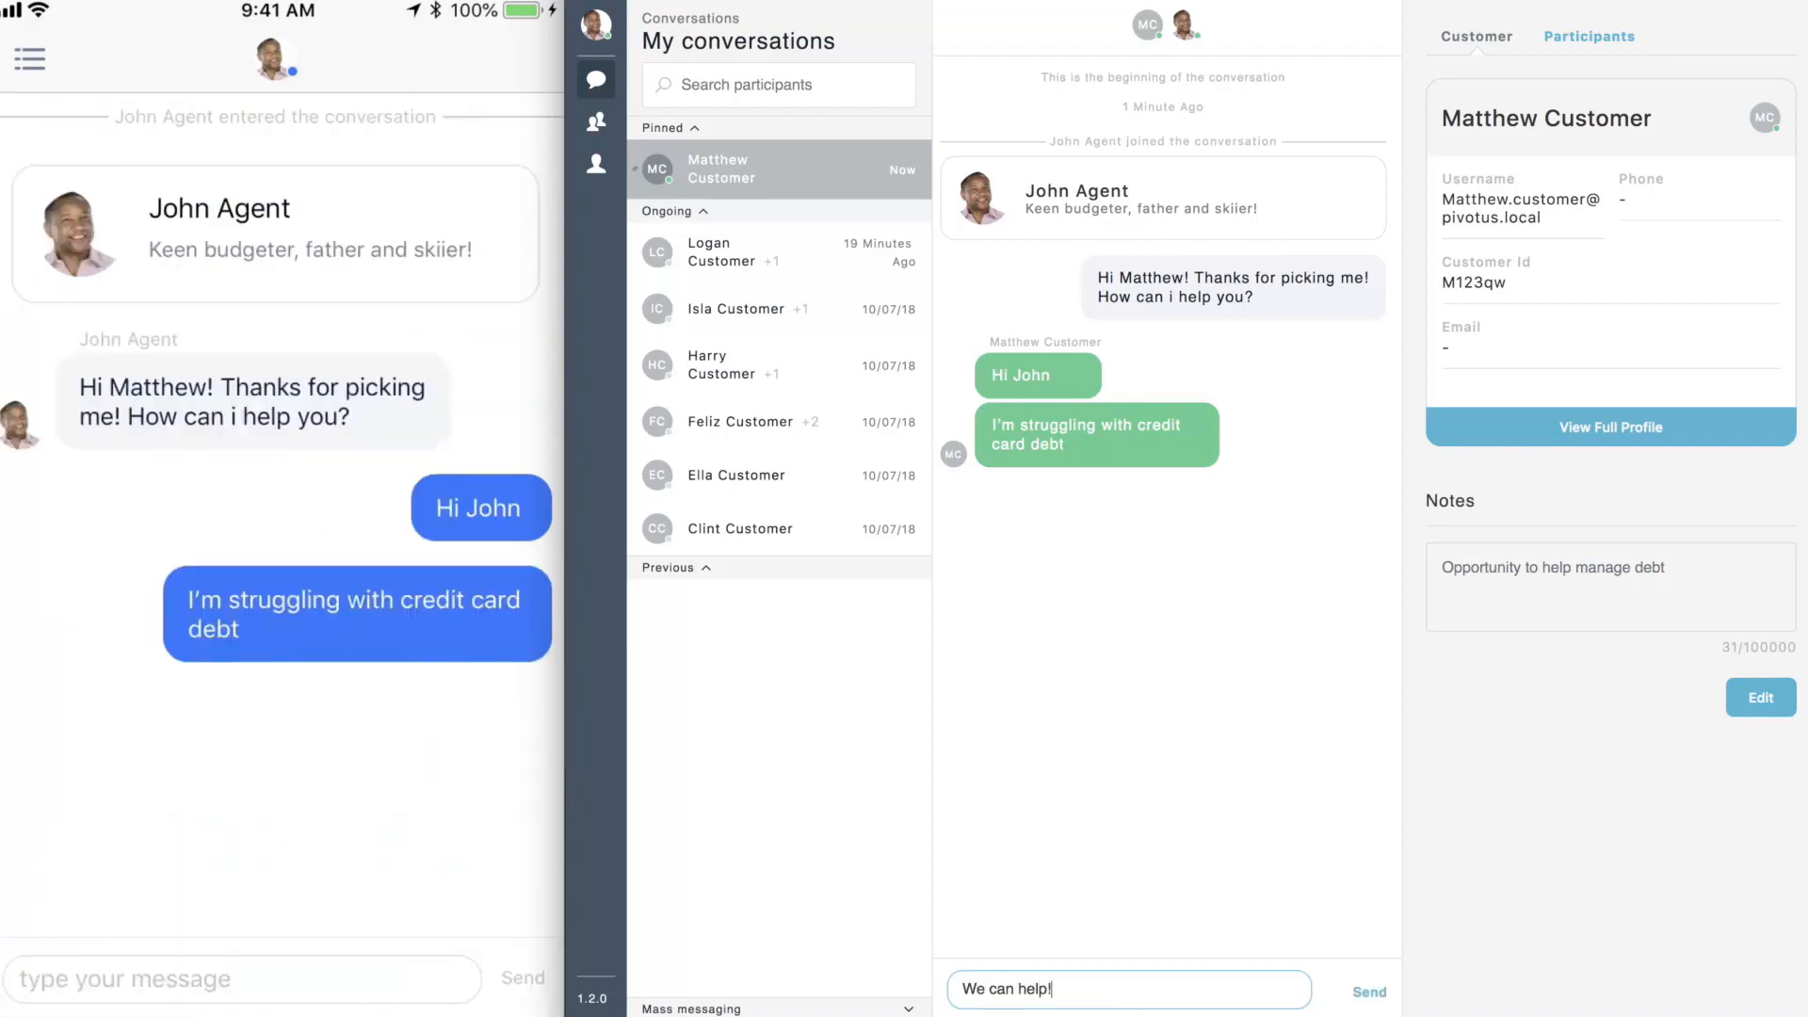
pyautogui.write('Let me pull in our lending expert')
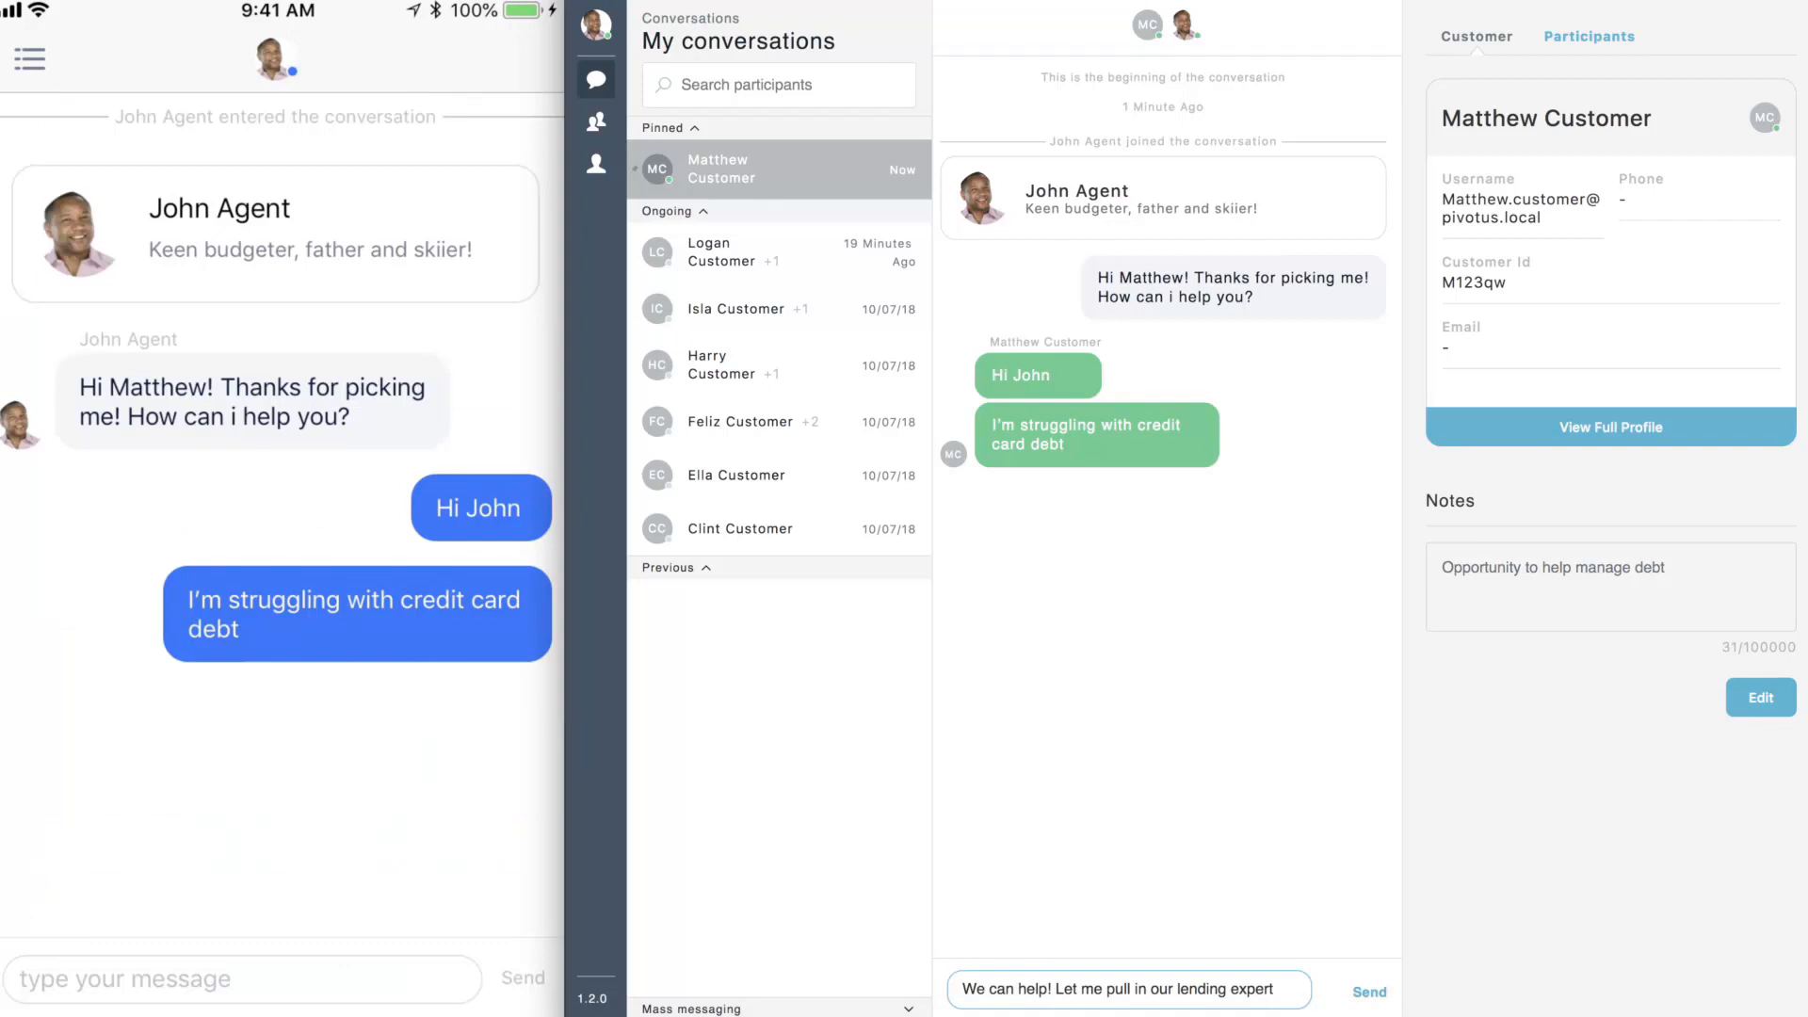
pyautogui.click(1368, 991)
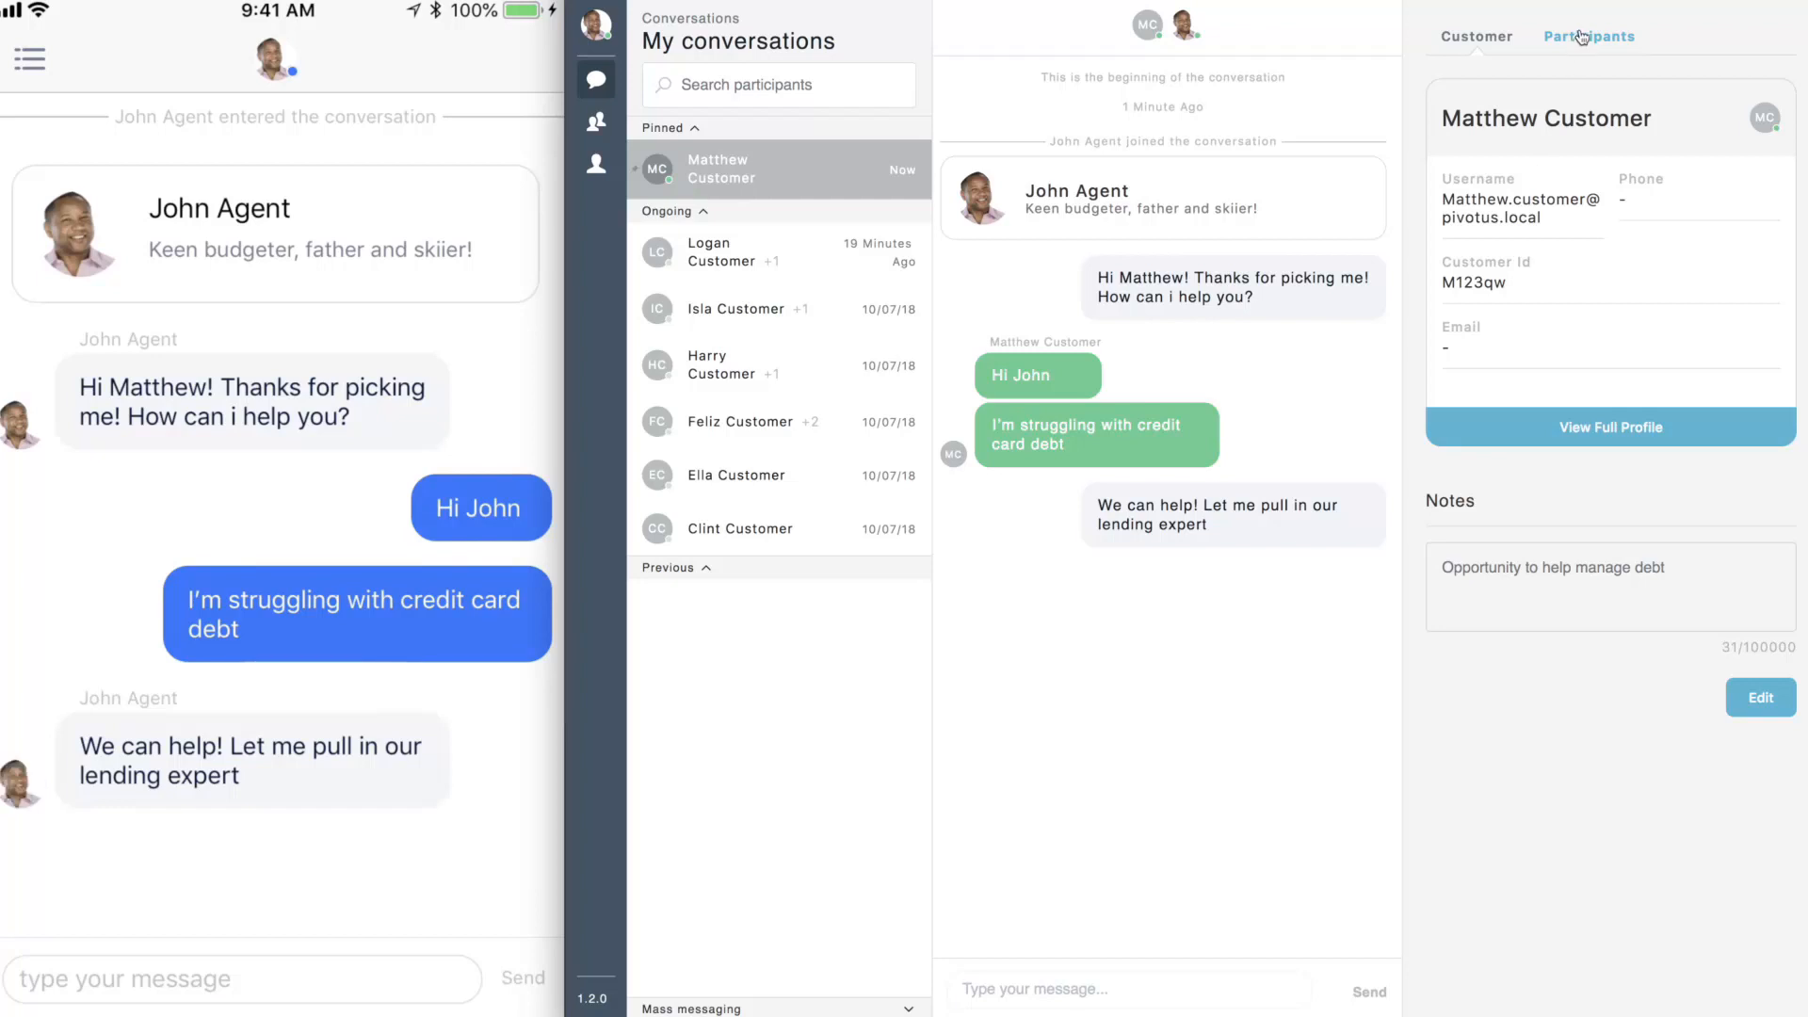
pyautogui.click(1589, 36)
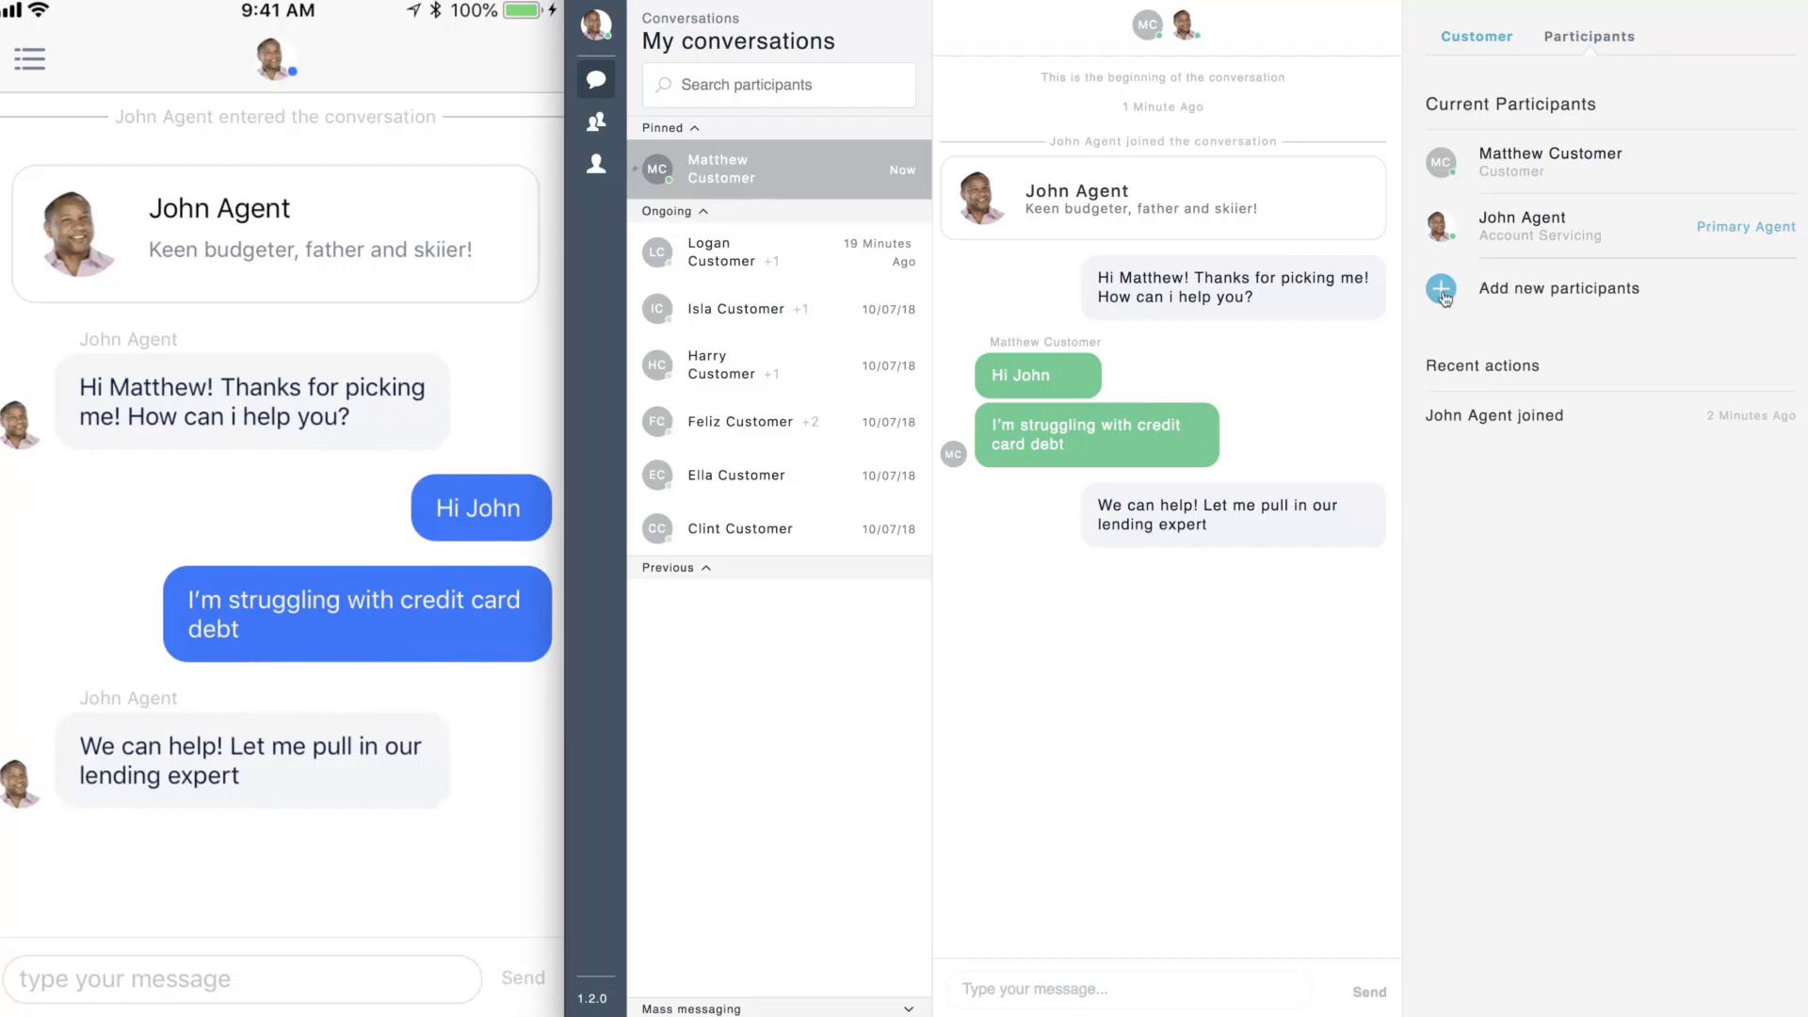
# Tick Alexis Agent in the Add new participants list and add her
pyautogui.click(1559, 288)
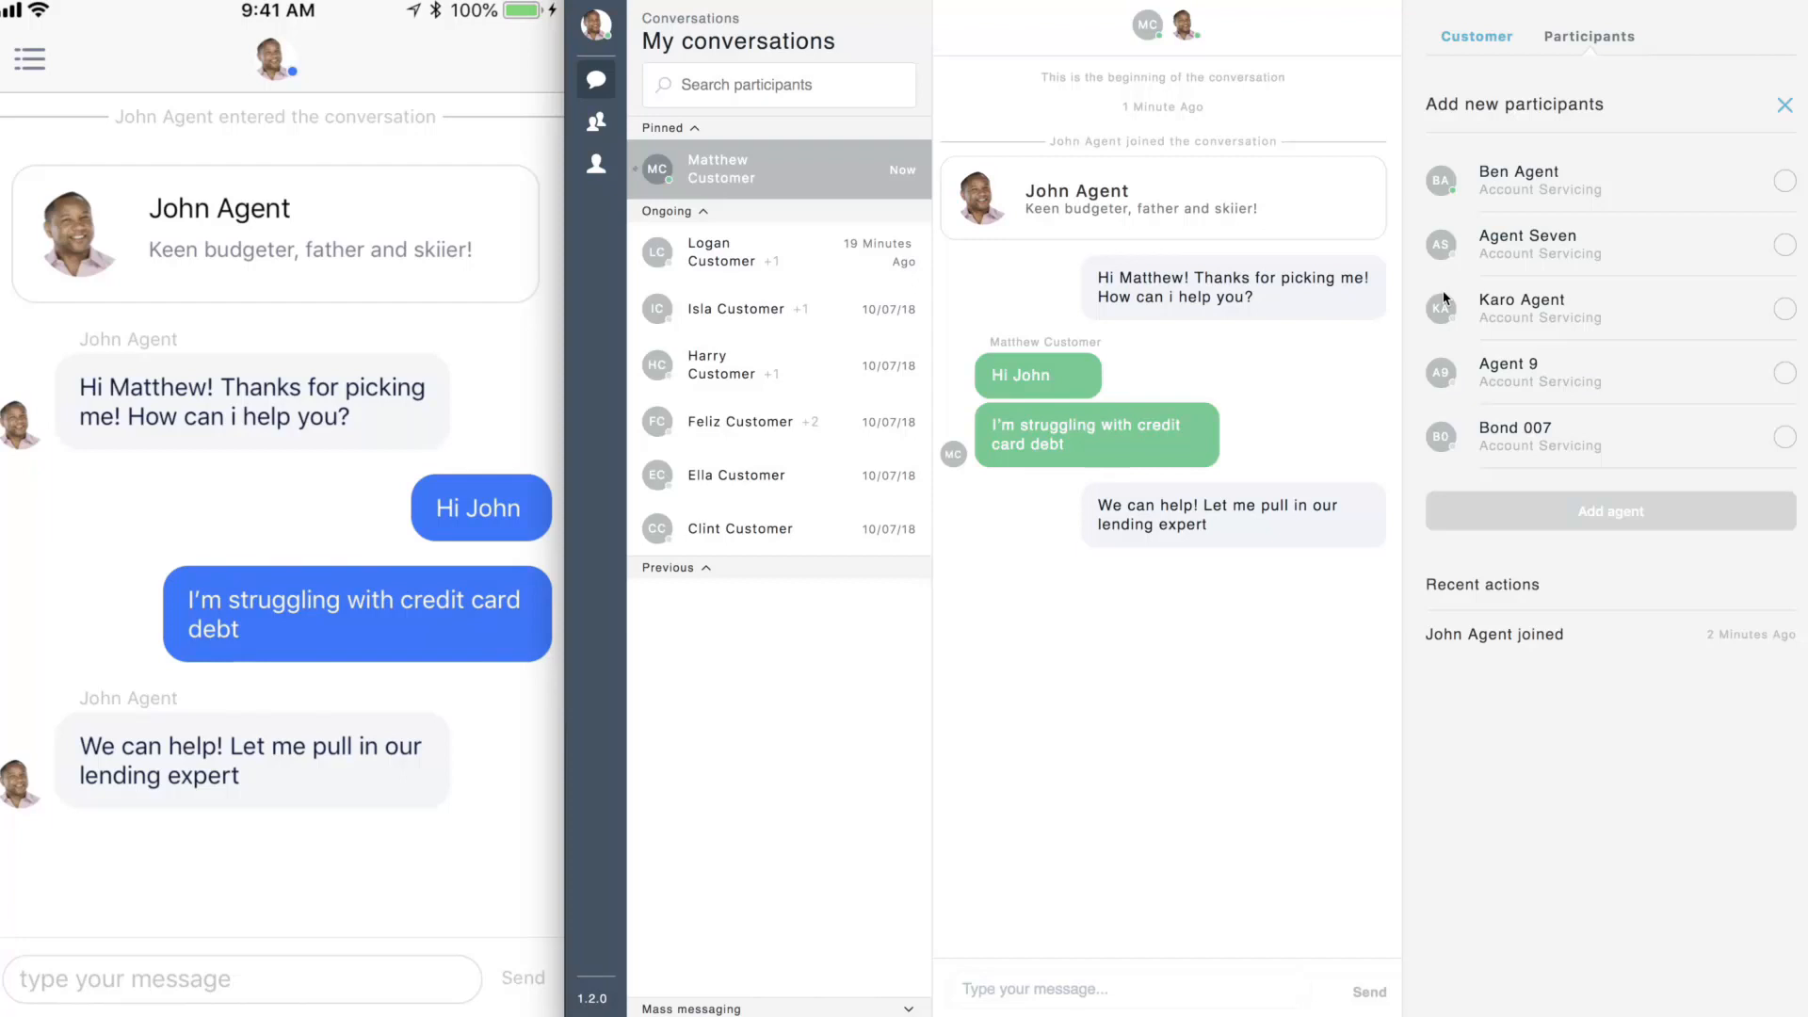
pyautogui.scroll(-3)
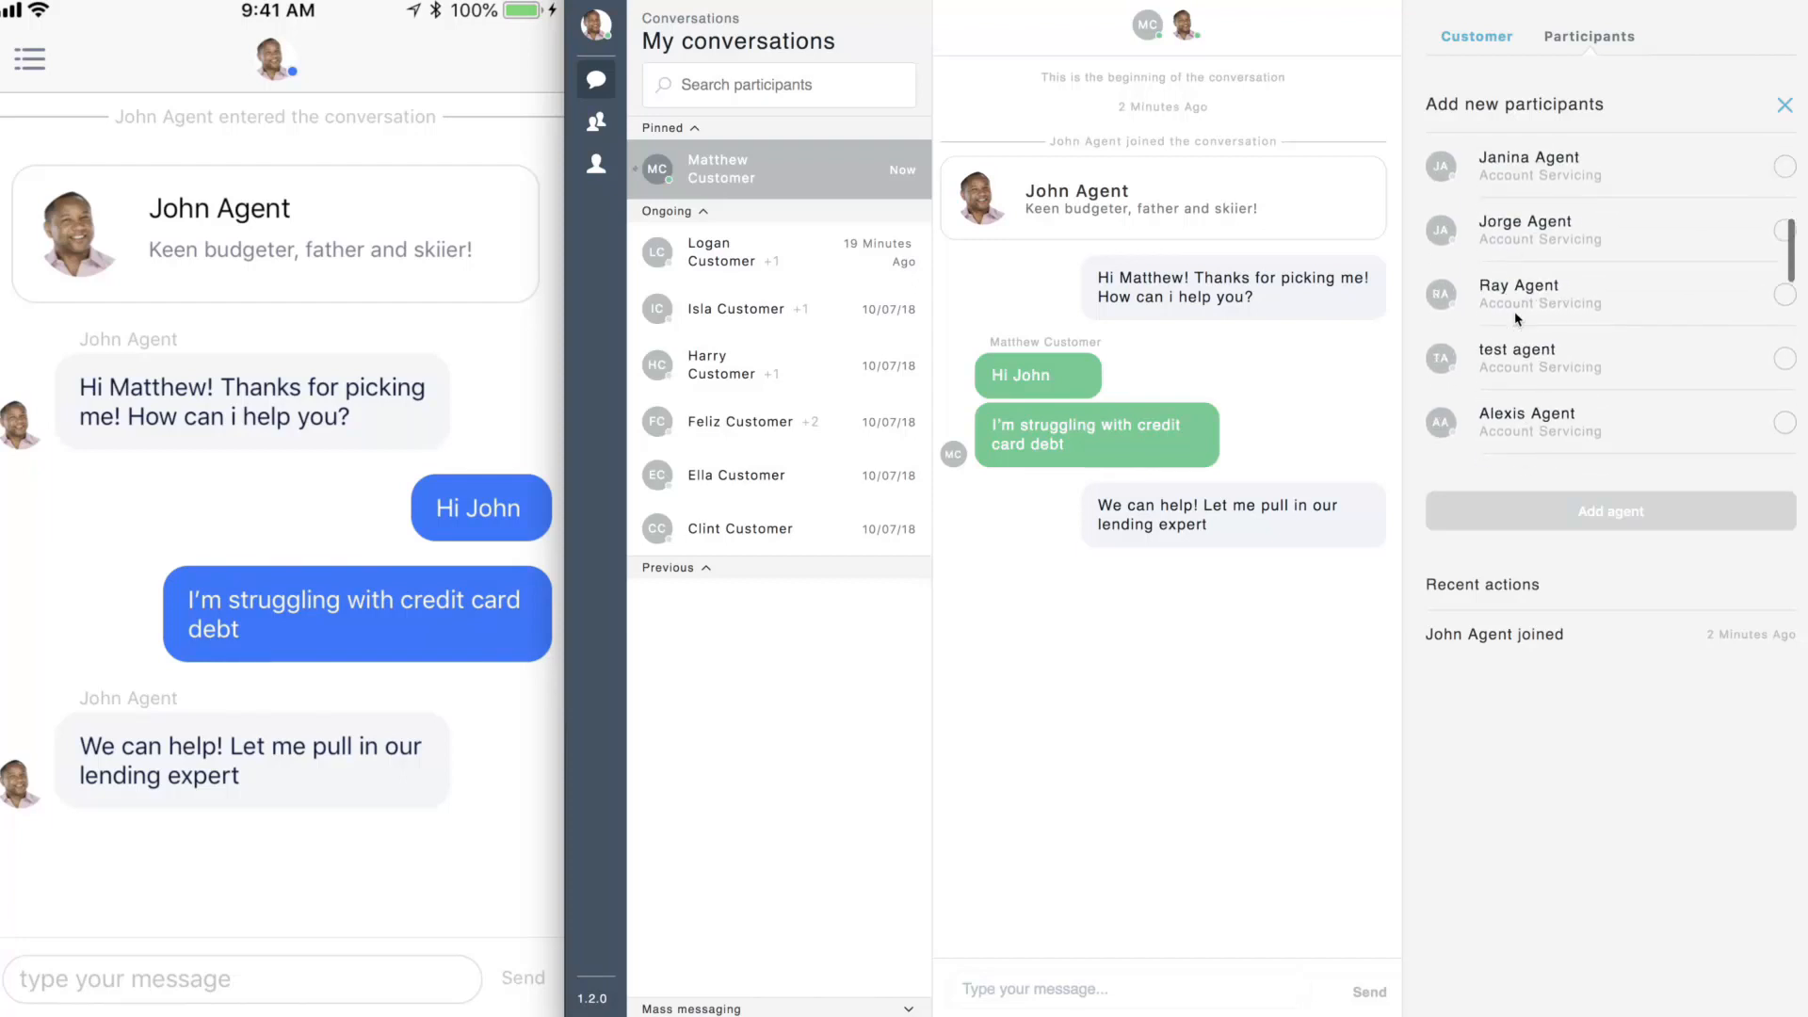
pyautogui.scroll(-3)
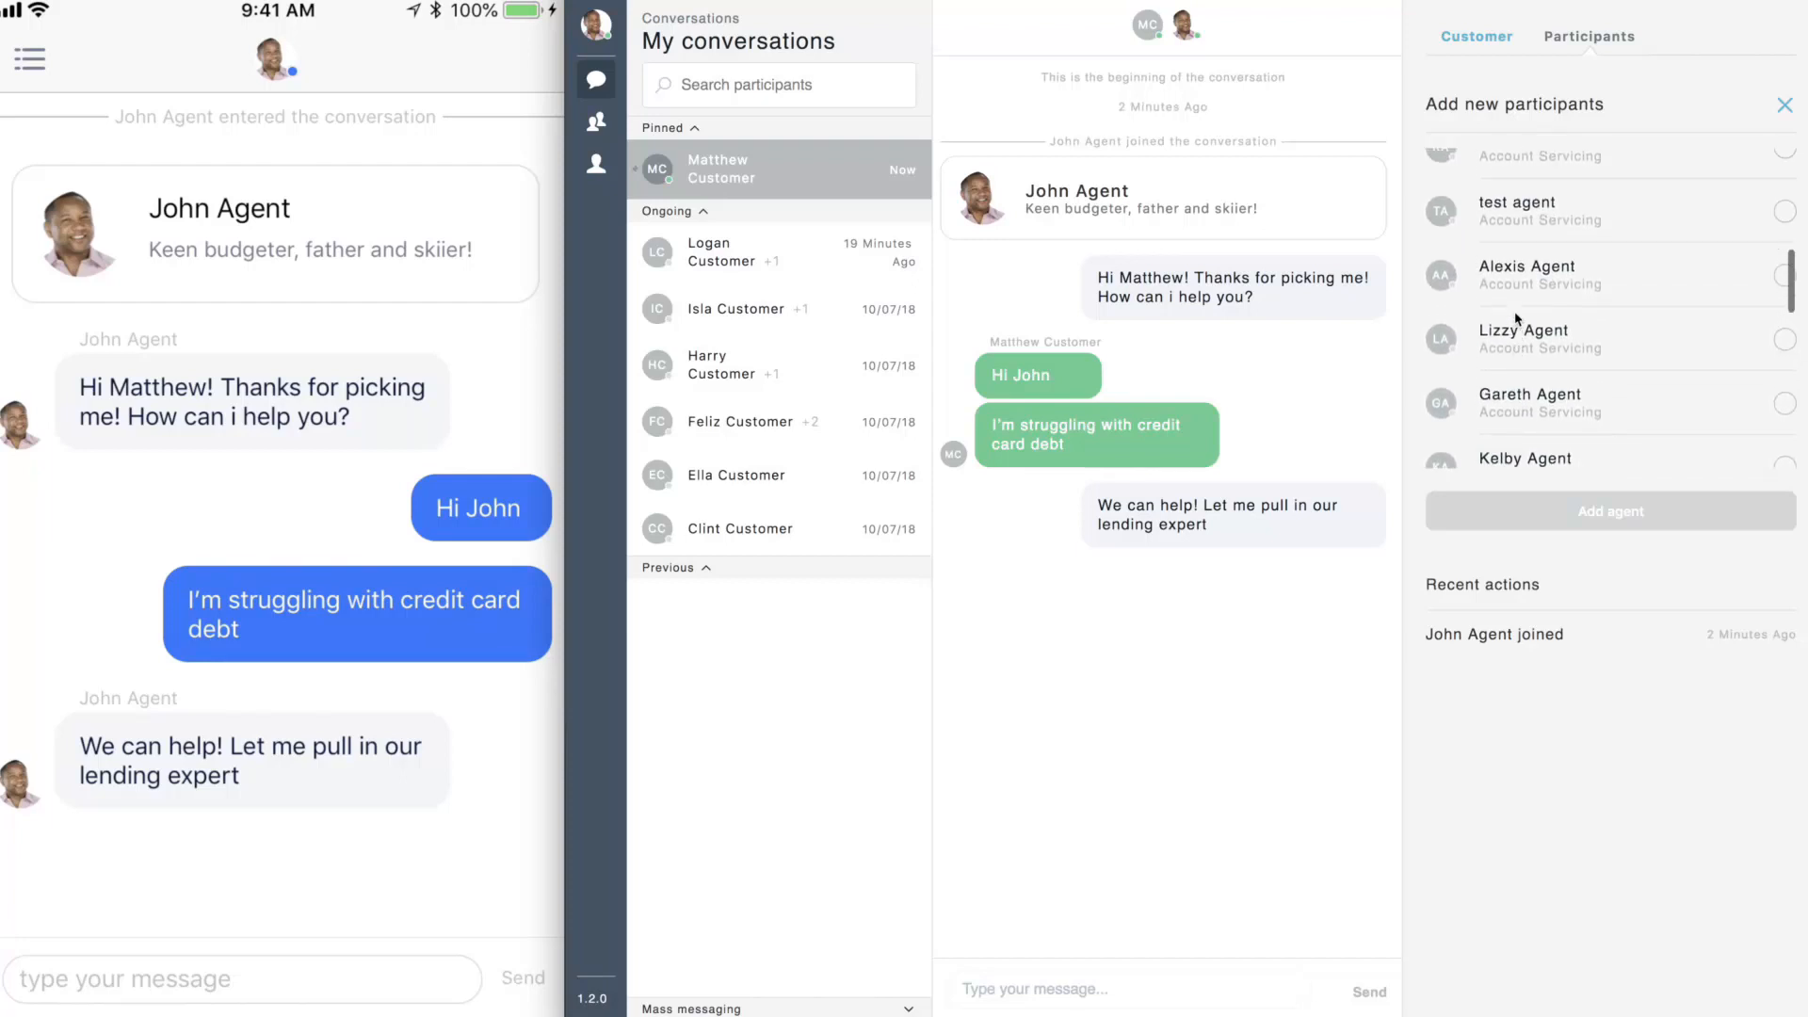
pyautogui.click(1786, 308)
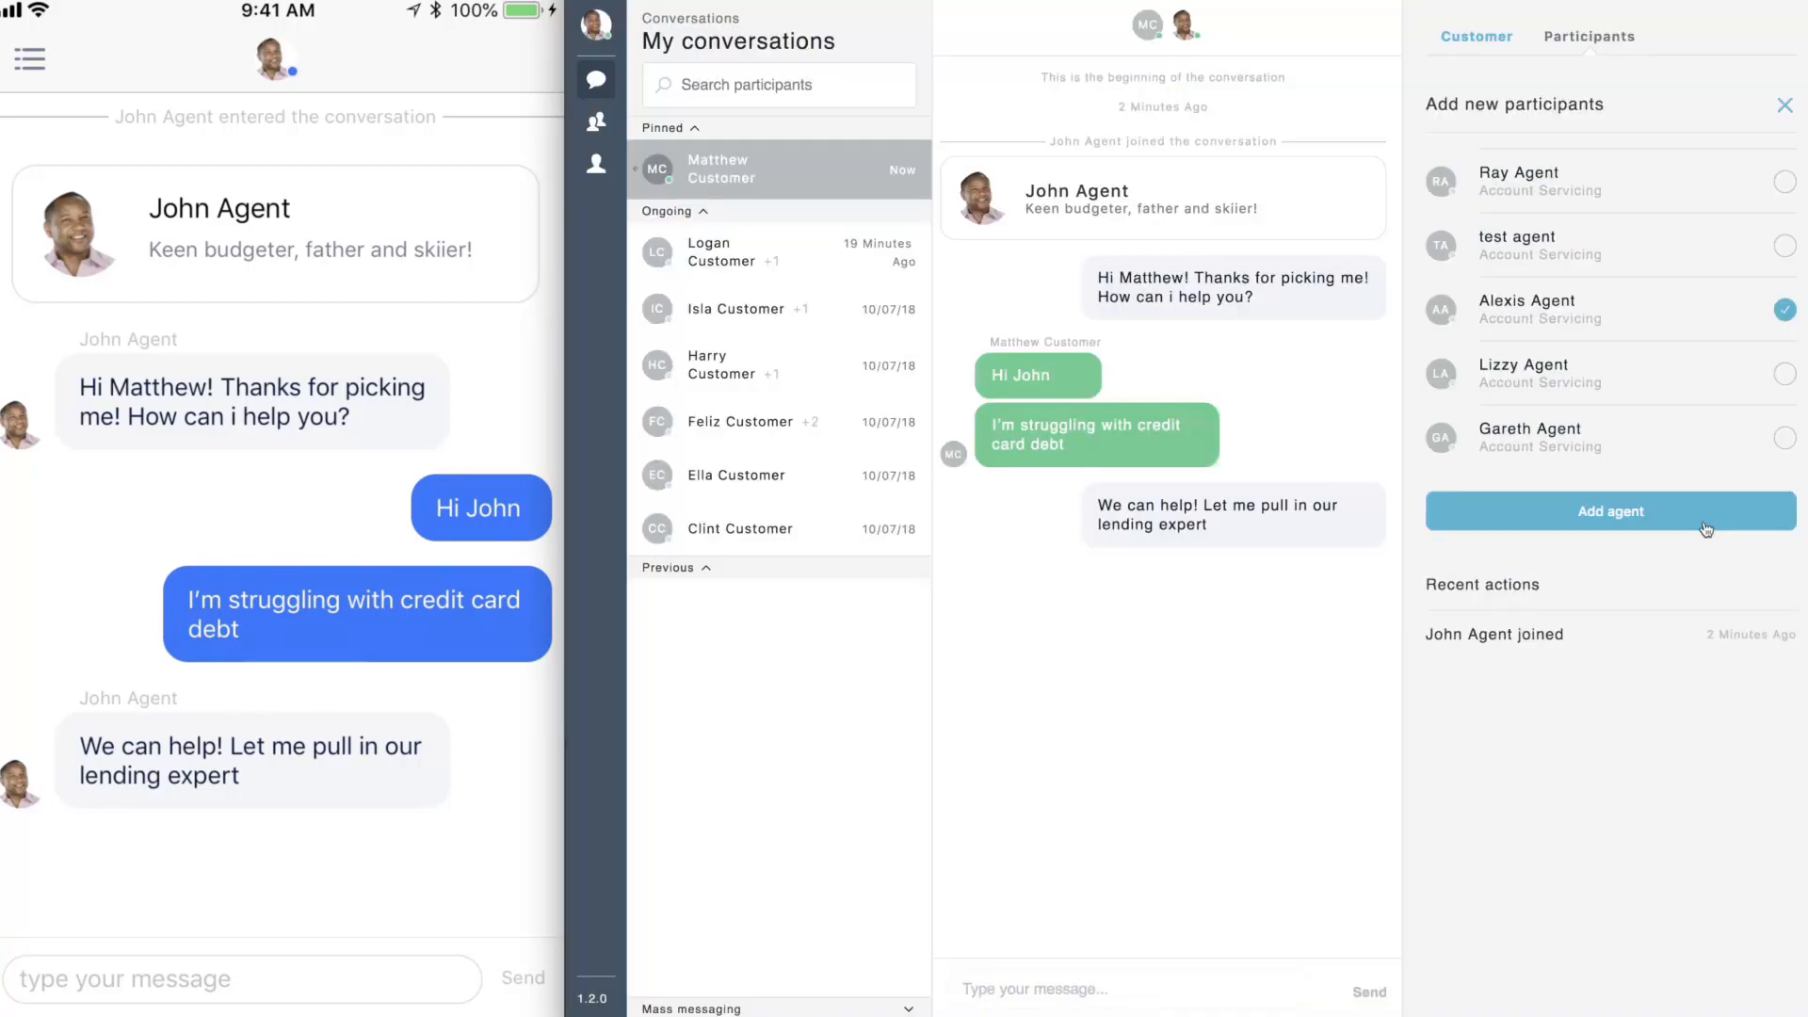
pyautogui.click(1608, 511)
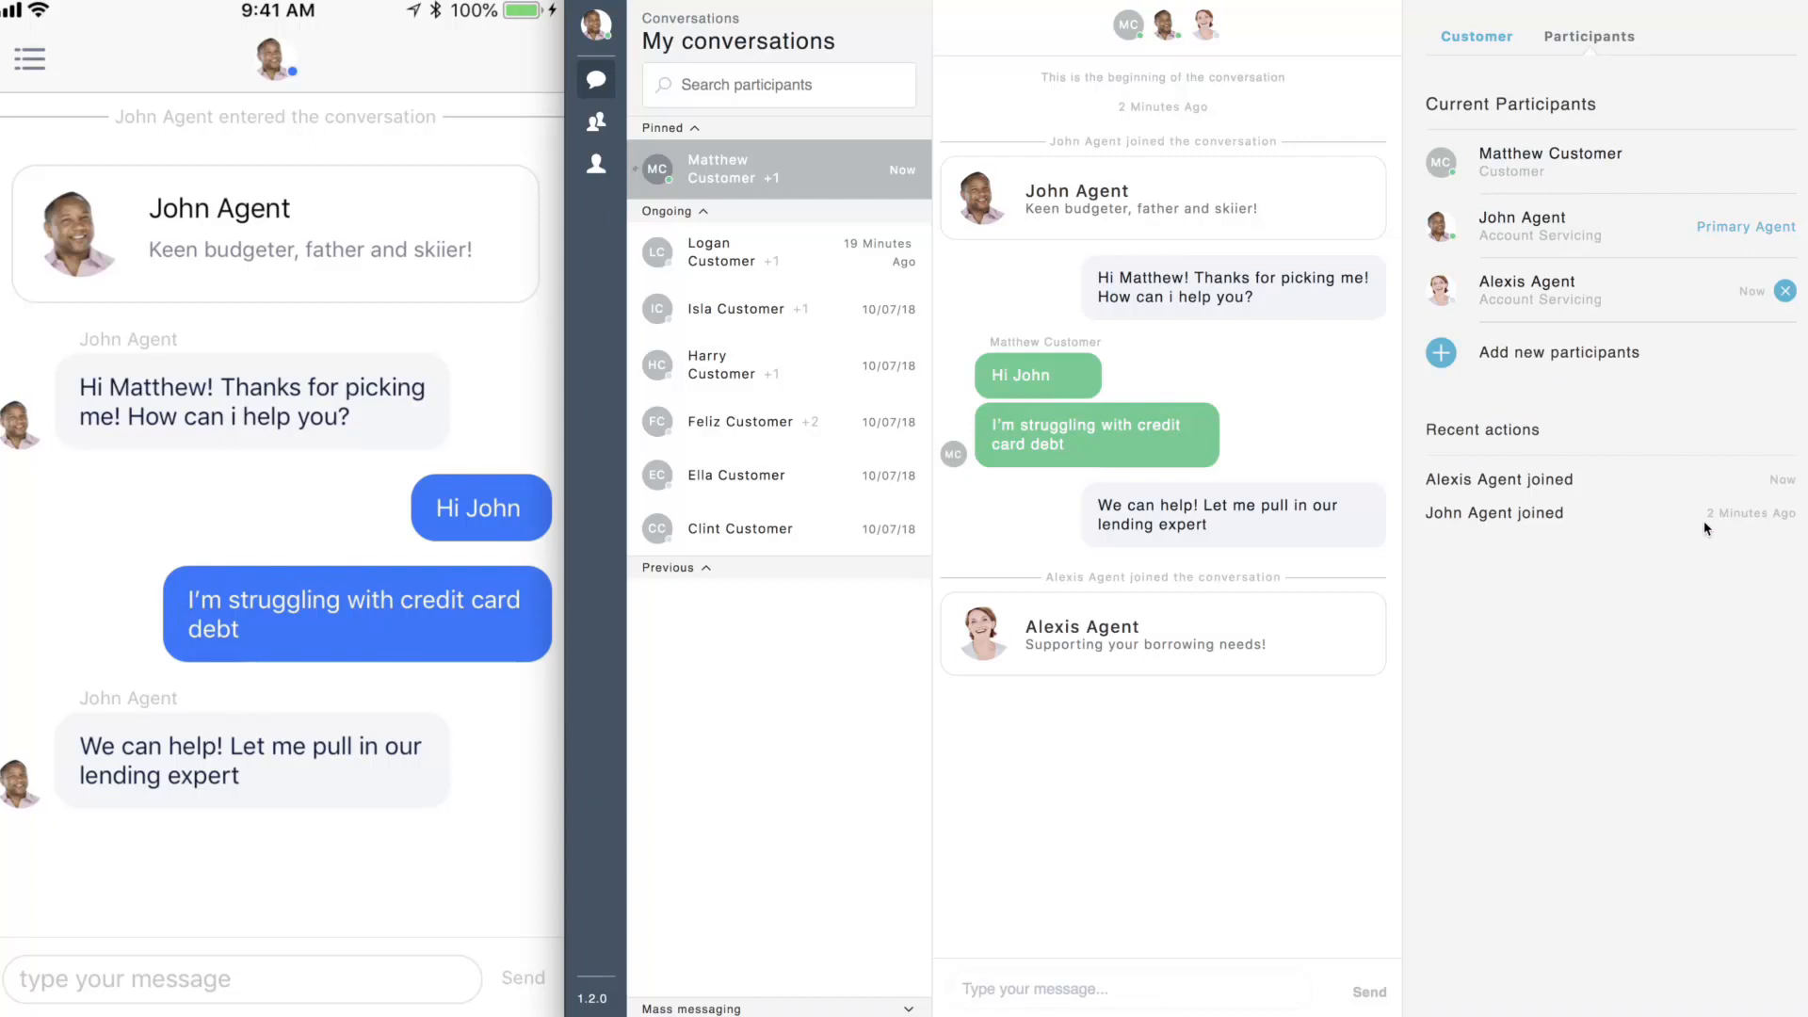
pyautogui.scroll(-3)
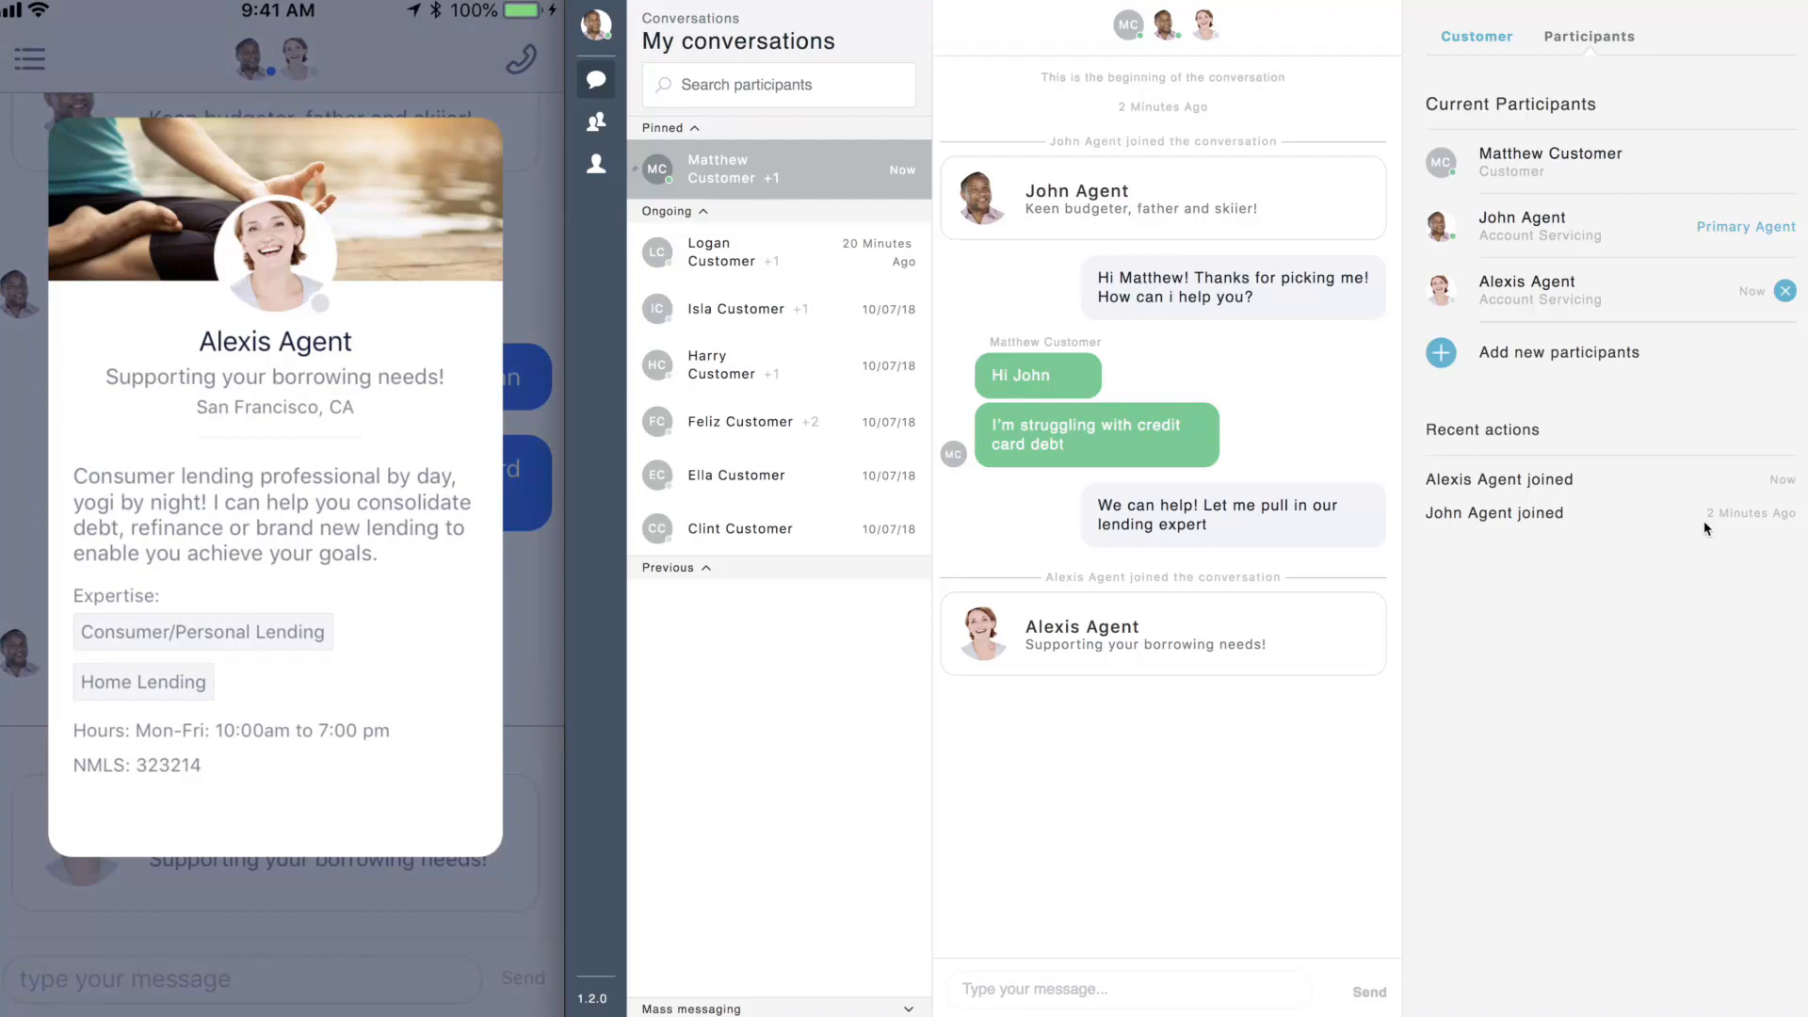
pyautogui.click(741, 581)
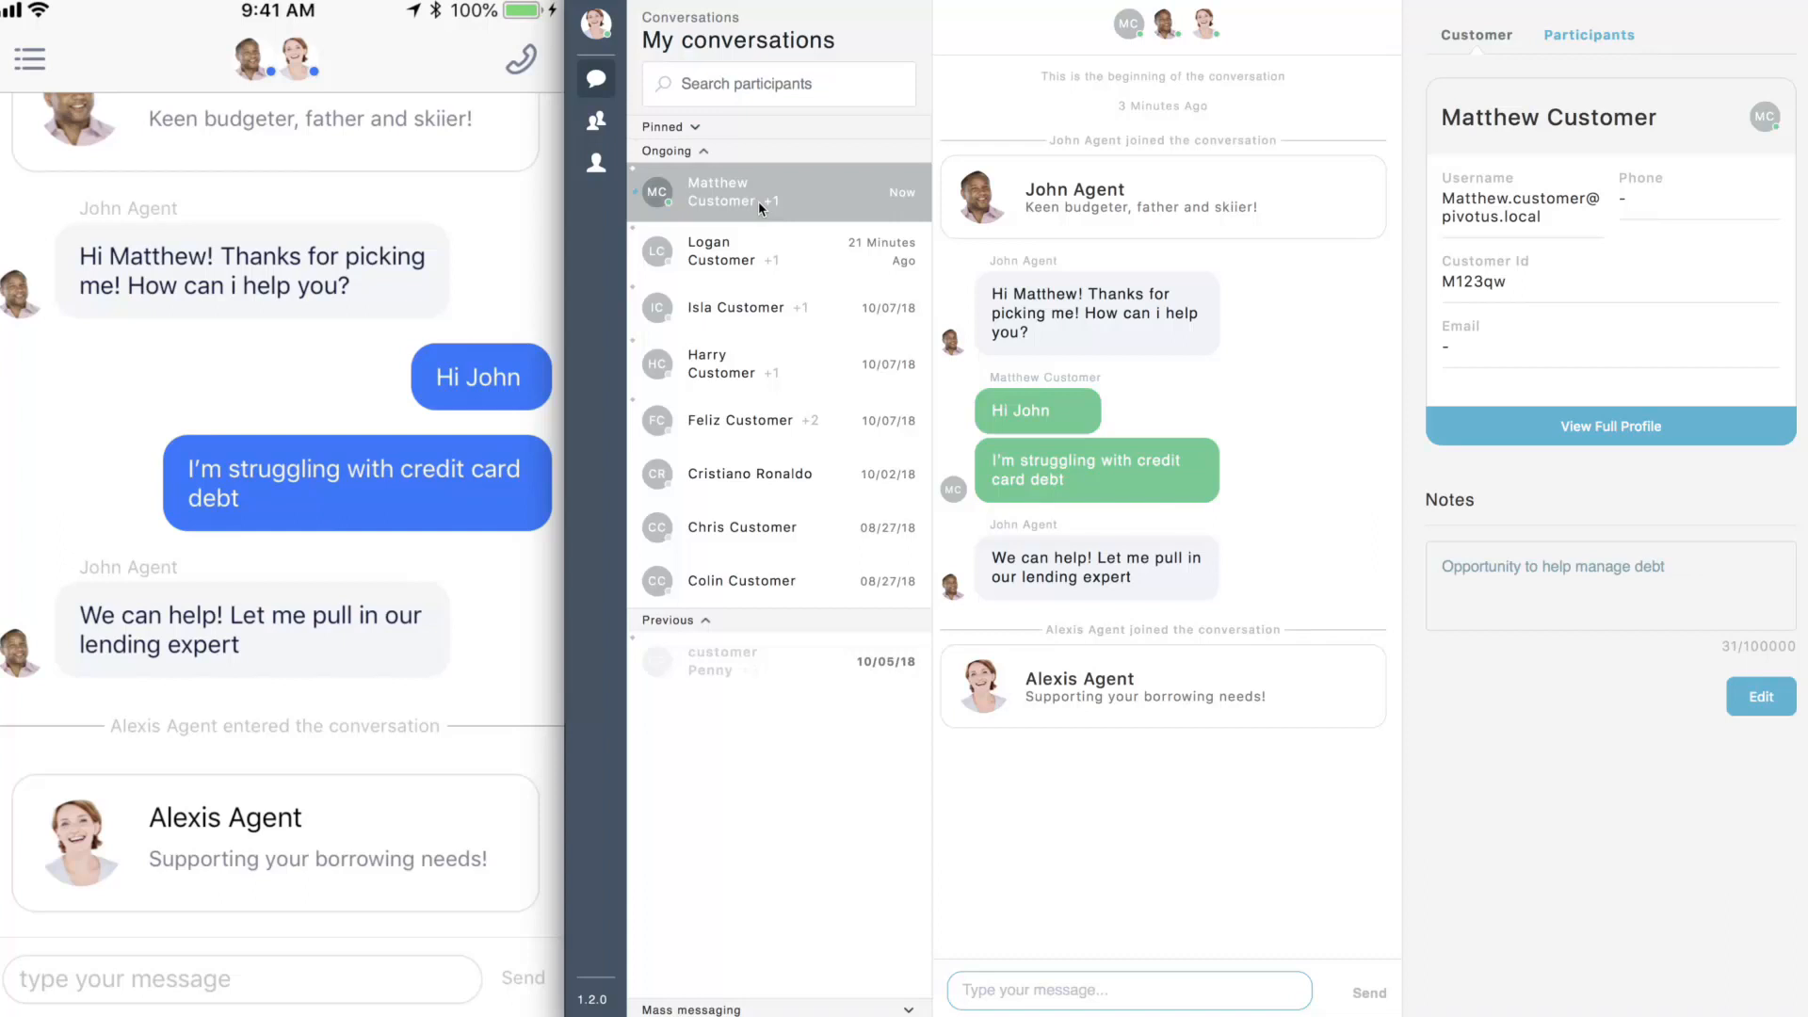
# Alexis greets Matthew offering to consolidate; Matthew sends his $5k outstanding debt details
pyautogui.write('Hi Matthew')
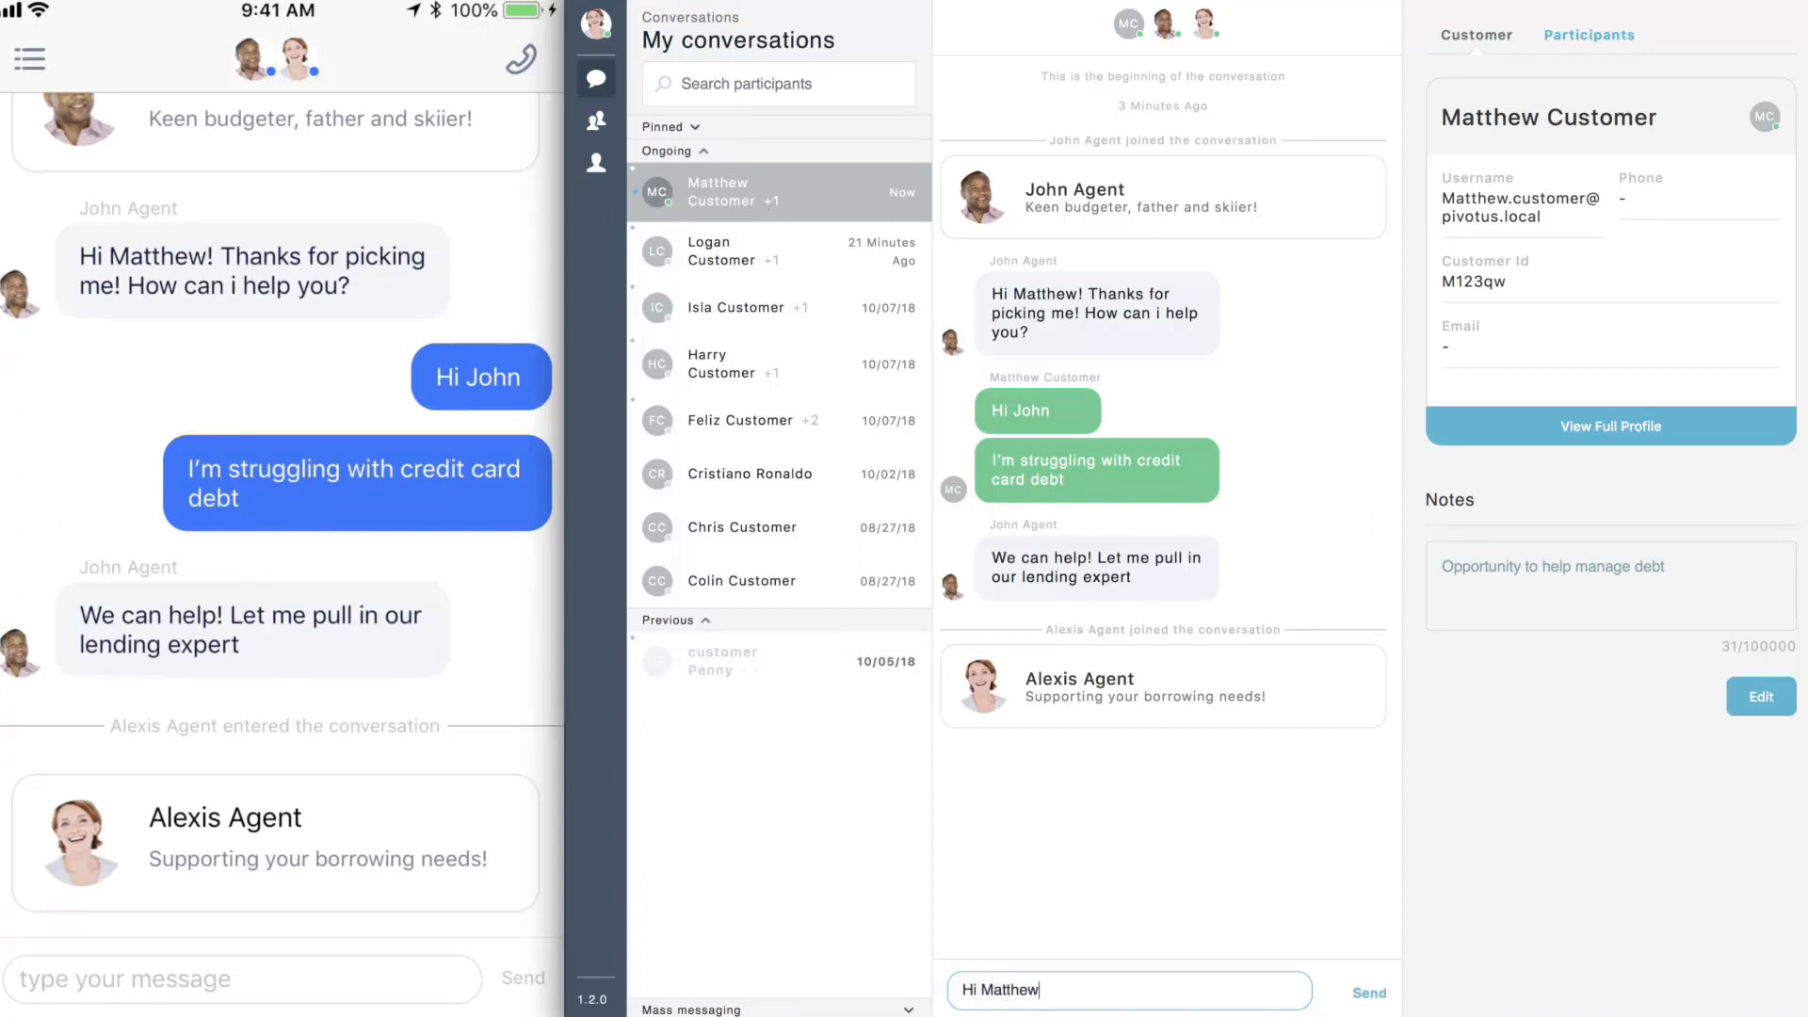
pyautogui.write('I would love to conso')
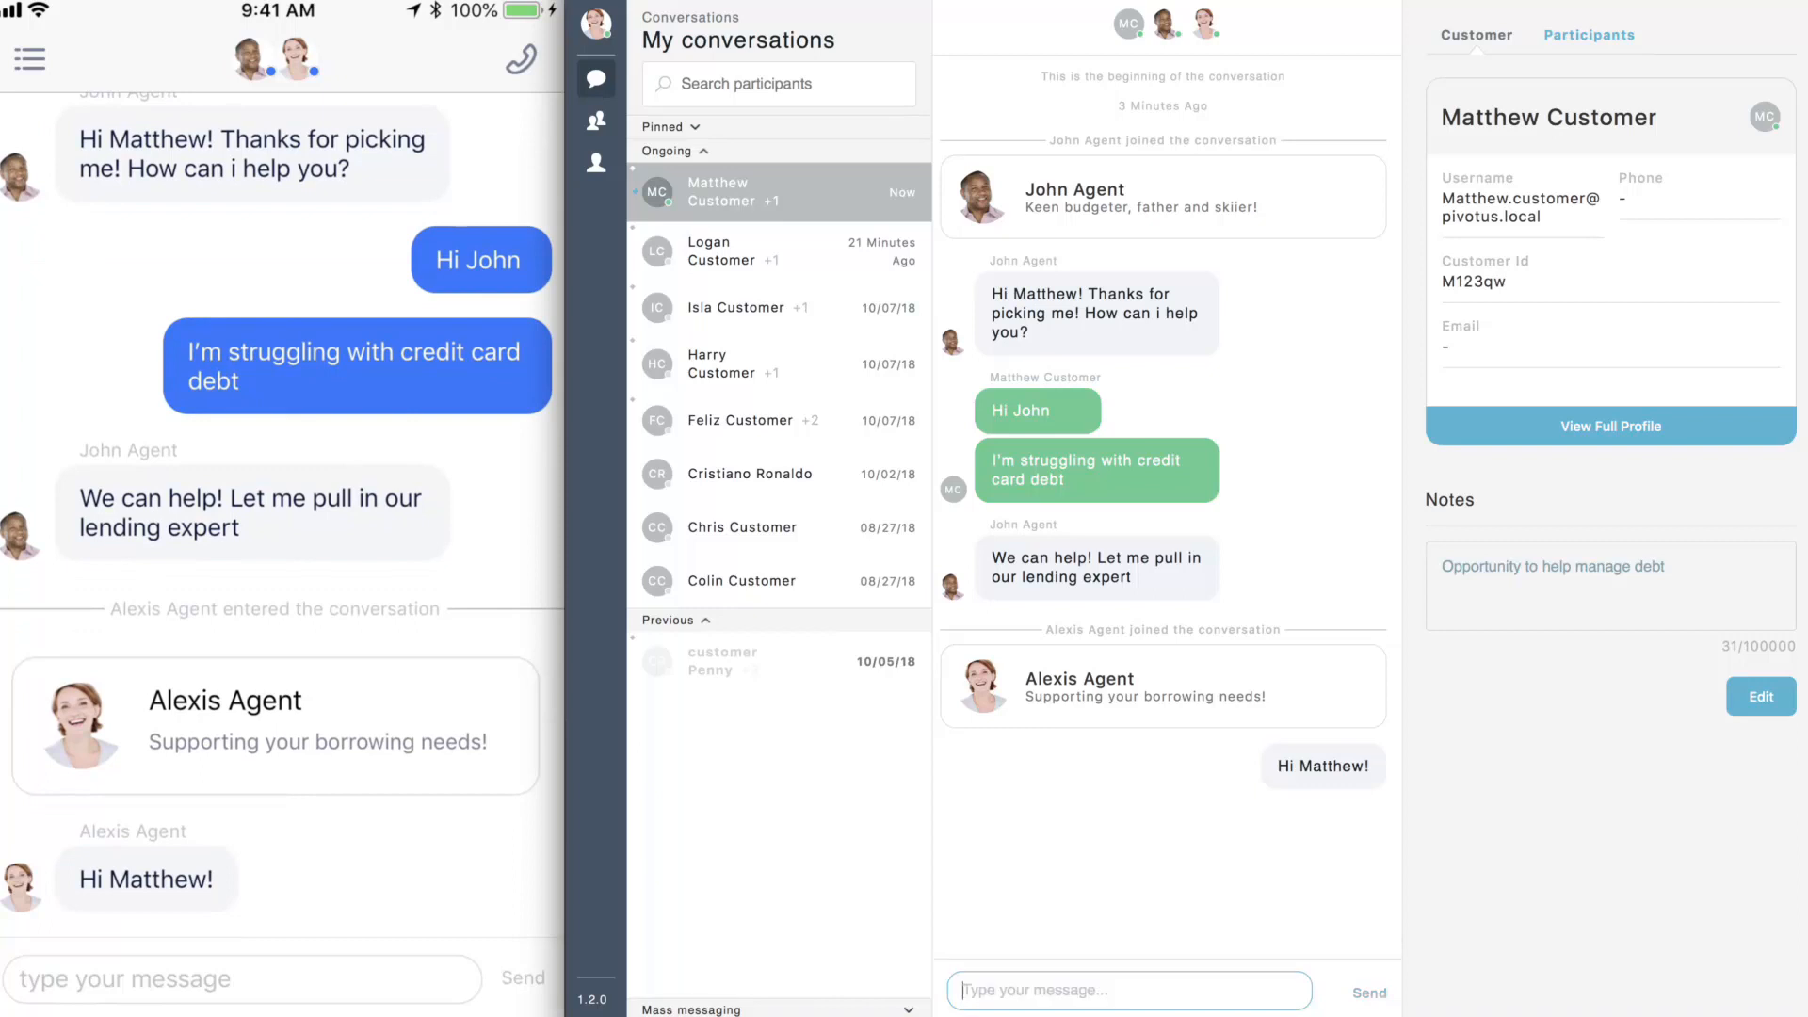
pyautogui.write('I have $5k on a store card and $3k o')
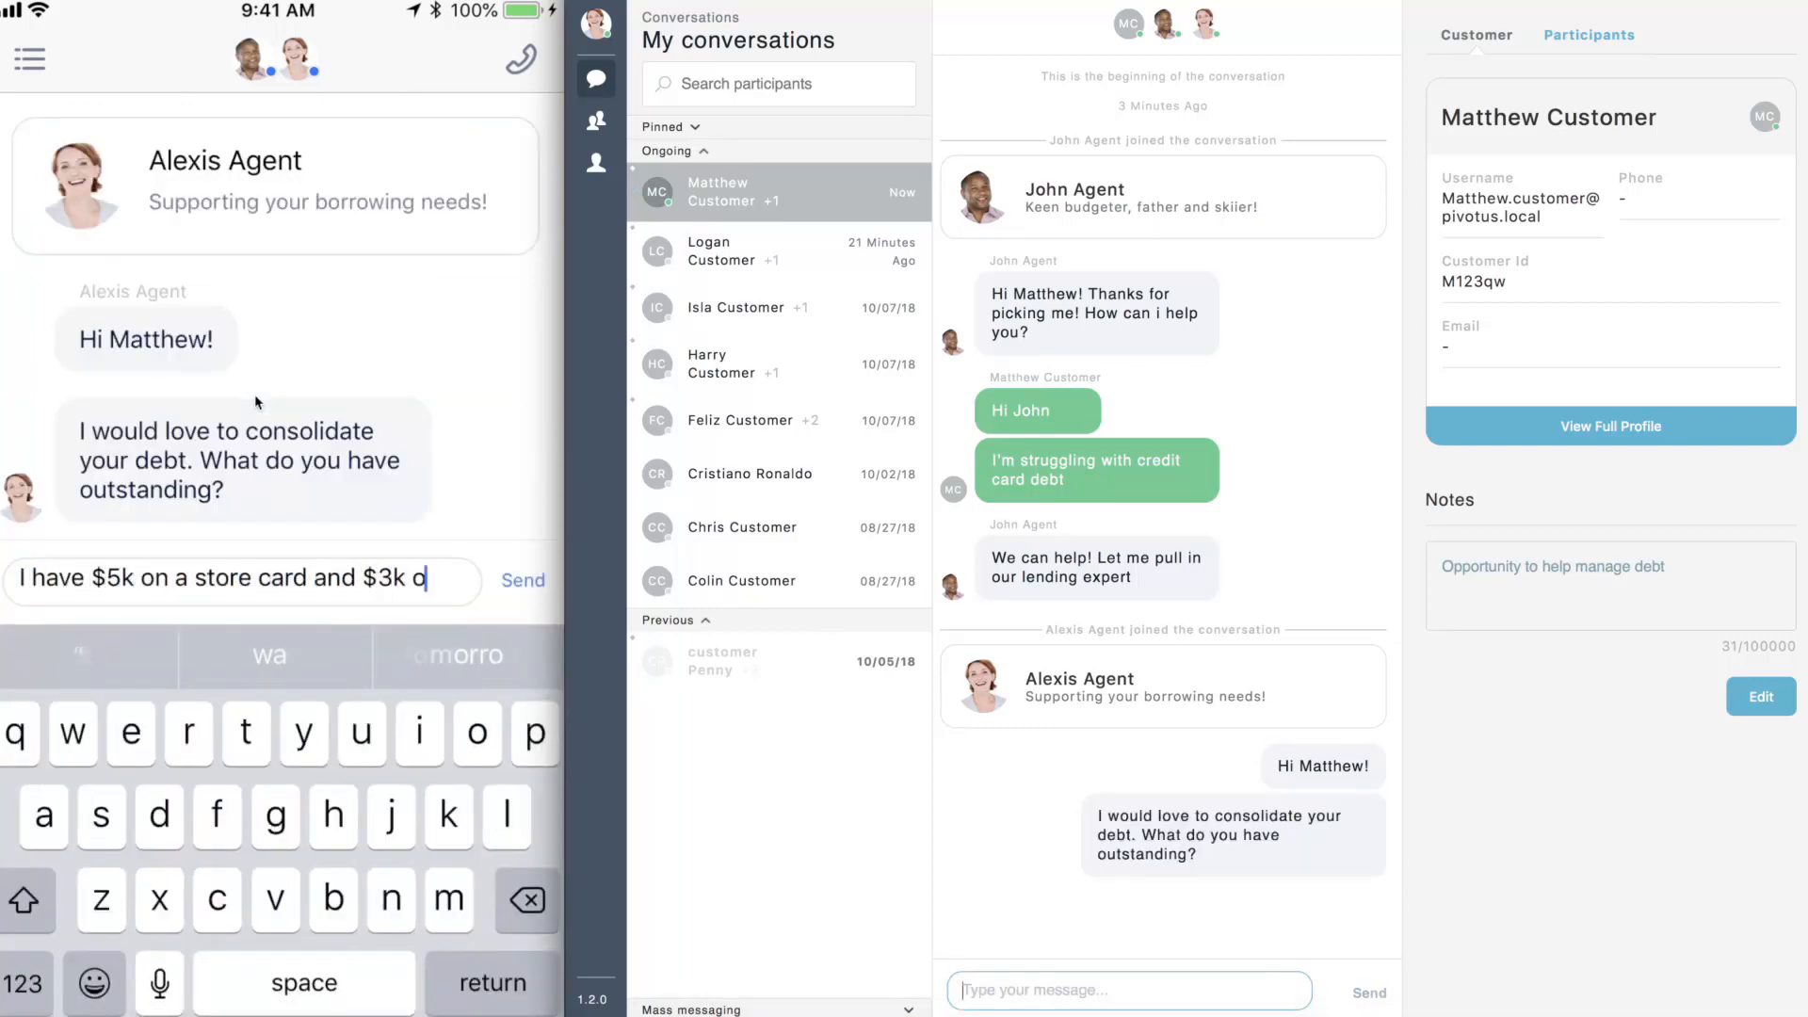
pyautogui.click(523, 580)
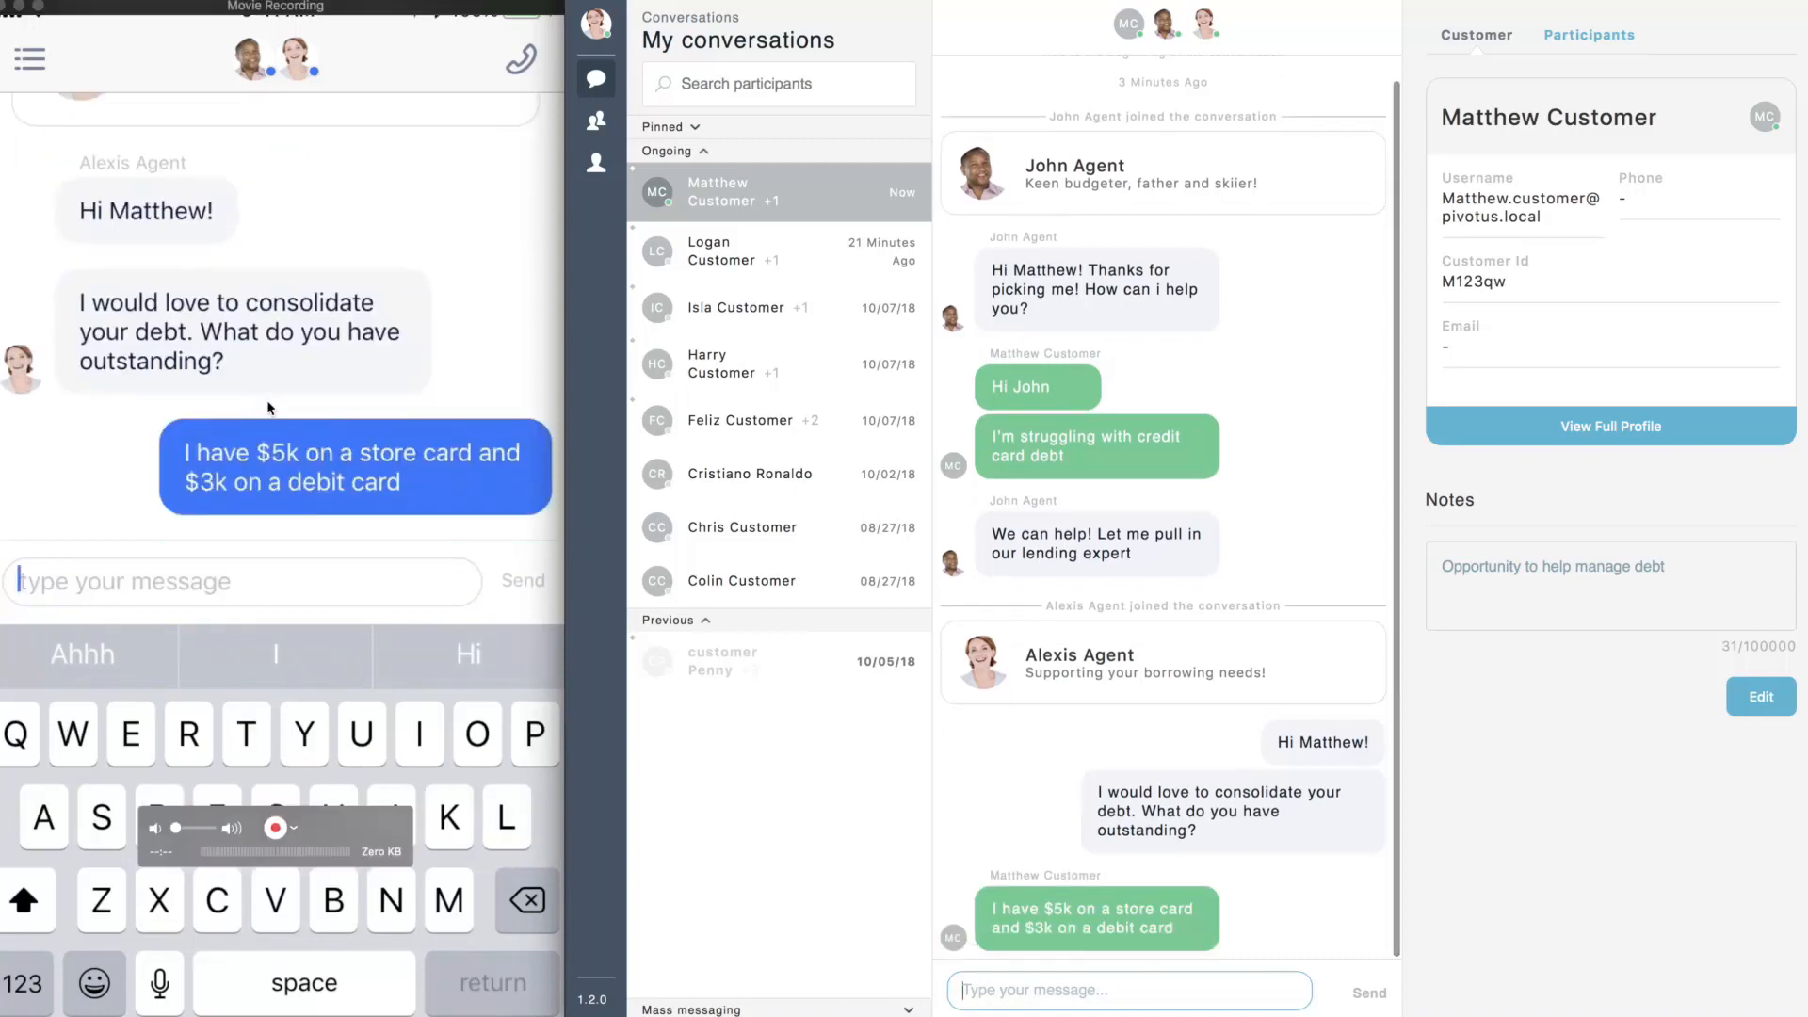
# Suggest a structured personal loan and send Matthew the application form link
pyautogui.write('A personal loan with structure')
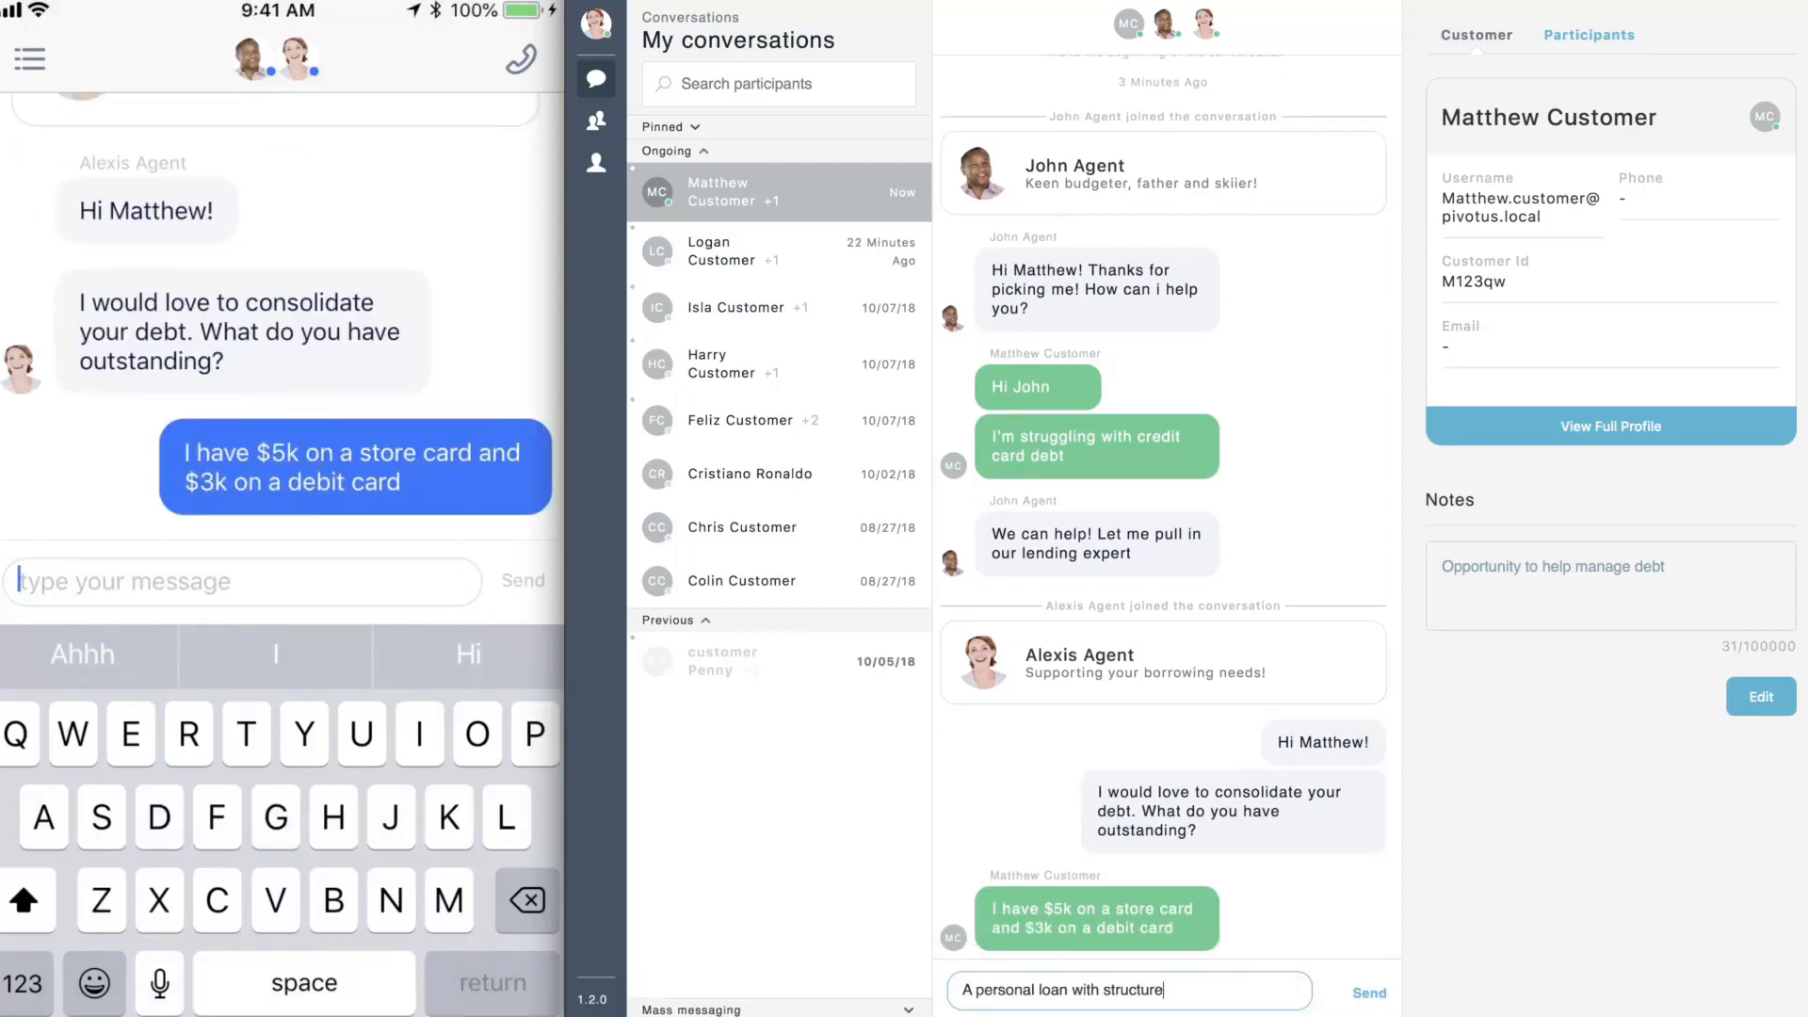
pyautogui.click(1367, 992)
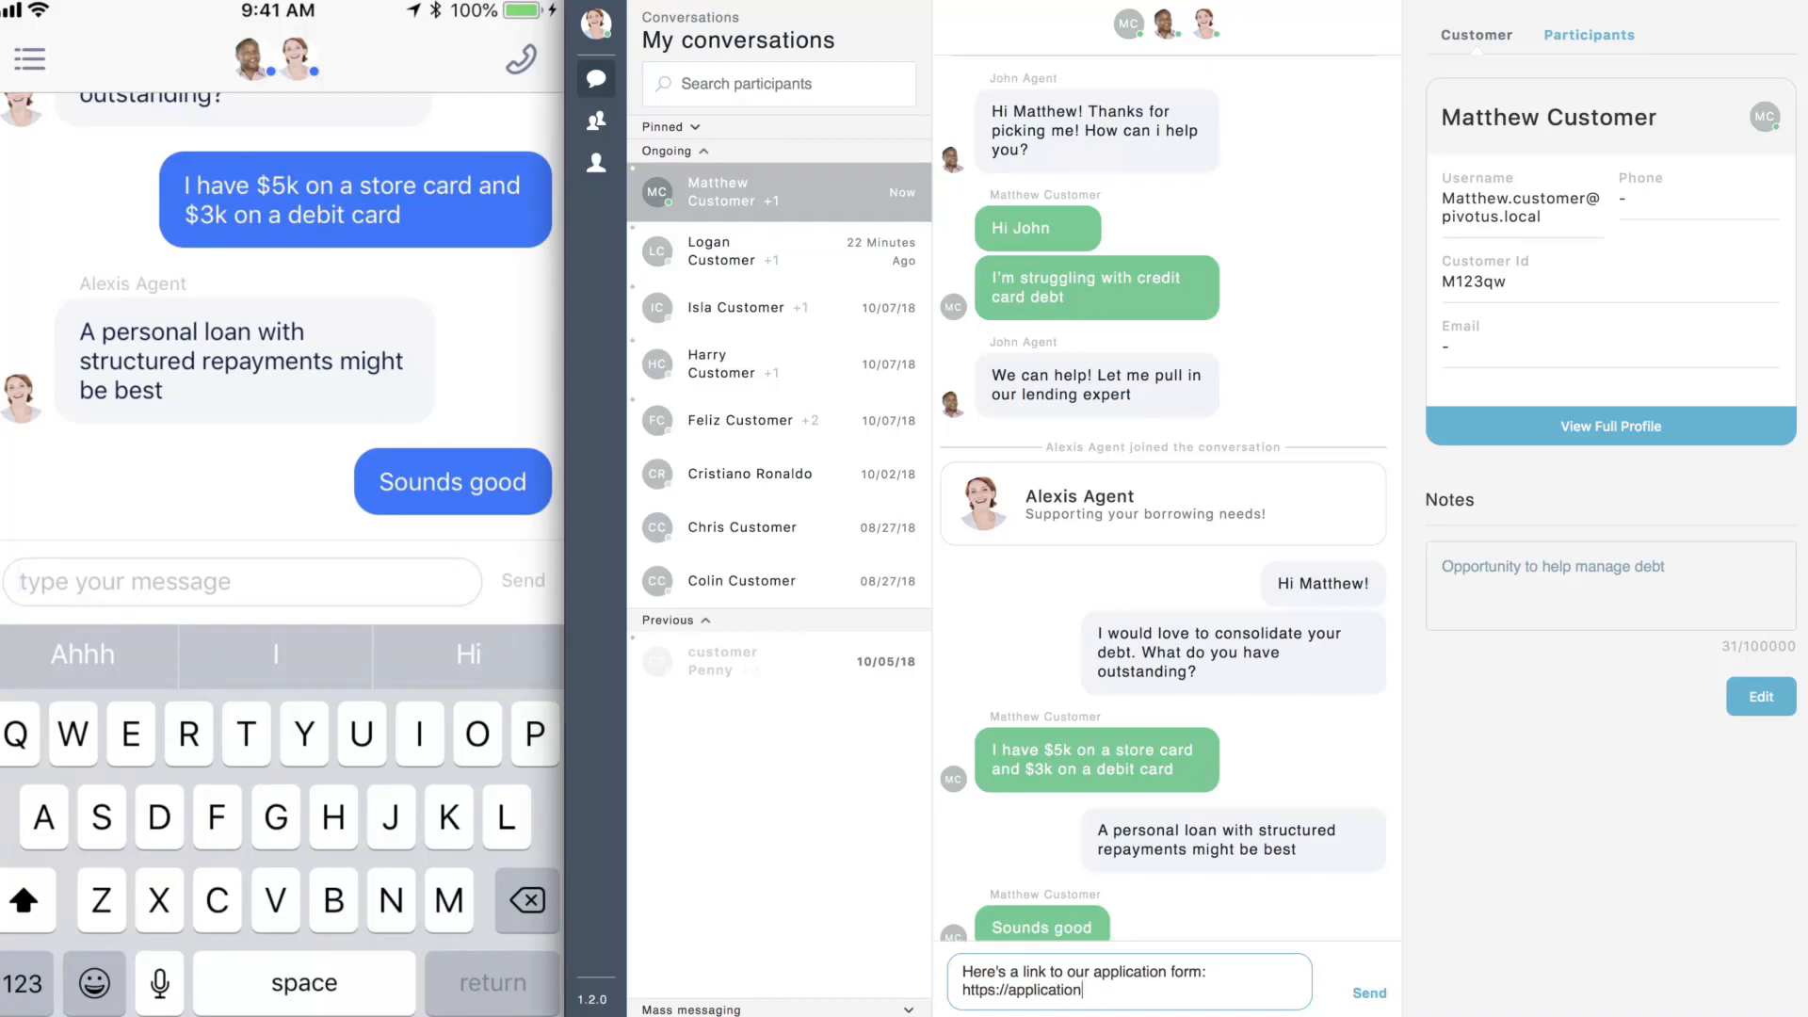
pyautogui.write('form. We can help you fill it ou')
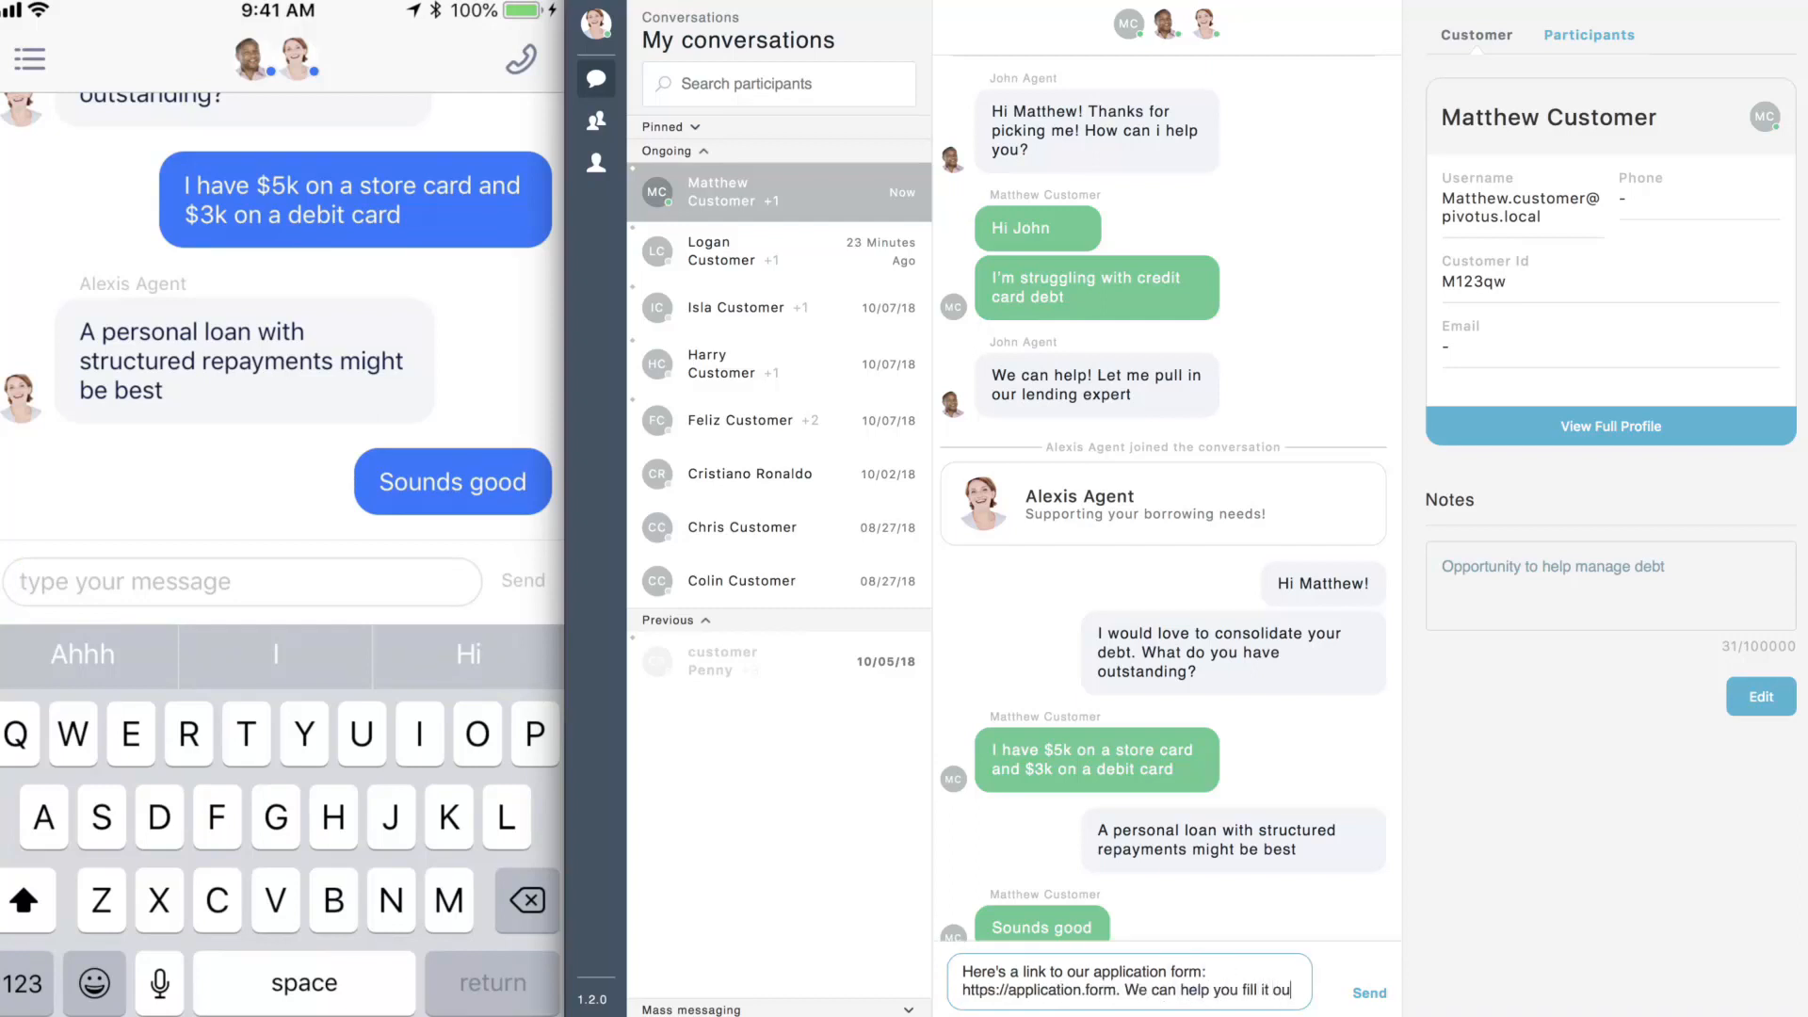
pyautogui.click(1368, 992)
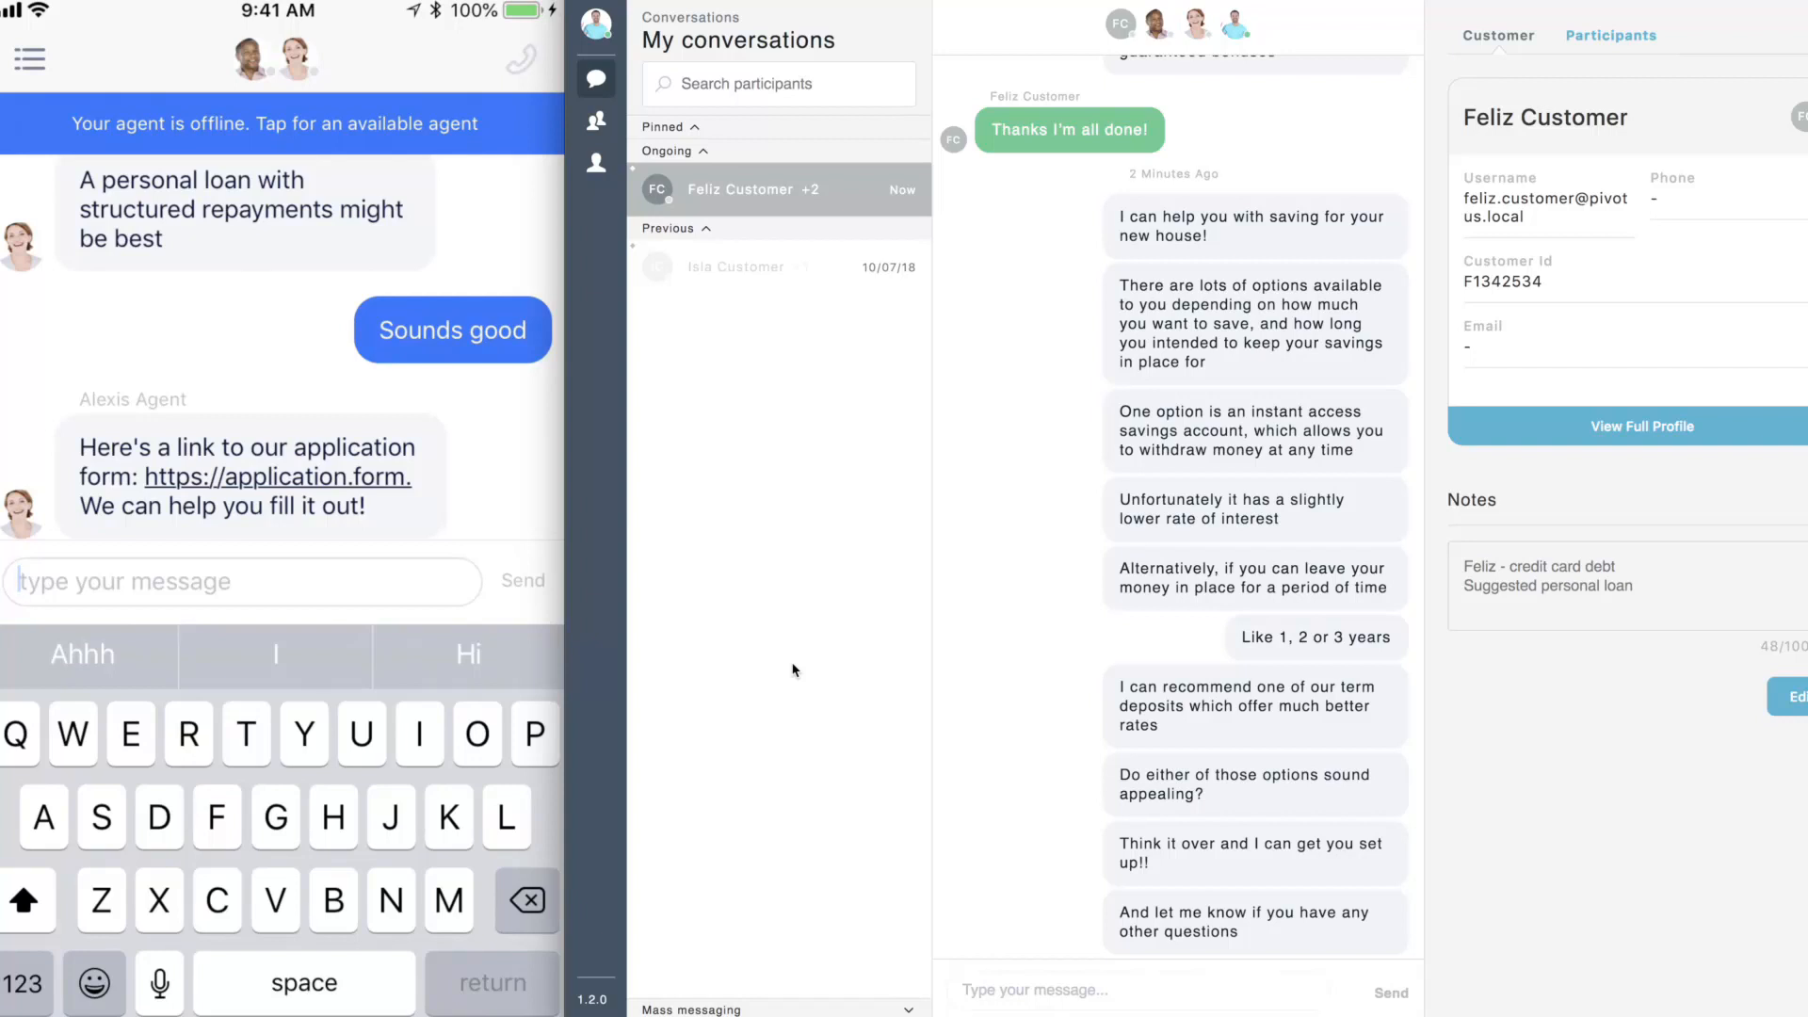
# Bring in Ben Agent and ask 'Do I need to include my bonus in my income' declaration
pyautogui.click(273, 124)
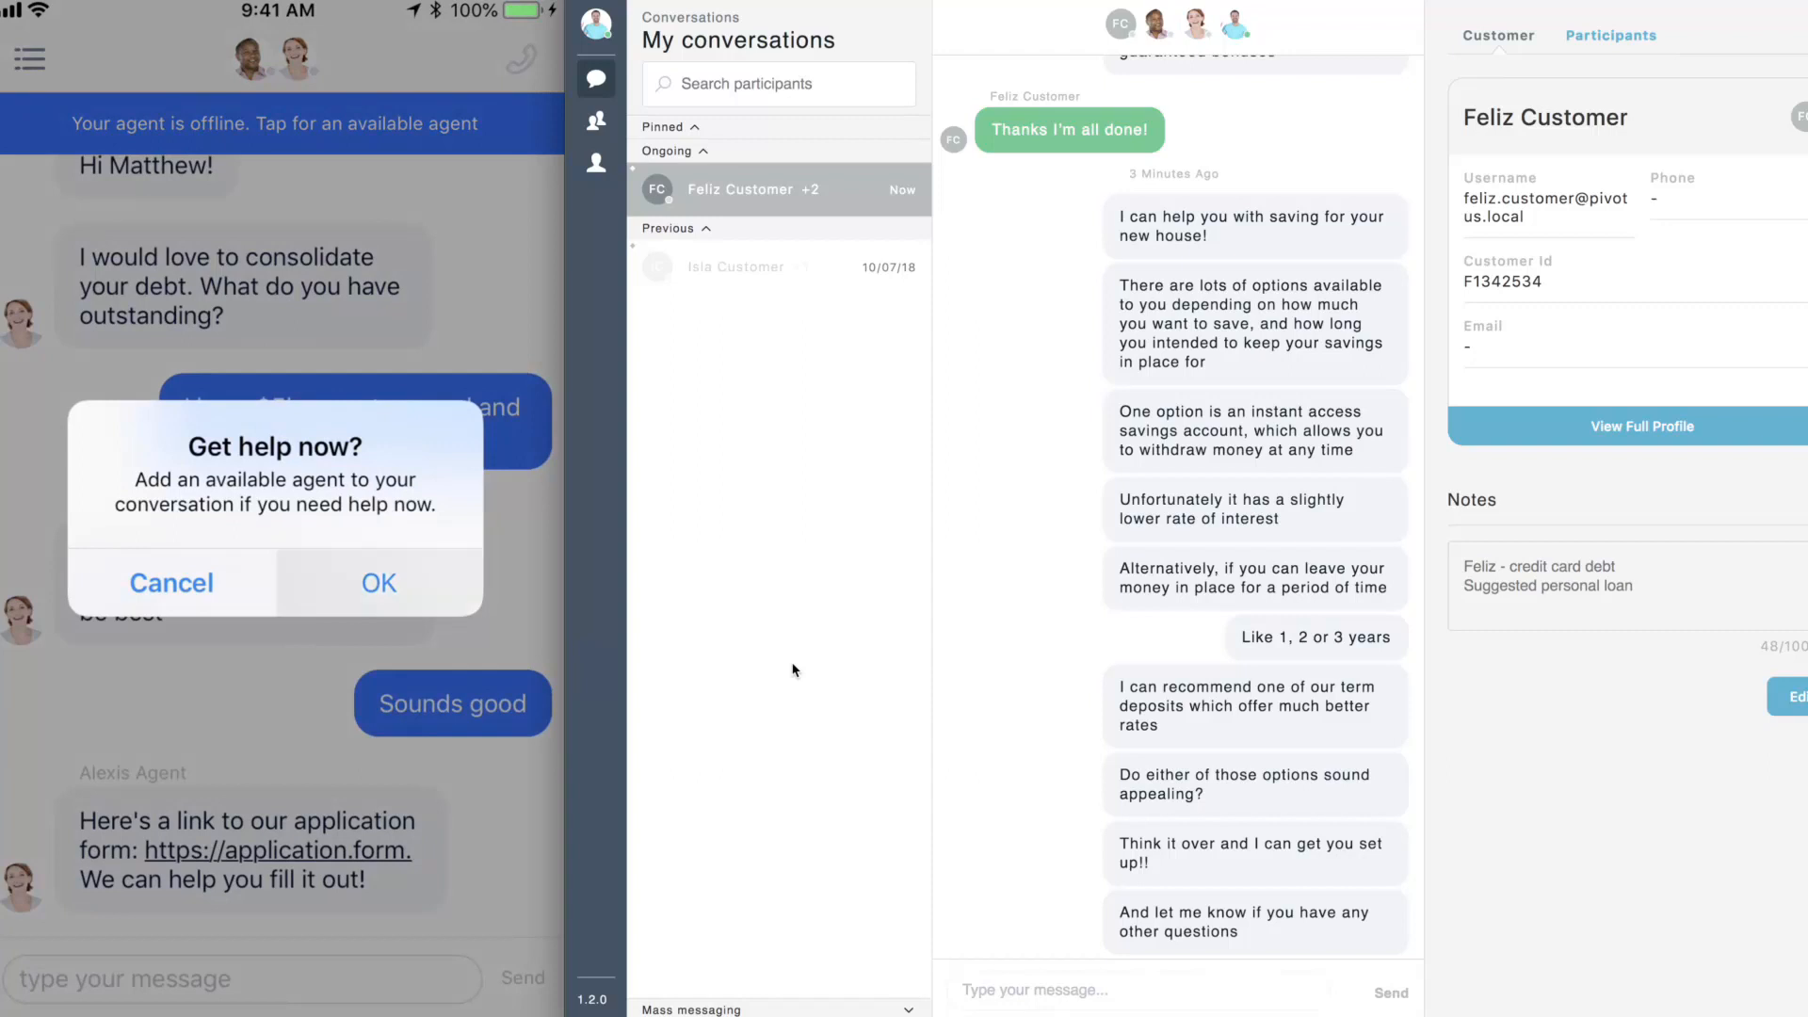
pyautogui.click(378, 582)
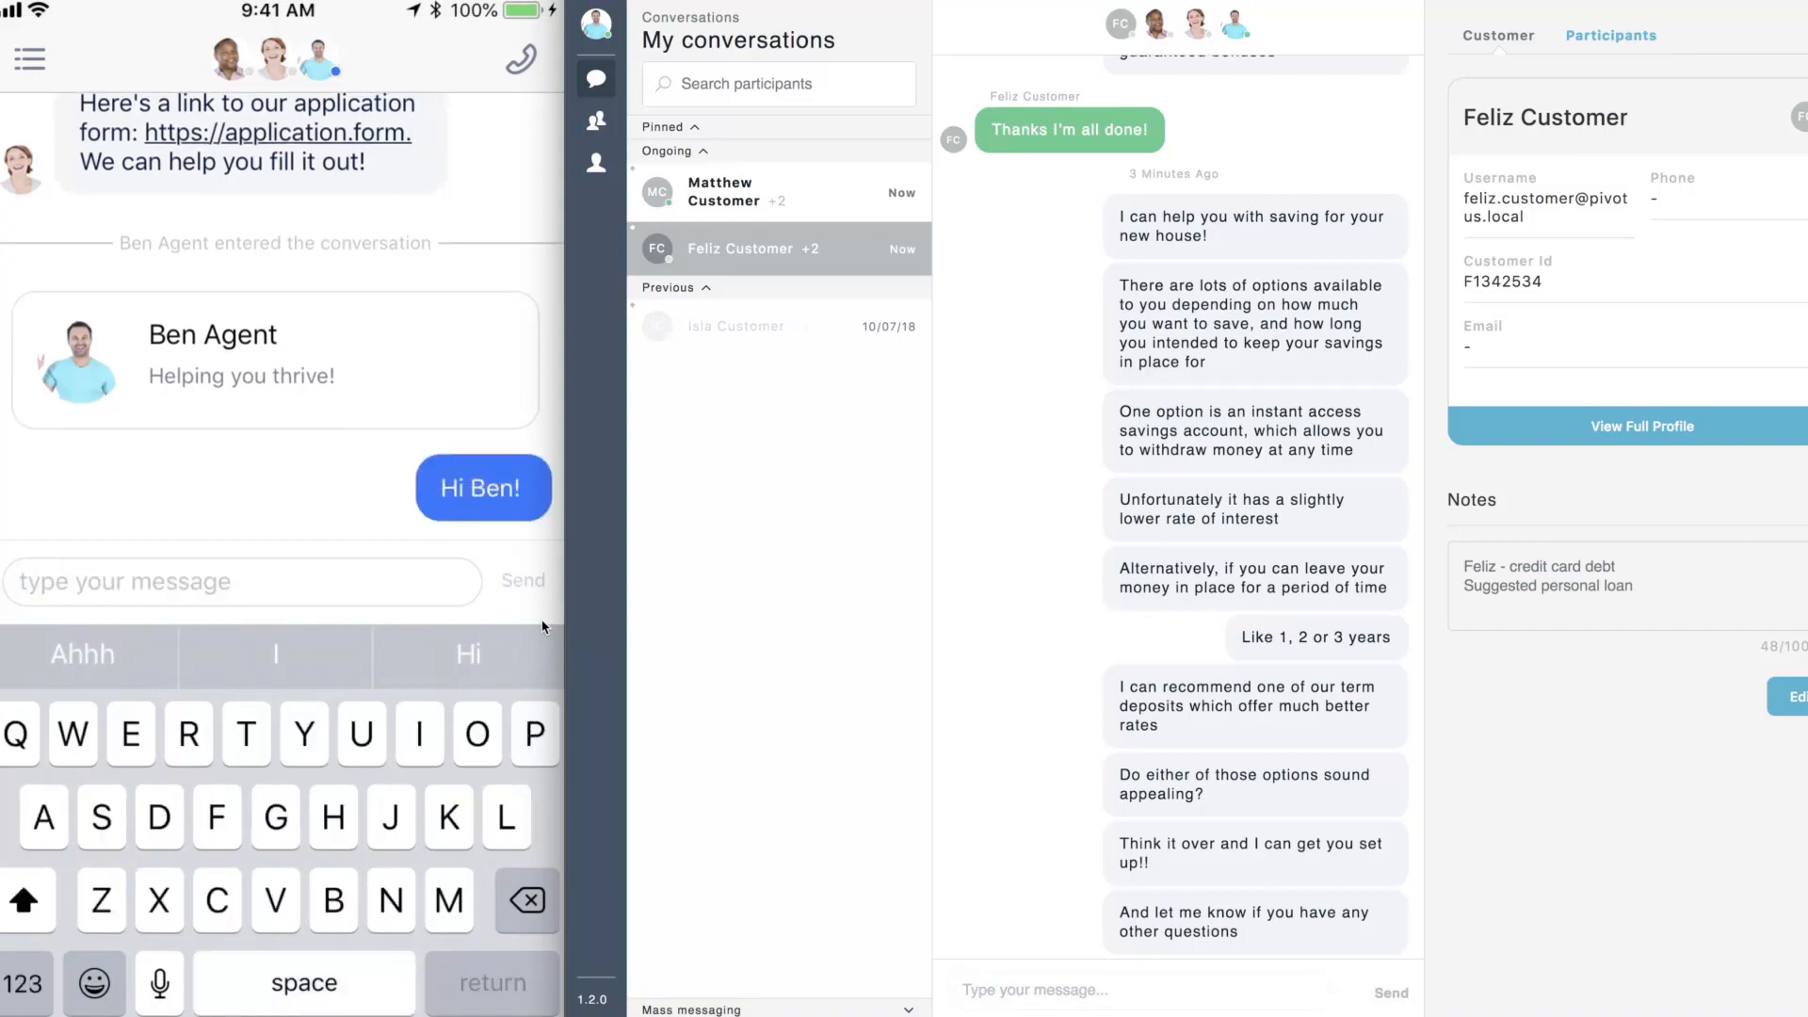
pyautogui.write('Do I need to include')
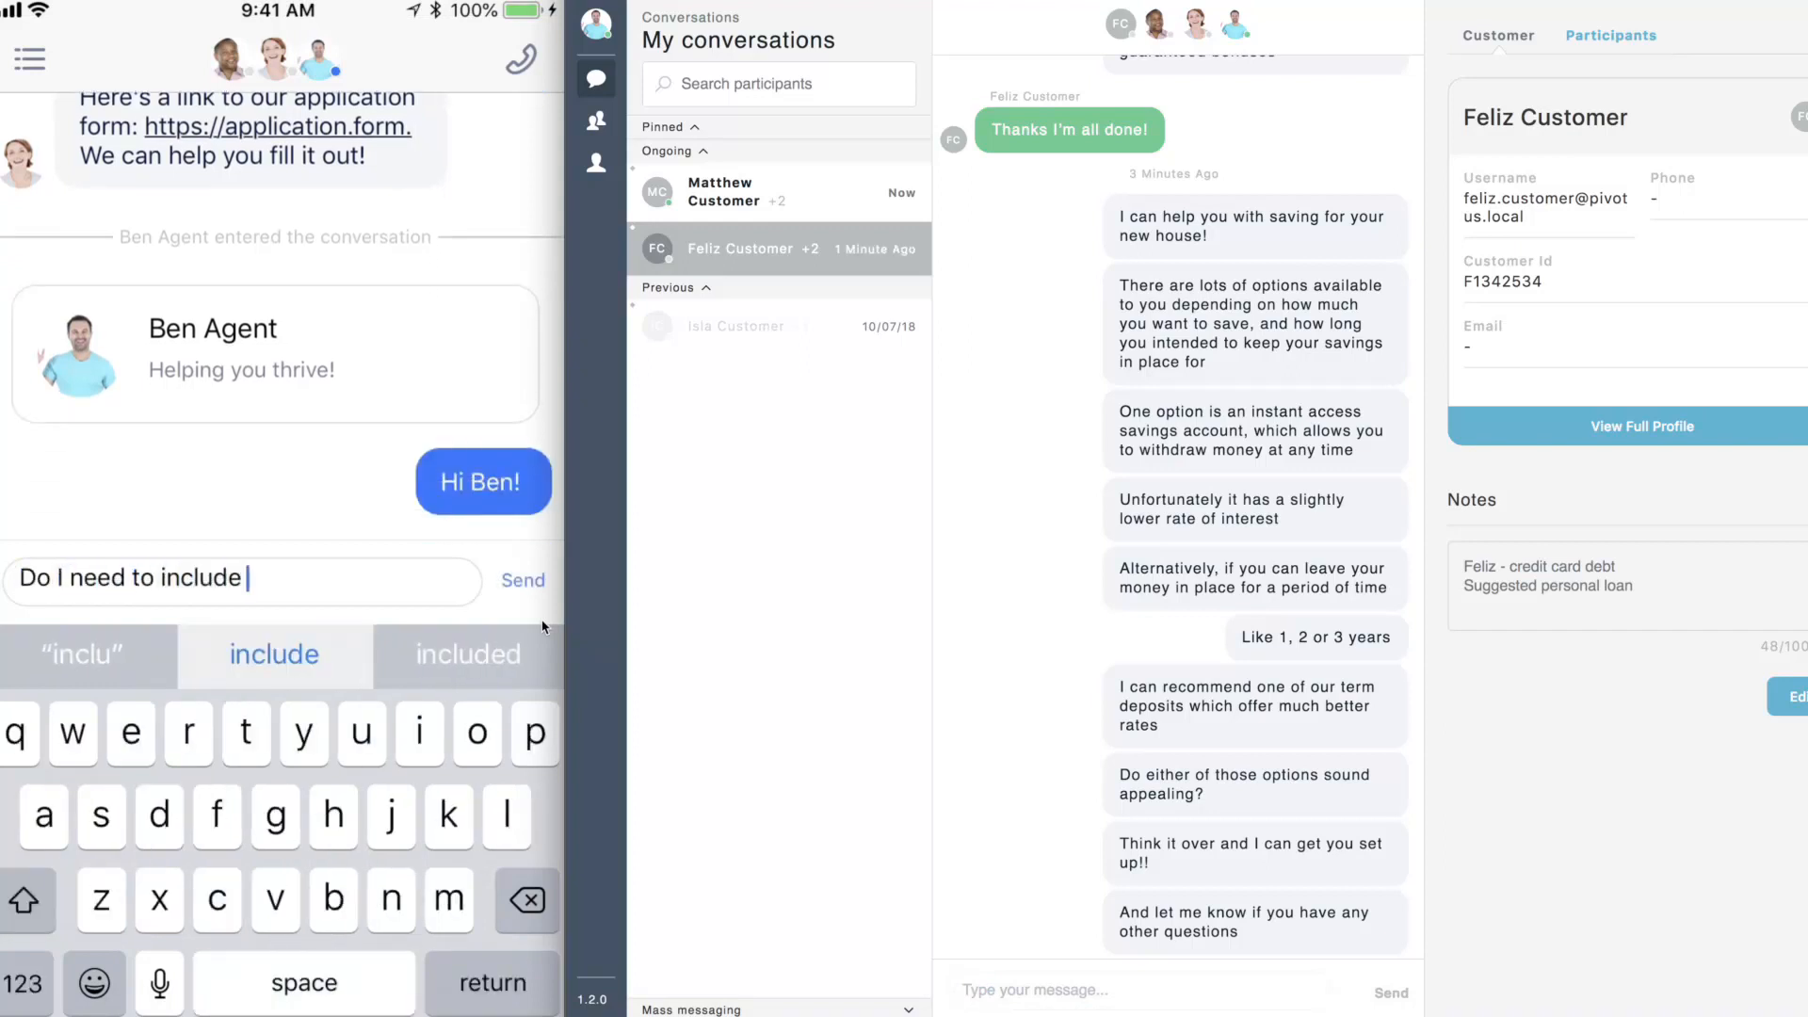
pyautogui.write('my bonus in my income')
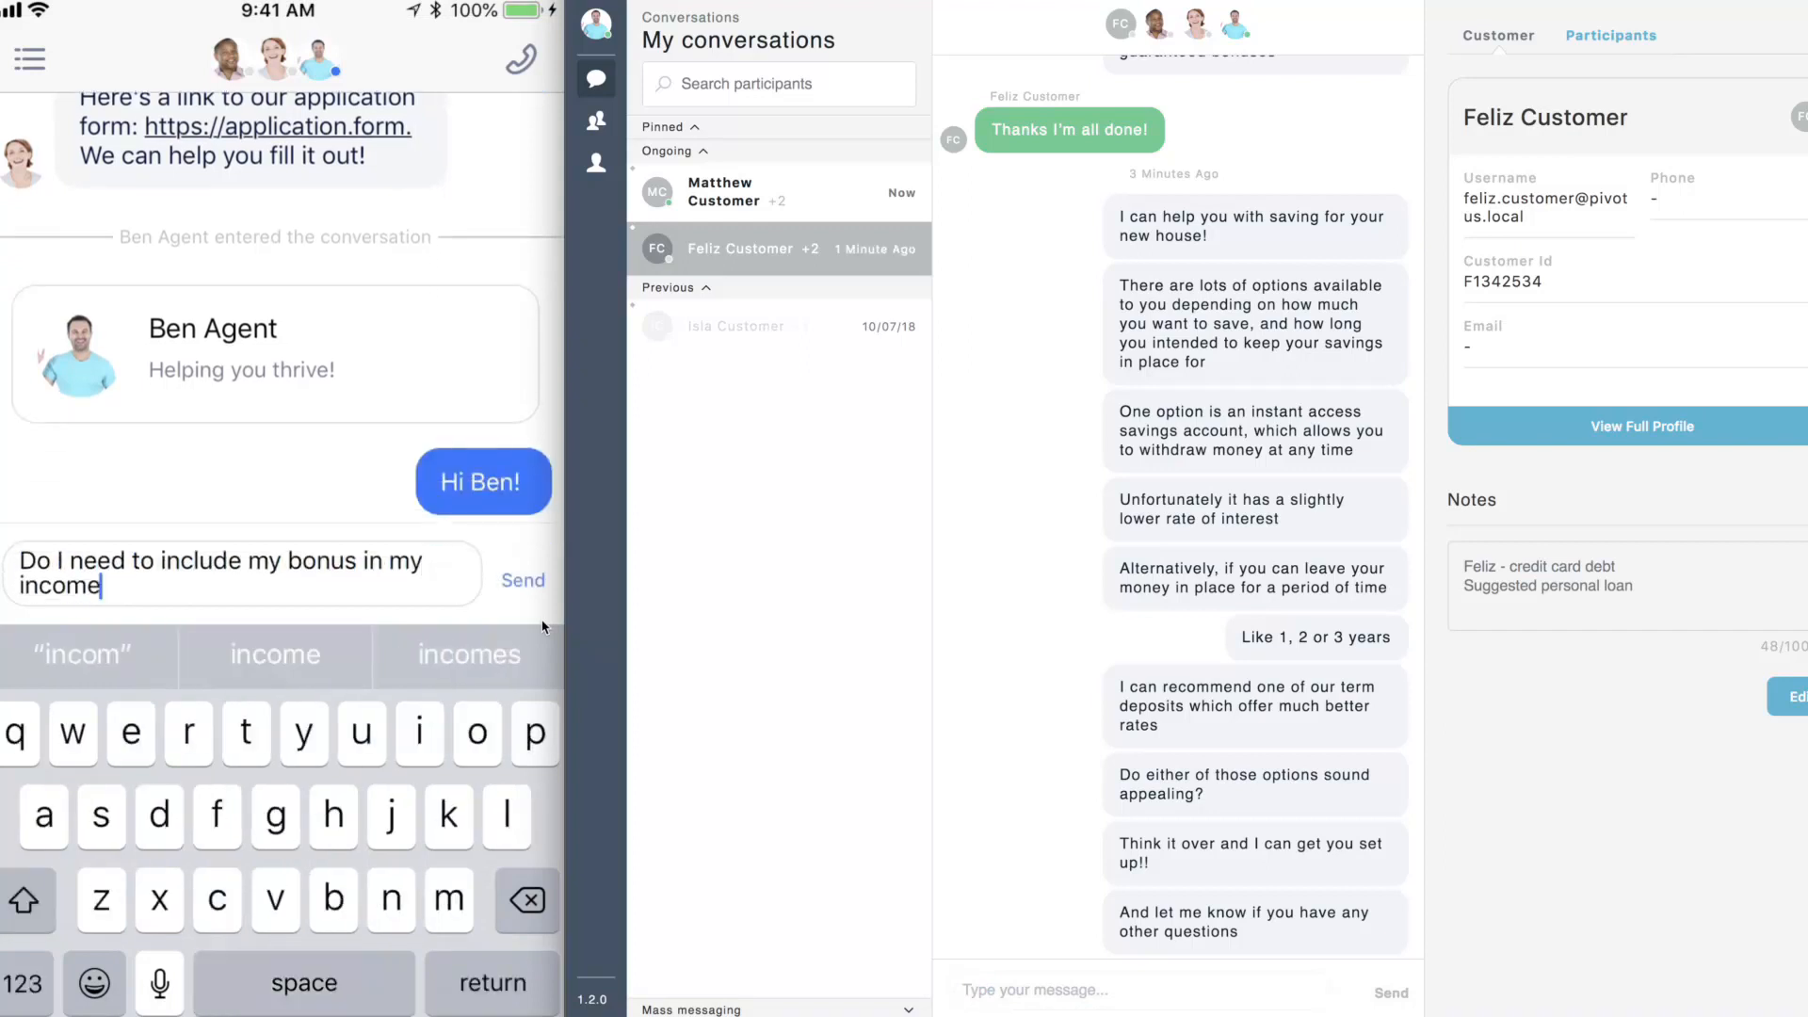
pyautogui.click(523, 580)
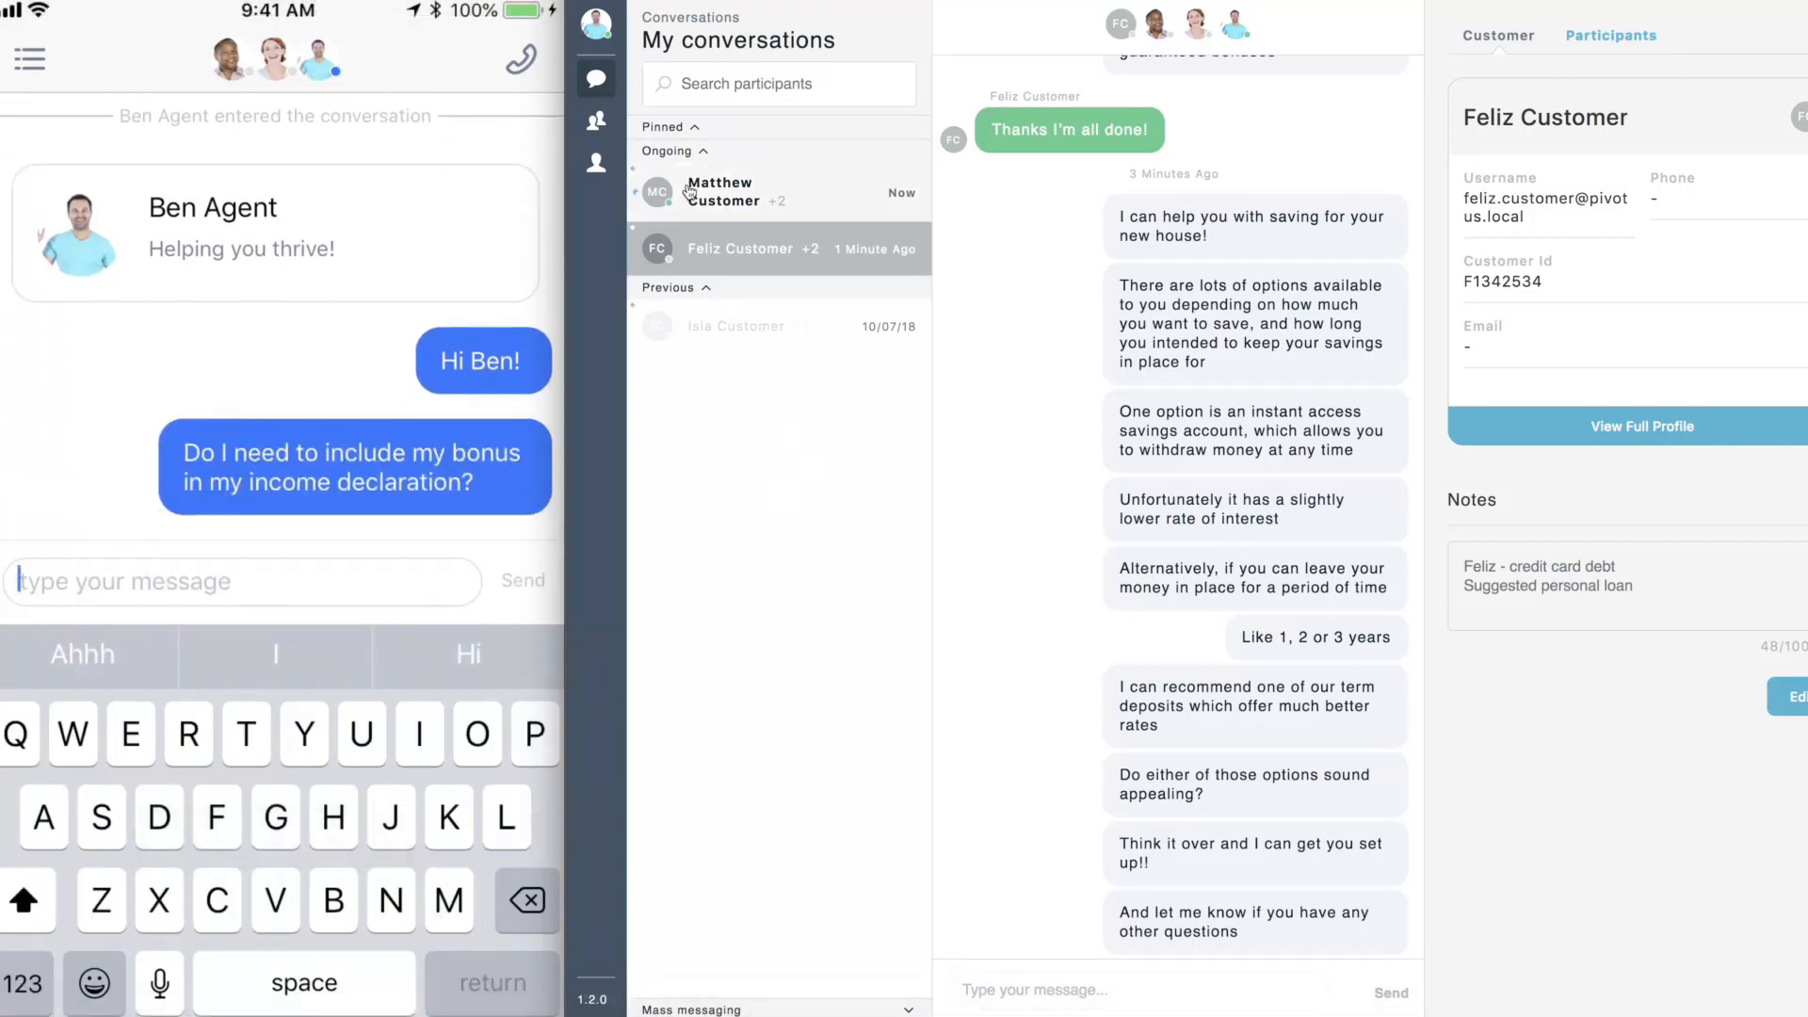
# In Matthew Customer's chat, send Ben's advice to exclude irregular bonuses
pyautogui.click(739, 192)
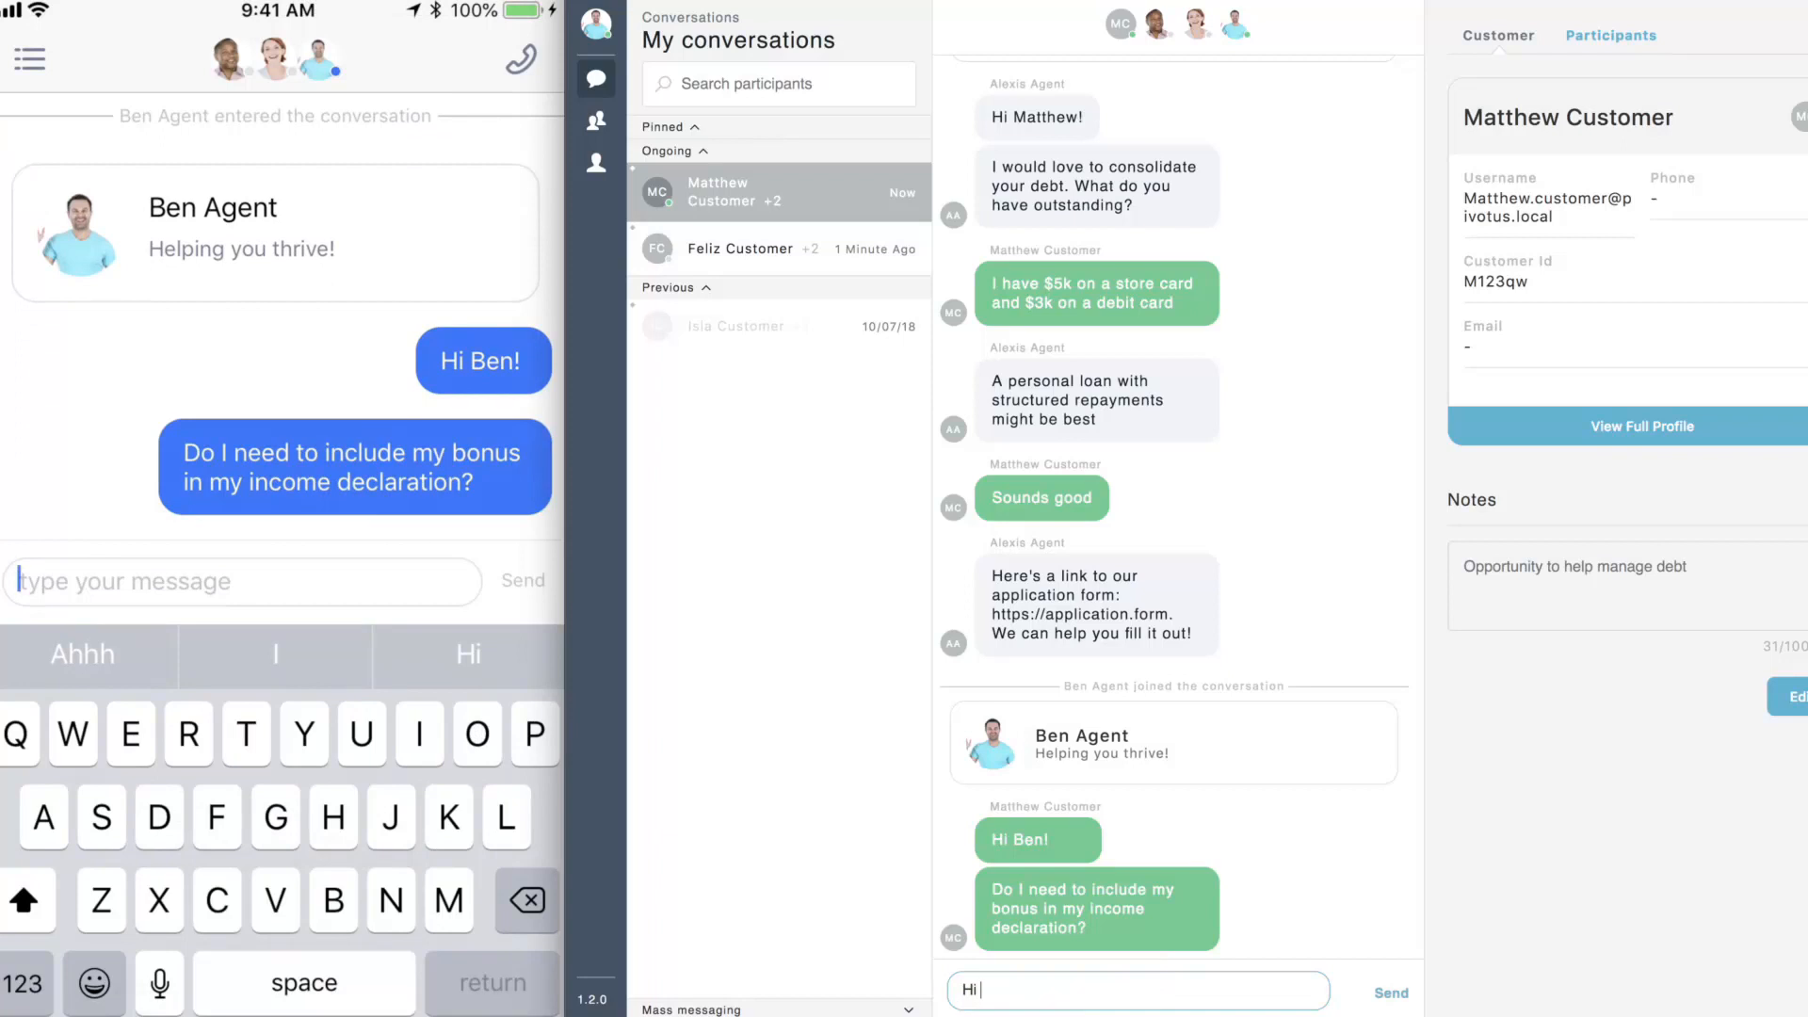
pyautogui.write('Matthew! You should exclude any')
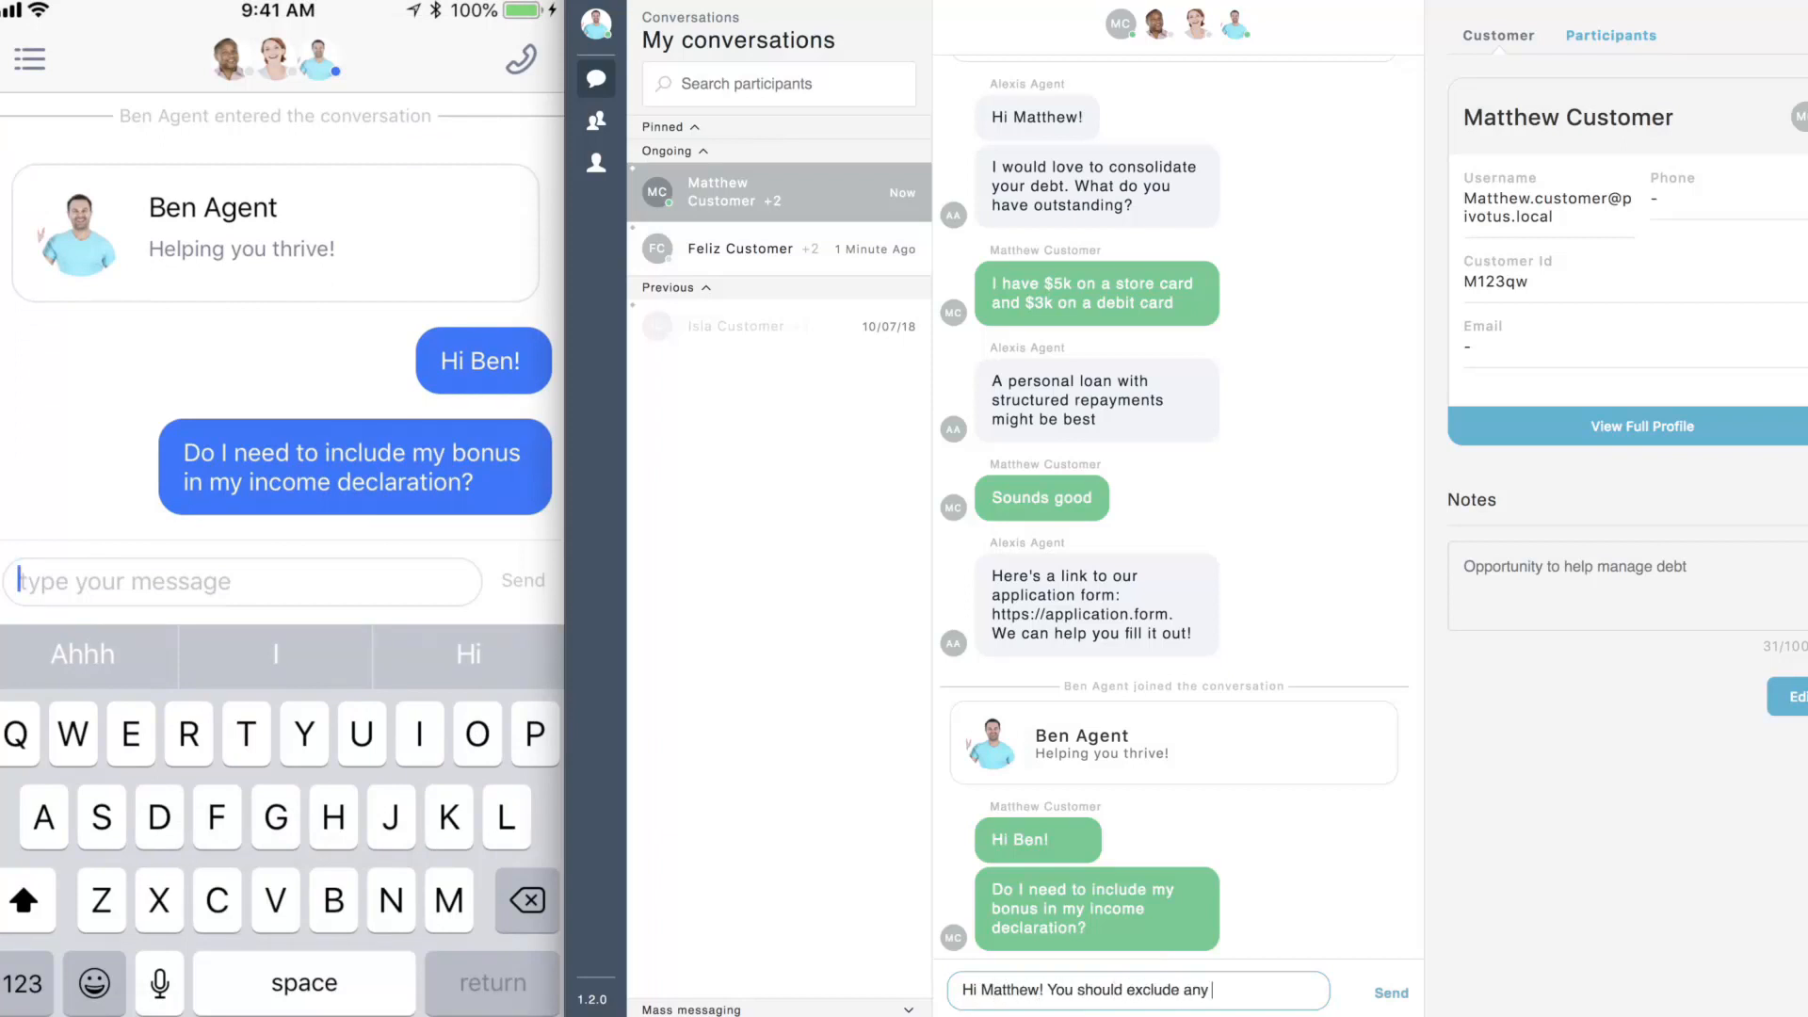
pyautogui.write('irregular bonuses from your income')
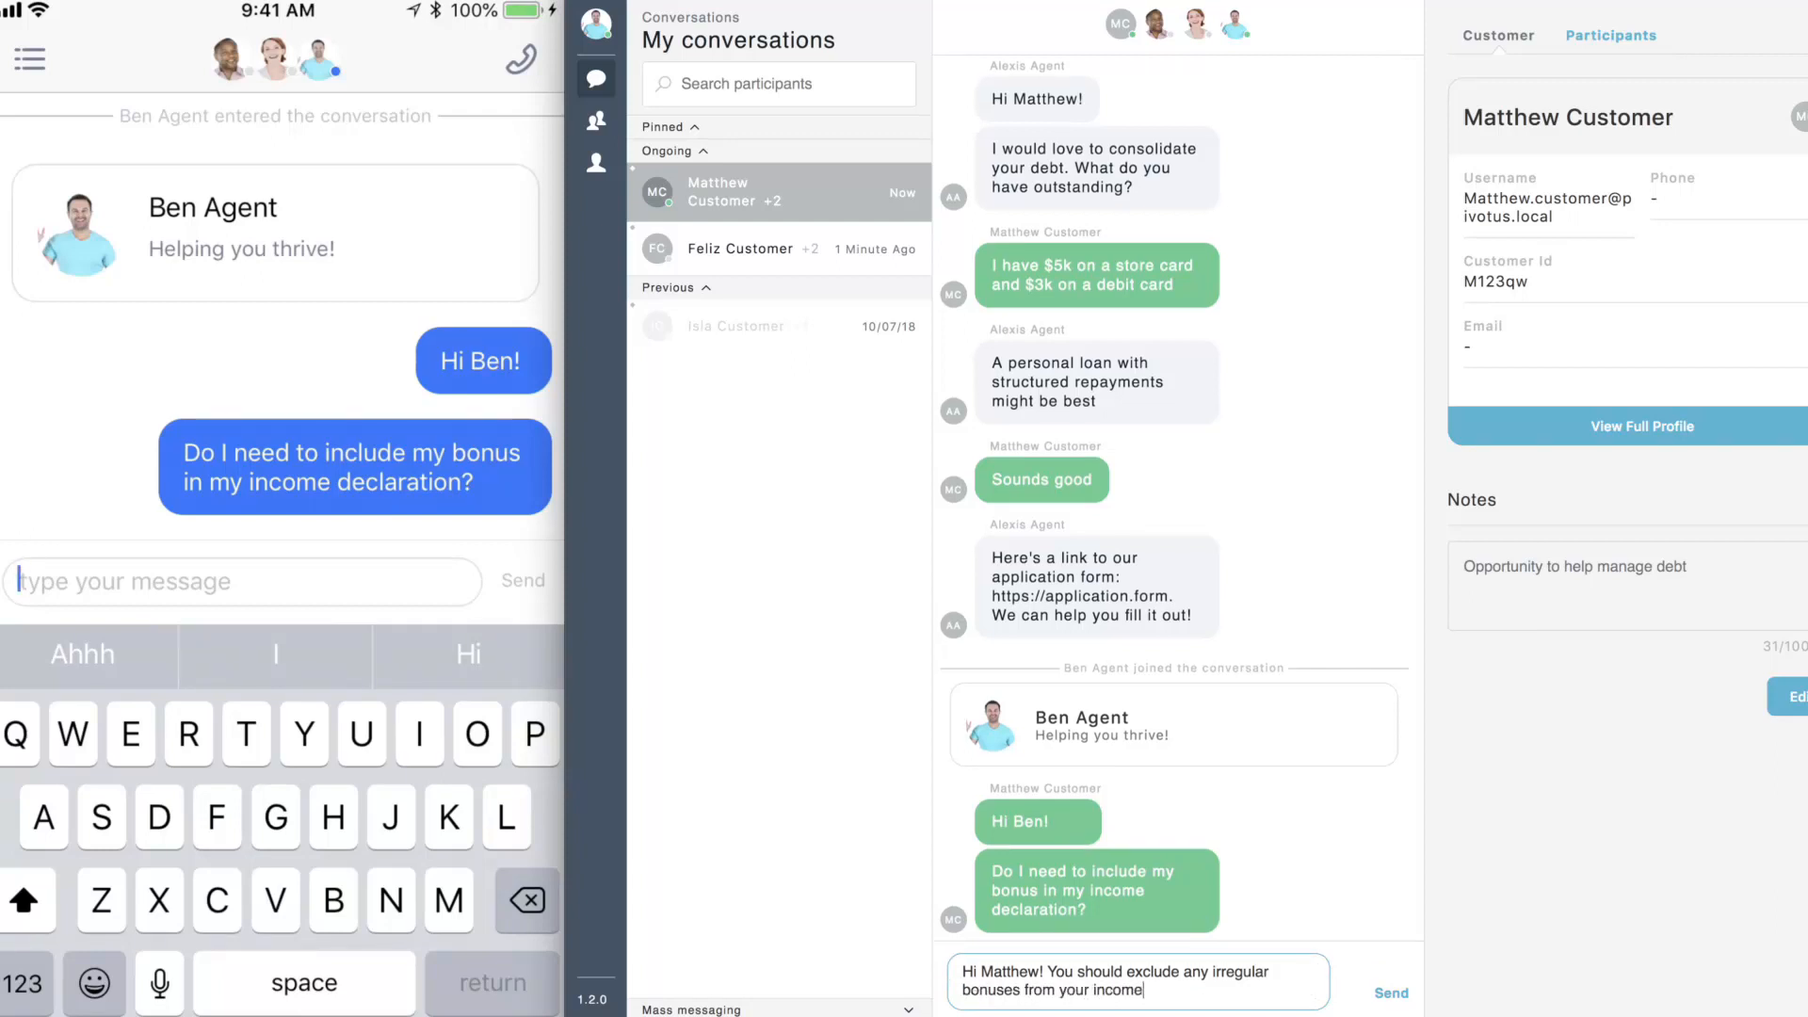
pyautogui.click(1391, 992)
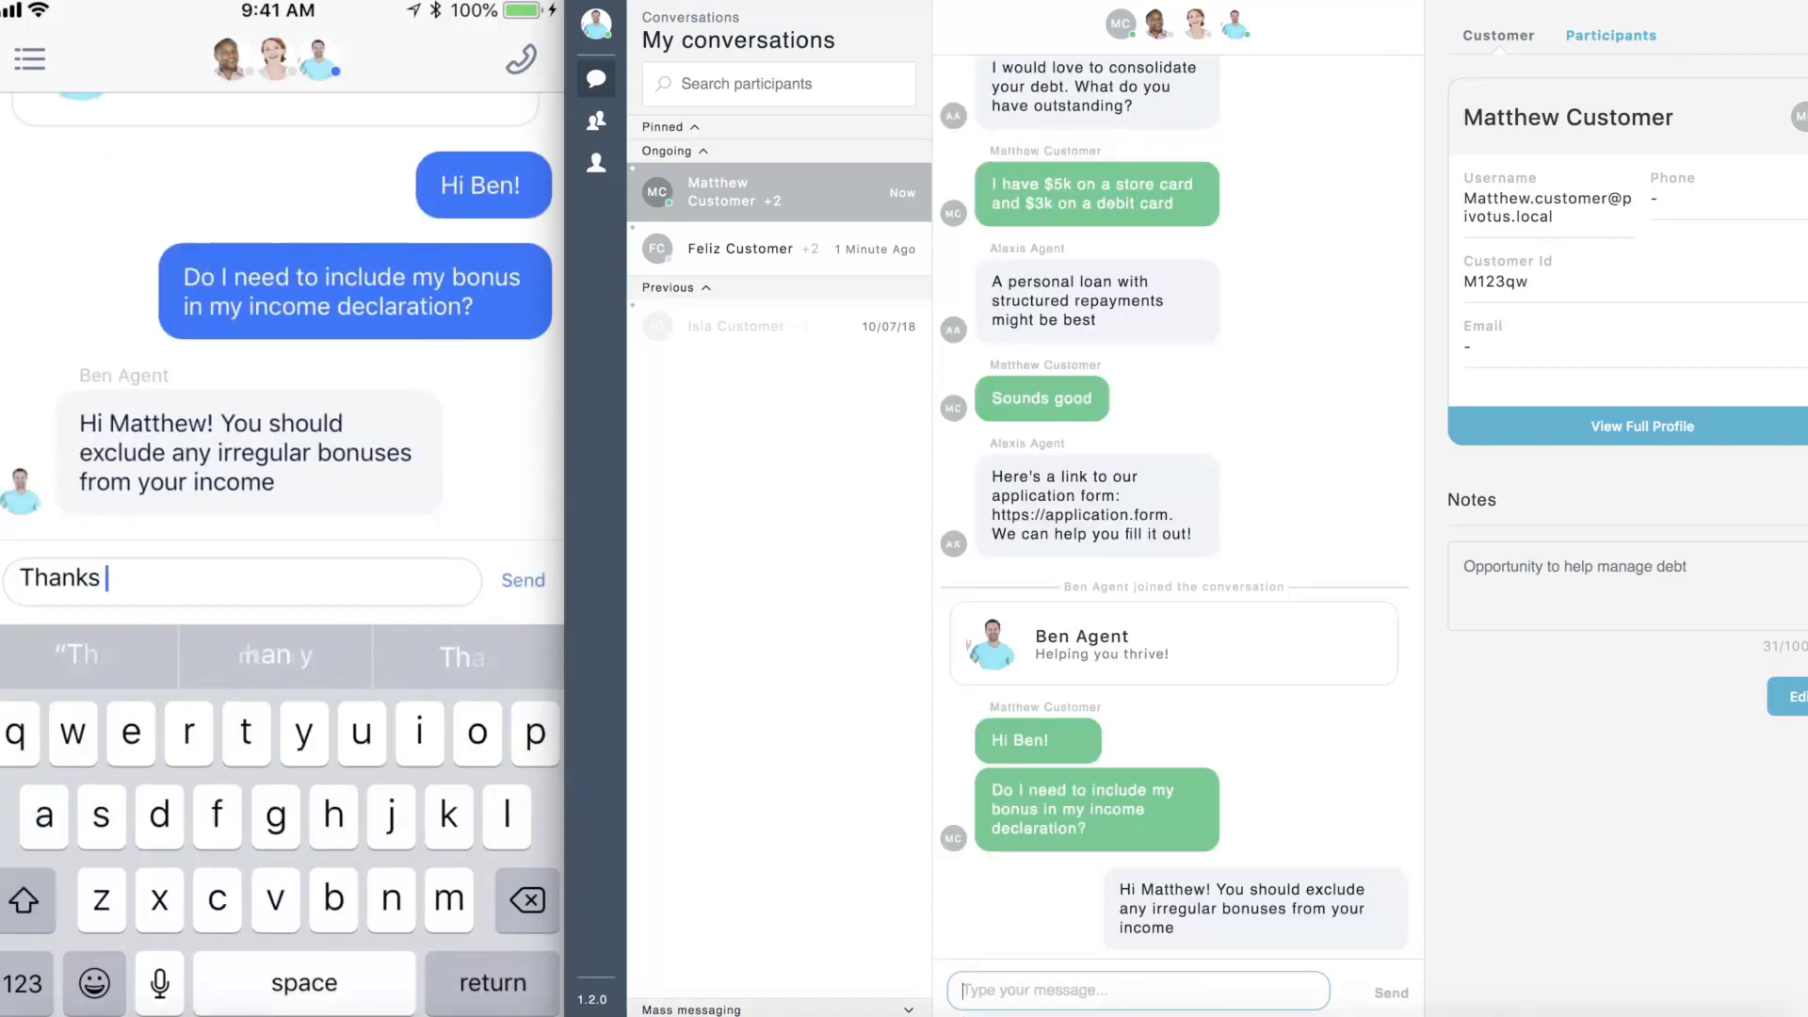
# Send Matthew's replies saying he's all done and appreciates the help
pyautogui.click(523, 580)
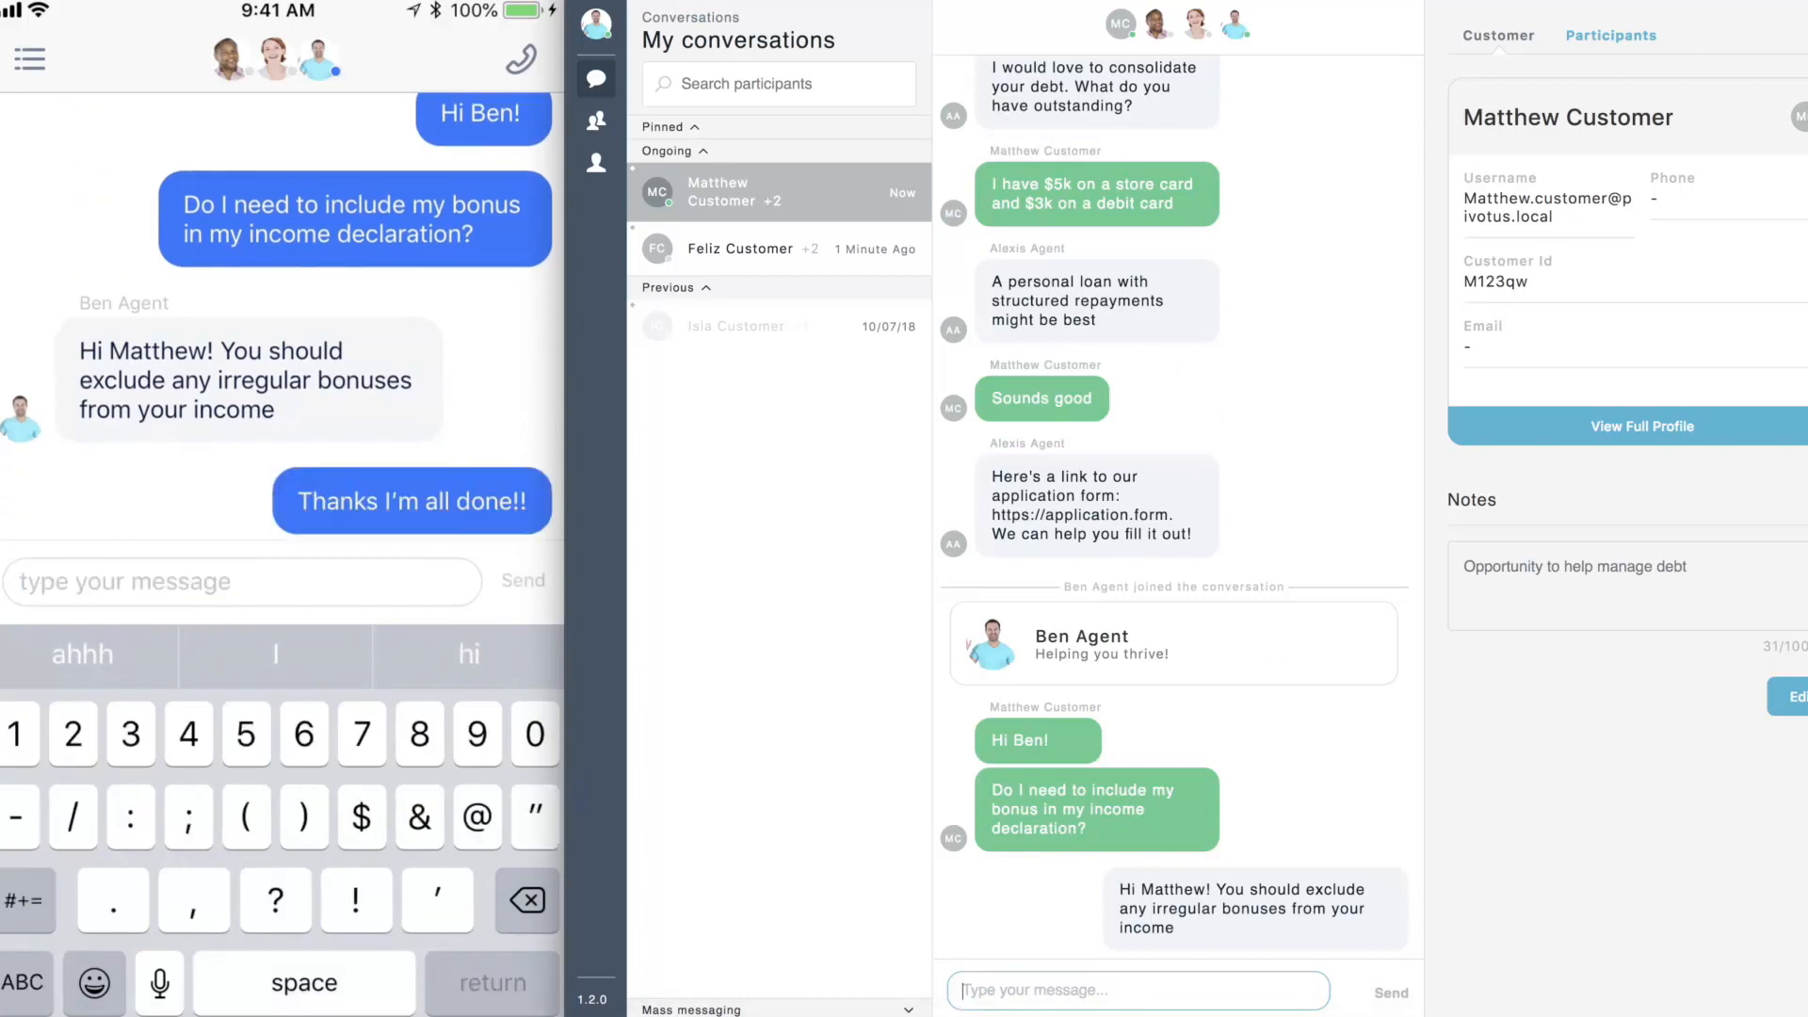
pyautogui.write('Really appreciate your help')
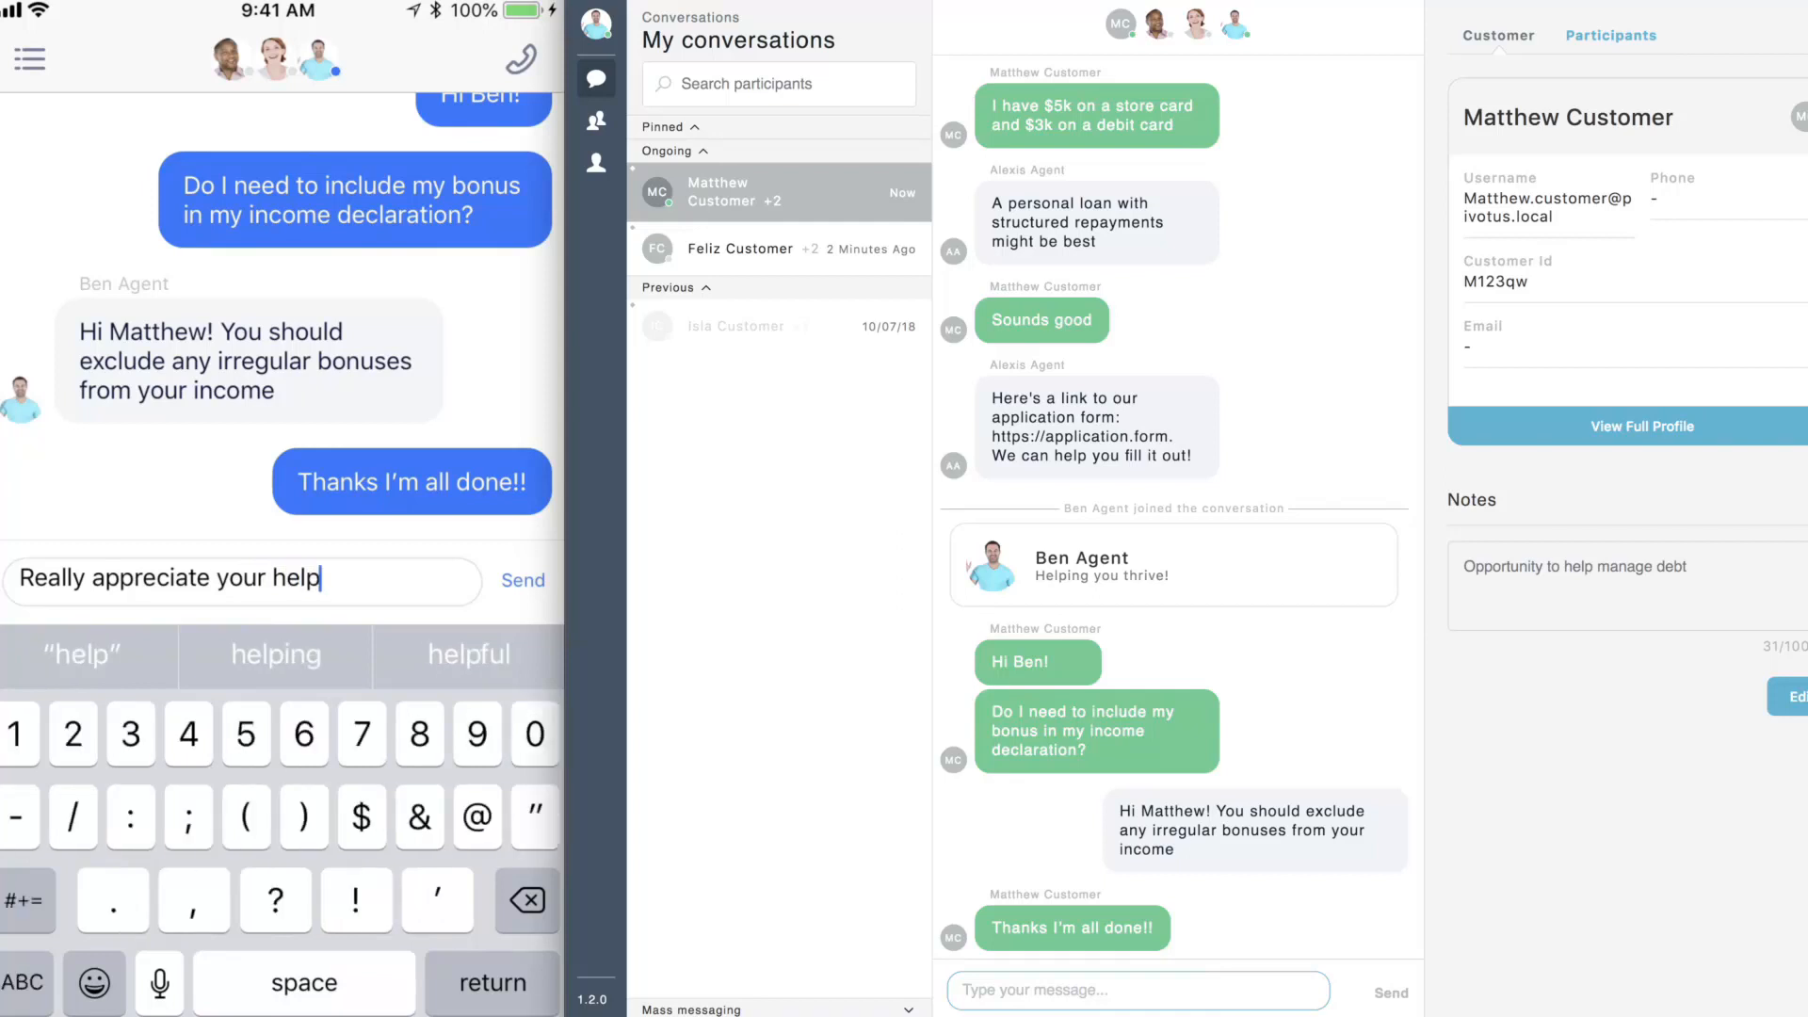
pyautogui.click(523, 580)
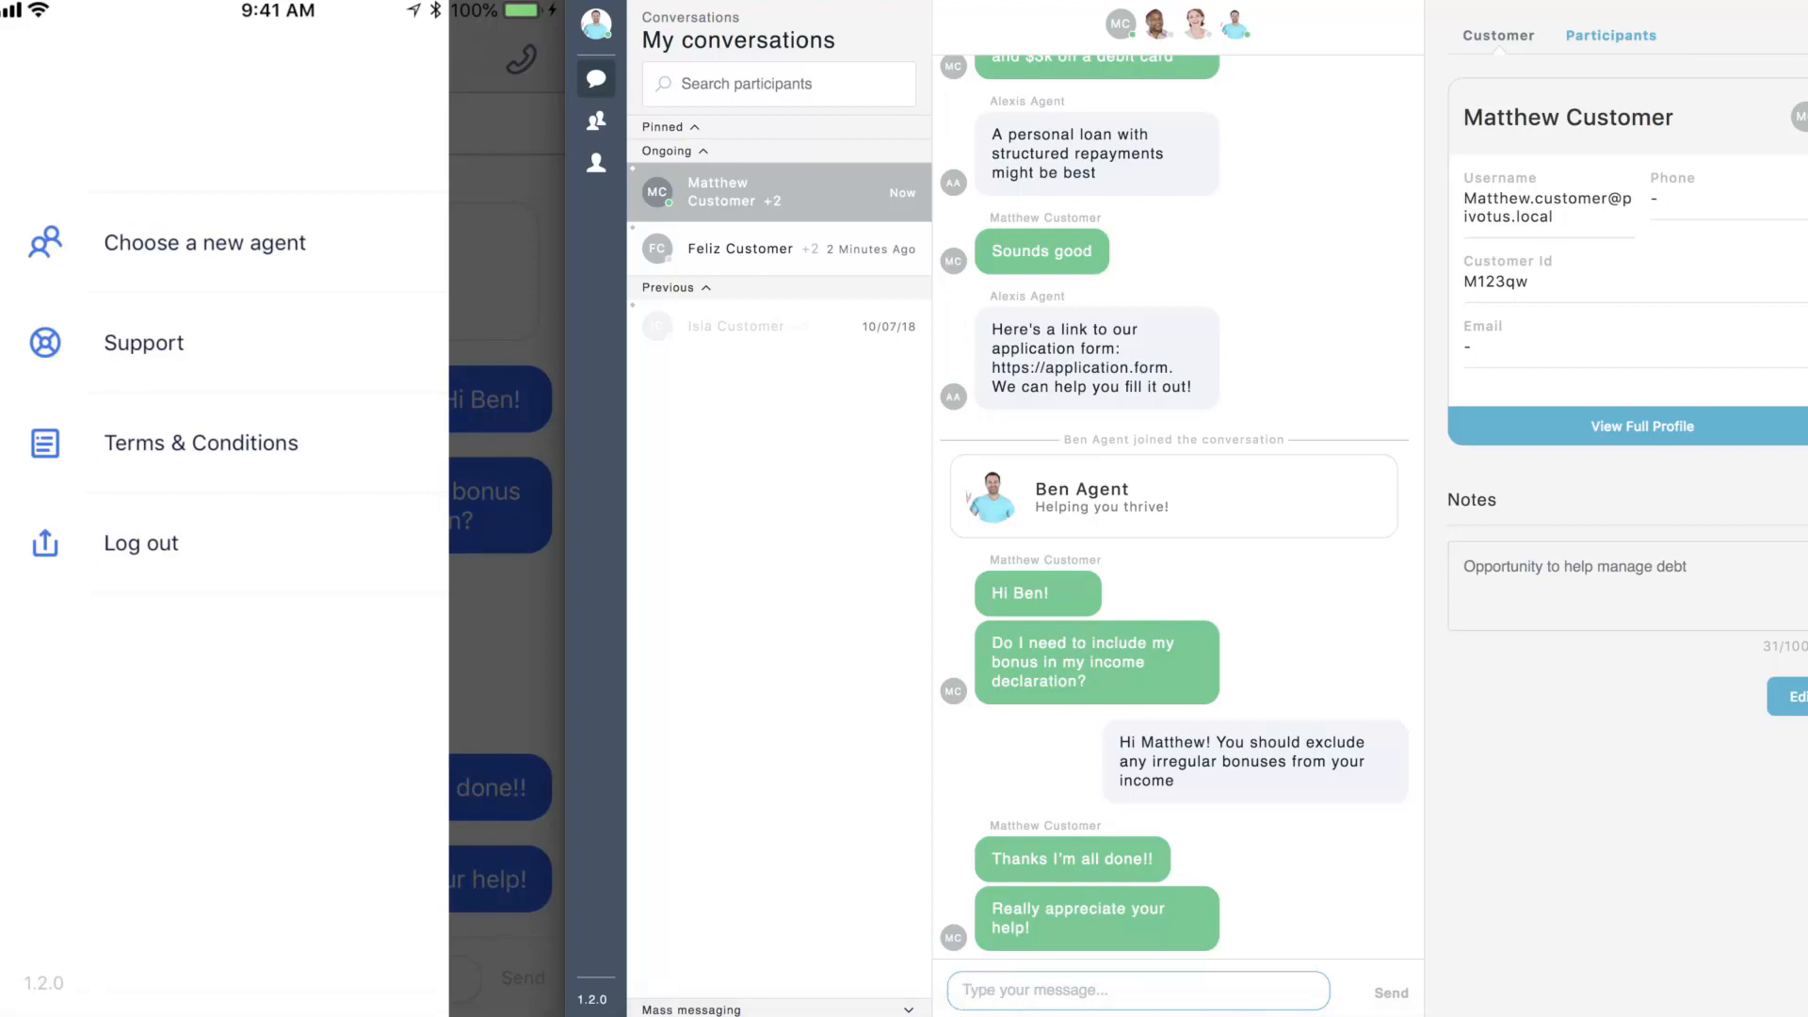
pyautogui.moveTo(1145, 980)
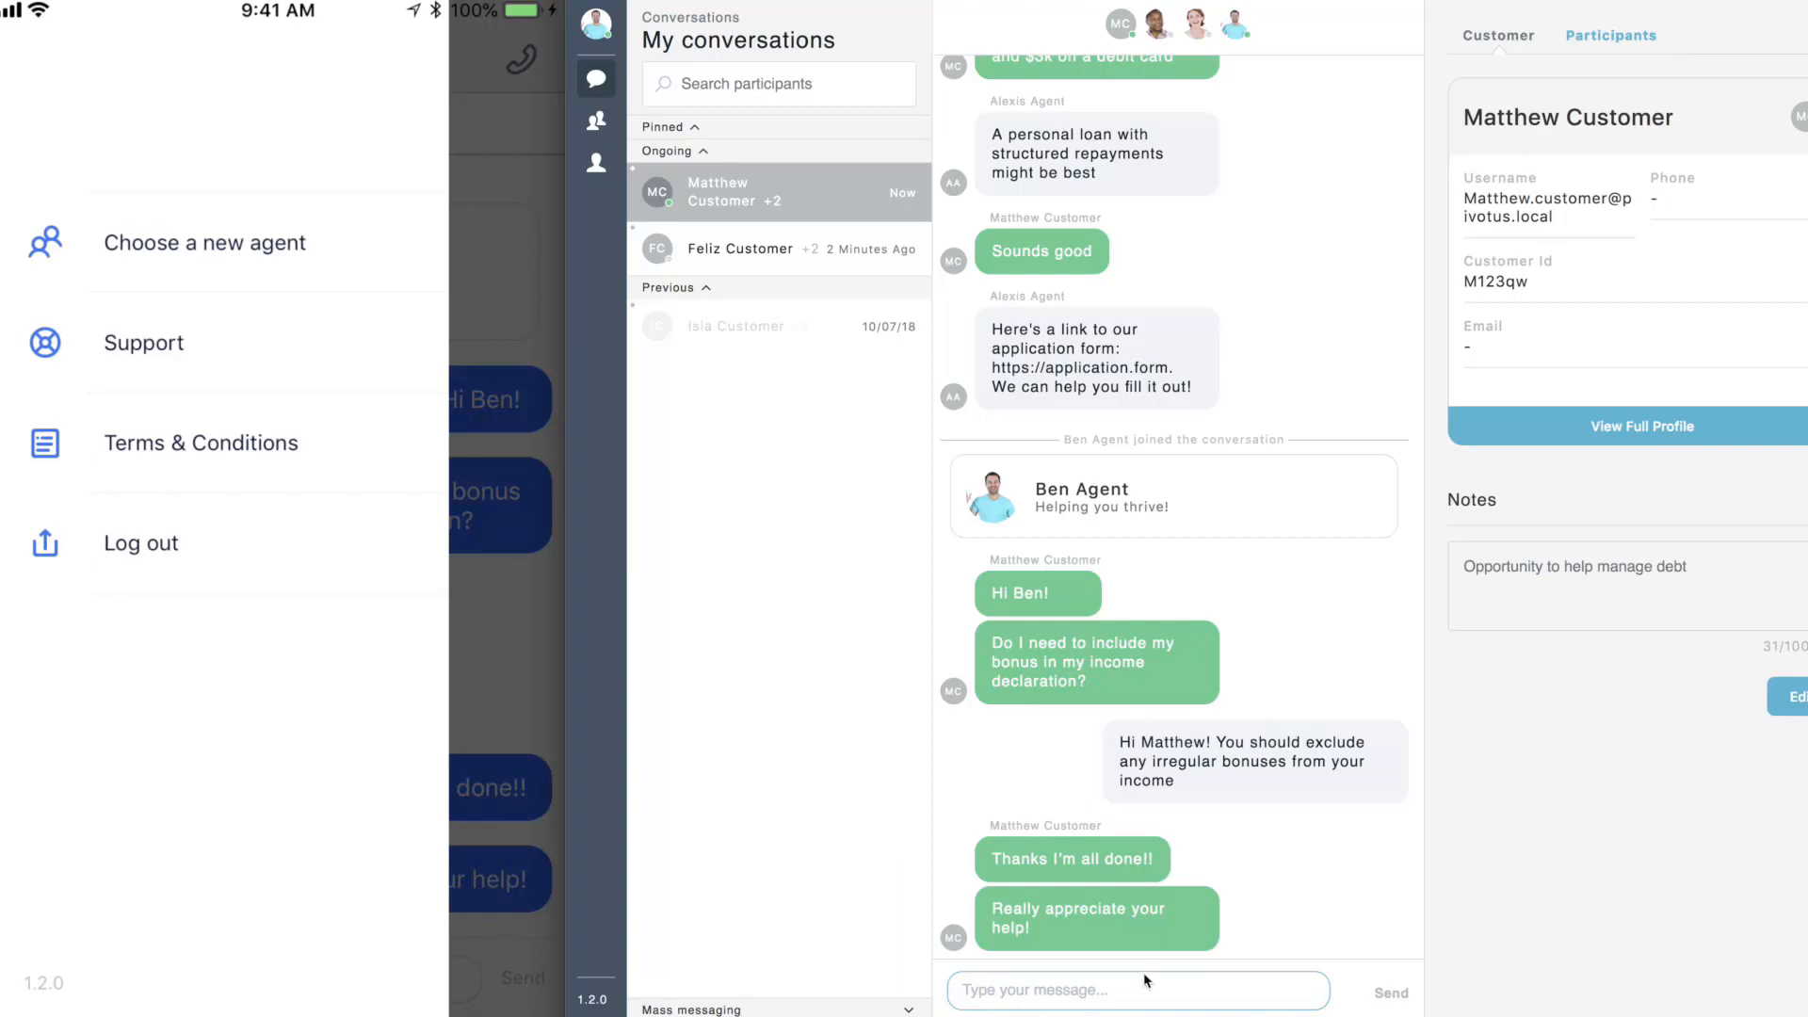
pyautogui.moveTo(566, 877)
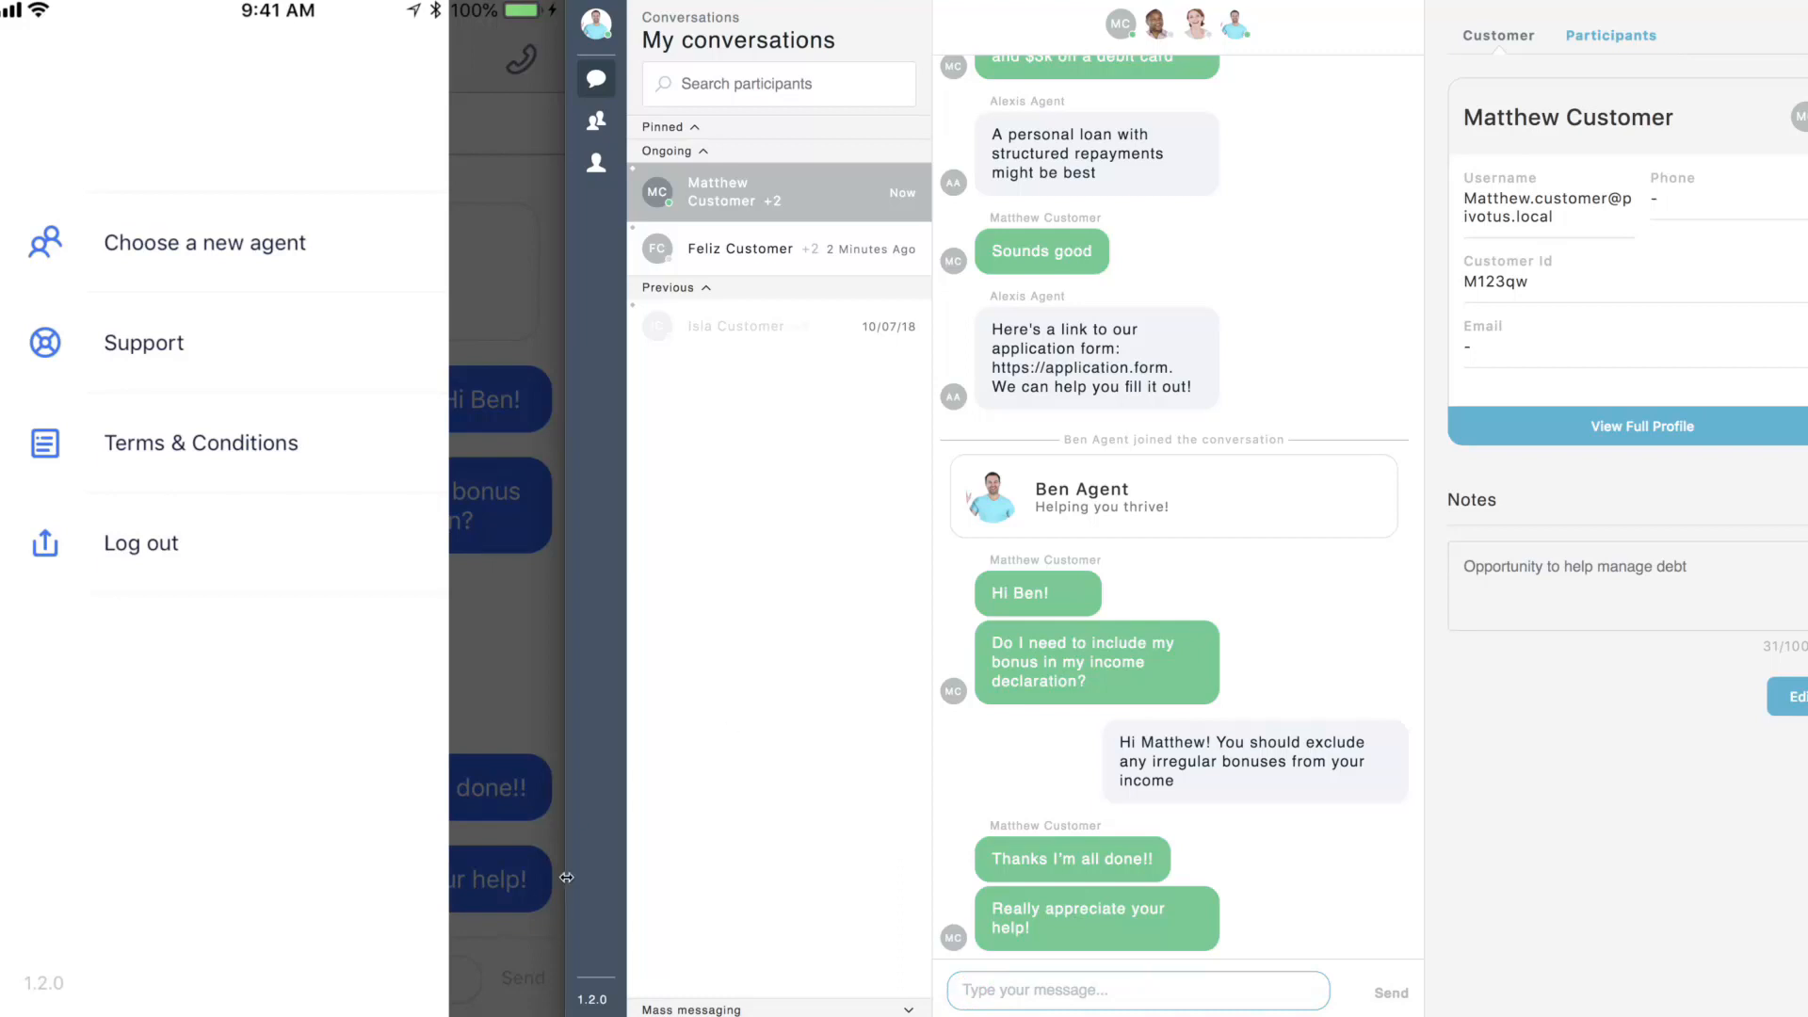